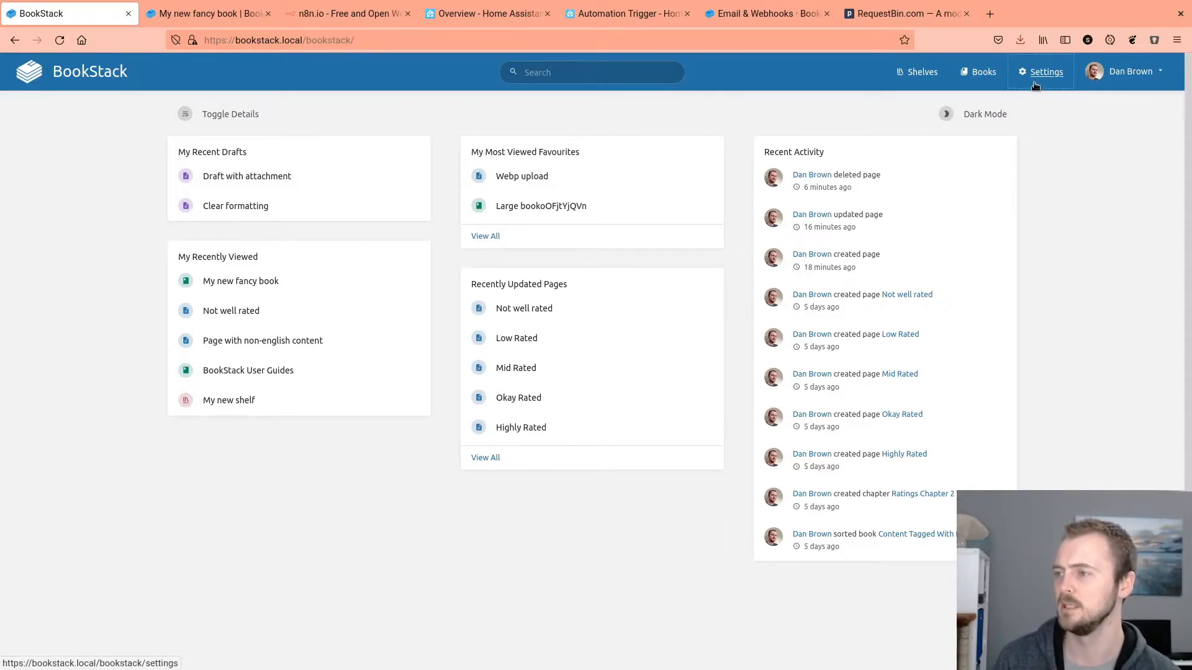
# Step: Go to Settings > Webhooks to list the three existing webhooks
pyautogui.click(1044, 71)
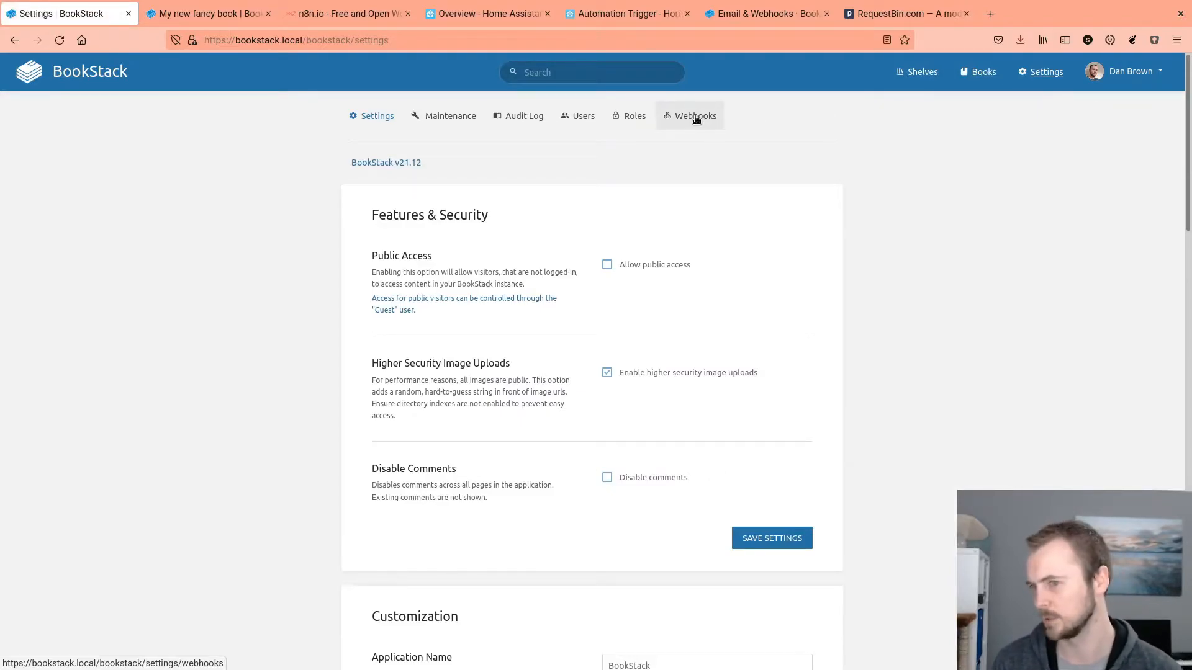
pyautogui.click(694, 115)
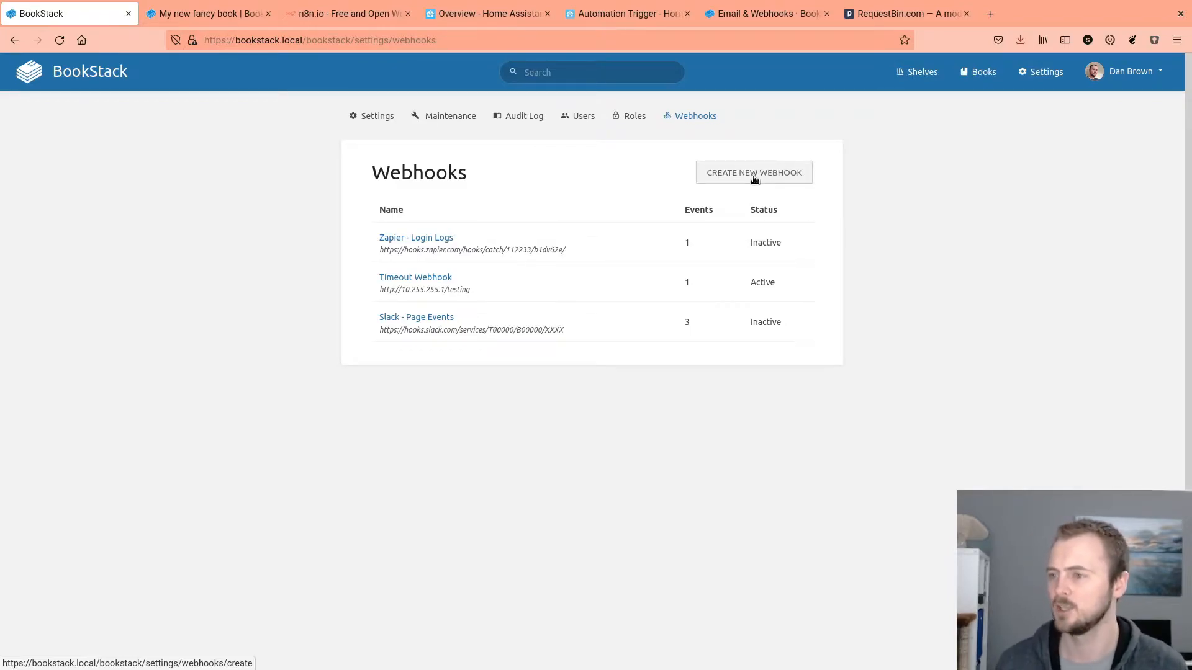
# Step: Create a new webhook and name it 'Discord - Page Changes' from the suggestion
pyautogui.click(752, 173)
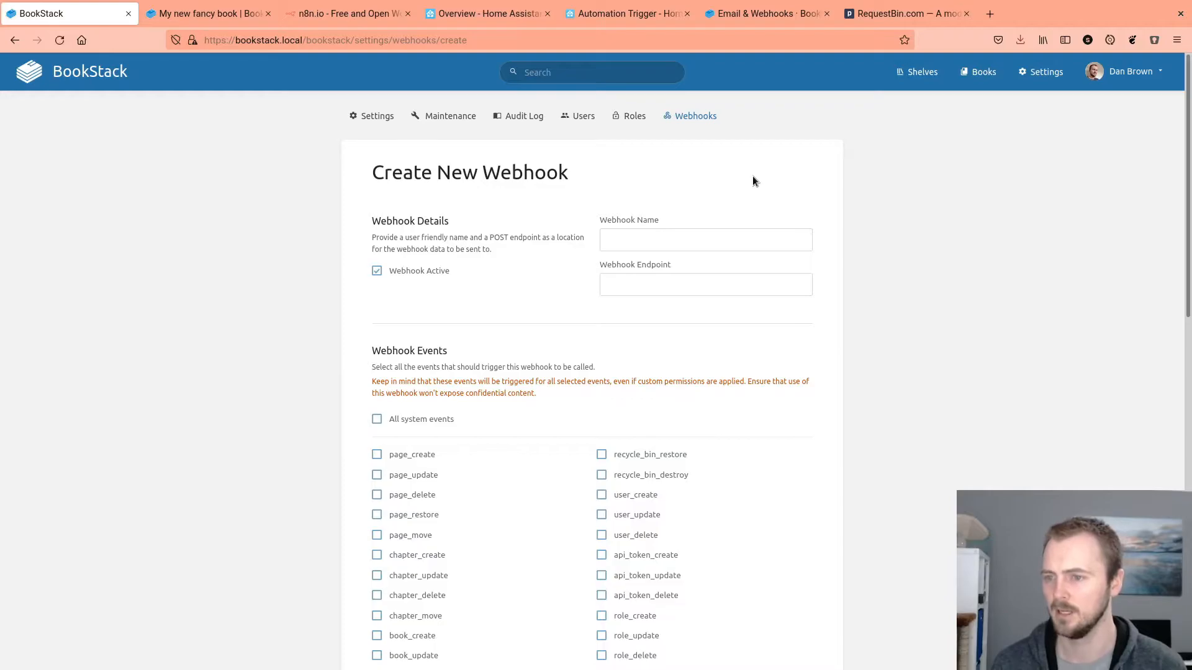
pyautogui.click(704, 239)
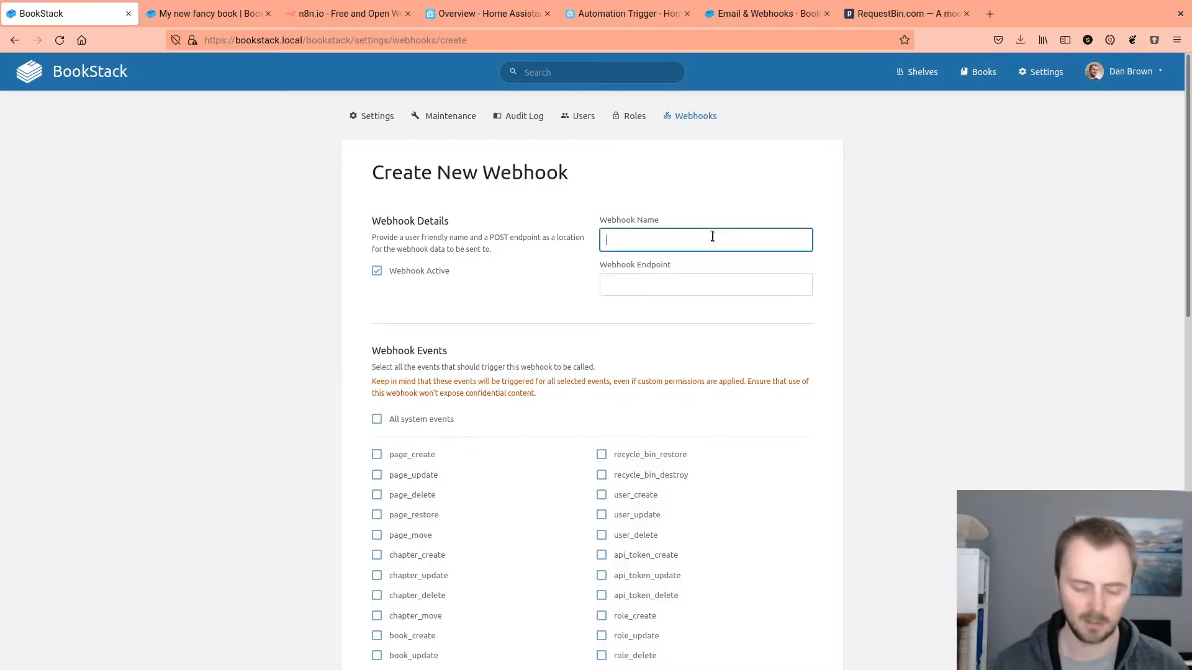
pyautogui.write('Discr')
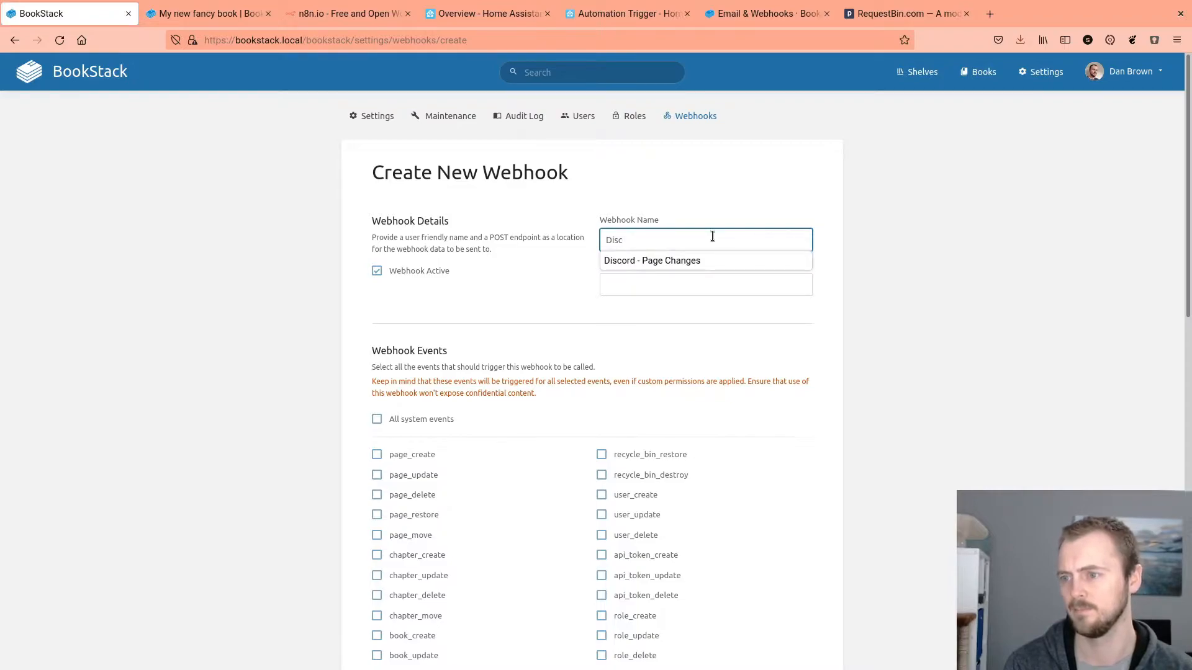
pyautogui.click(651, 260)
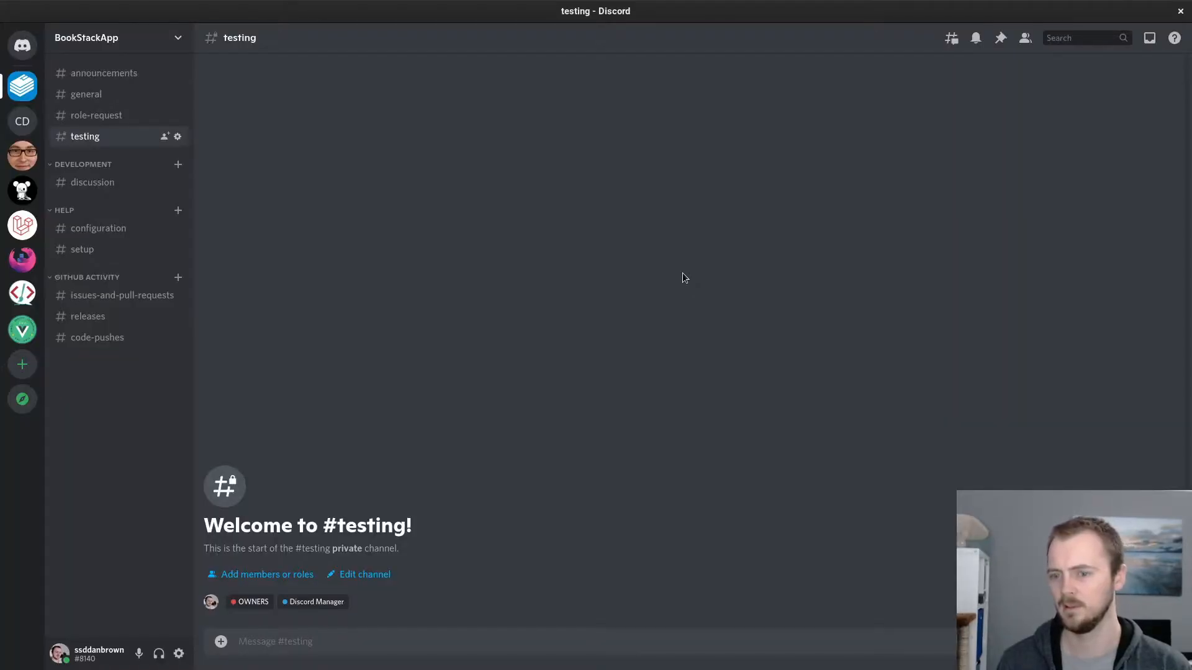
pyautogui.moveTo(193, 131)
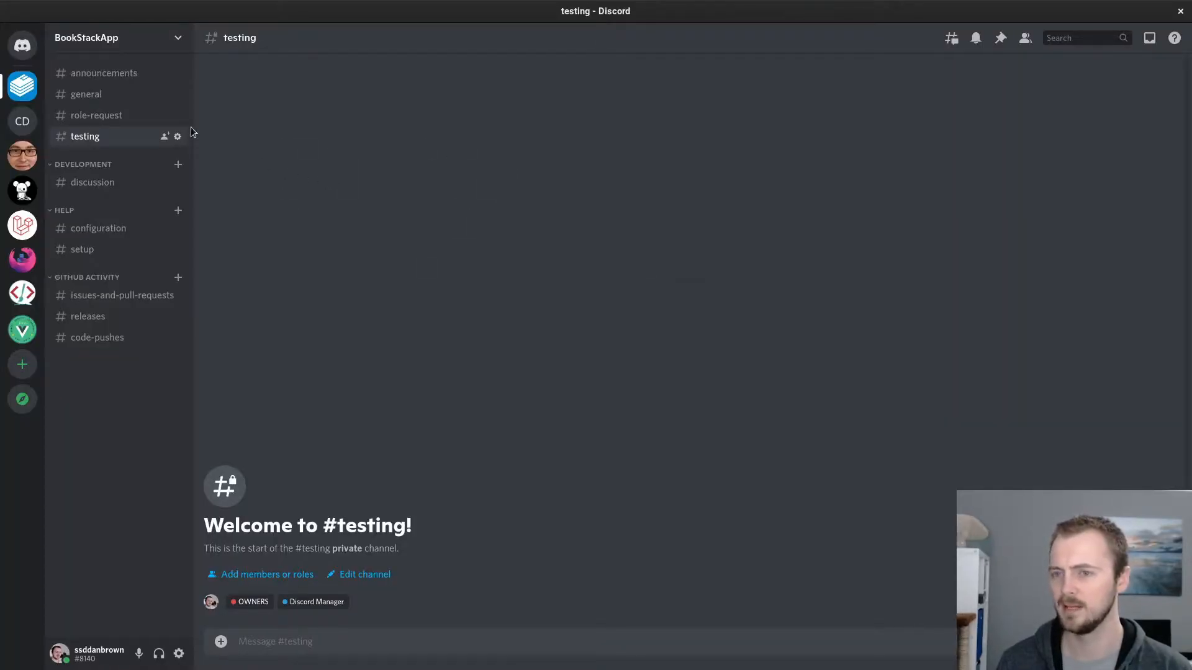
pyautogui.moveTo(178, 137)
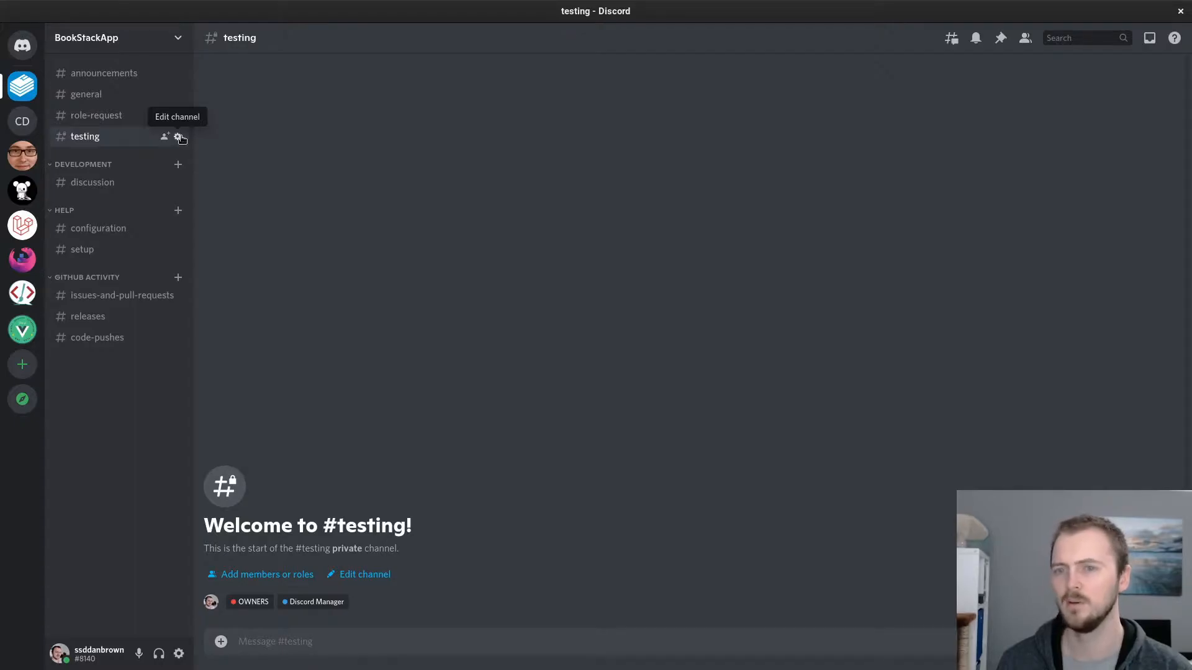
# Step: View the #testing channel's webhooks via its Integrations settings, showing Captain Hook
pyautogui.click(180, 137)
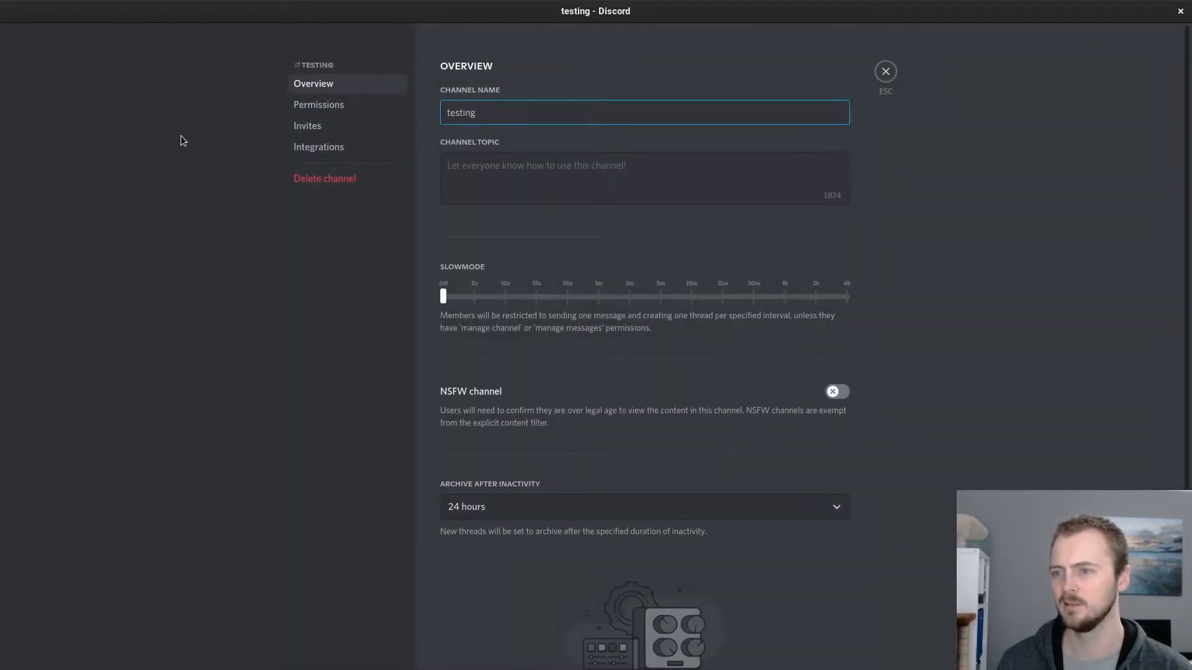
pyautogui.click(318, 147)
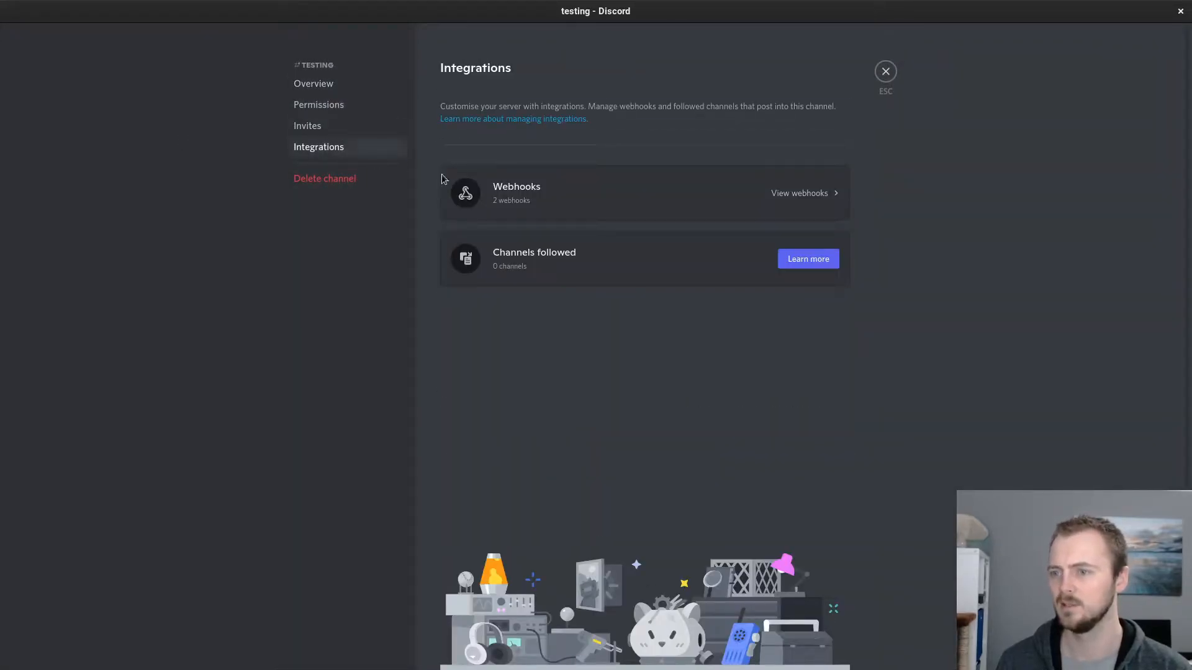
pyautogui.click(798, 193)
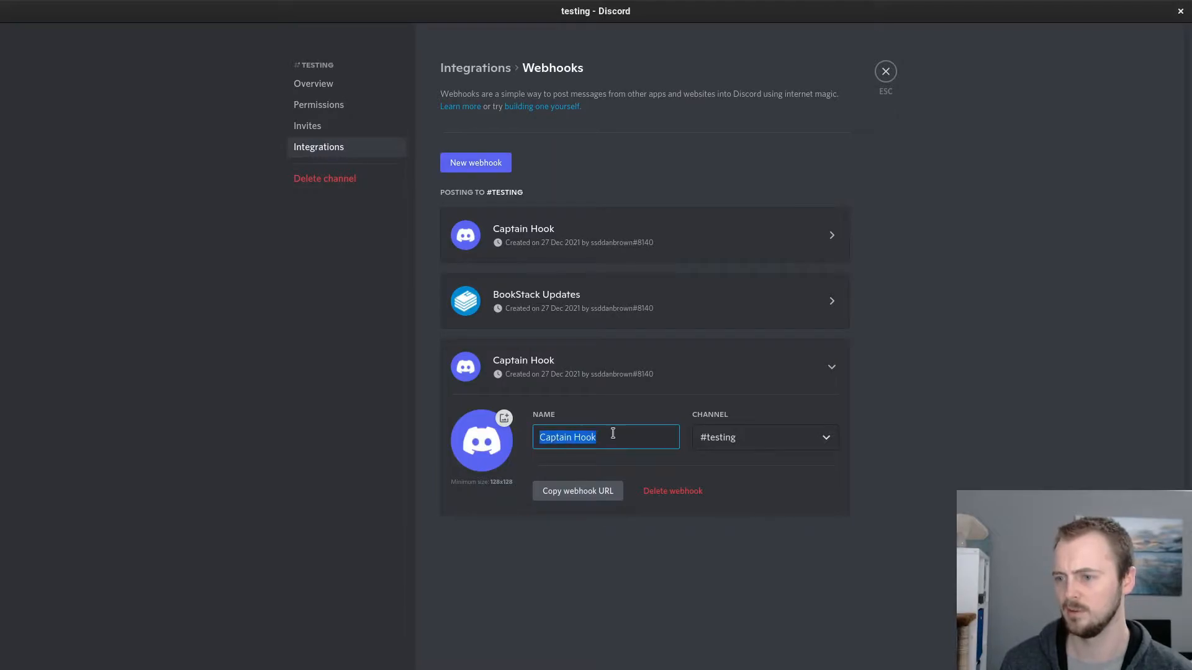
# Step: Rename the webhook 'BookStack Webhook Updates', set bookstack.jpg as its avatar, and save
pyautogui.write('BookStack Webhook Updates')
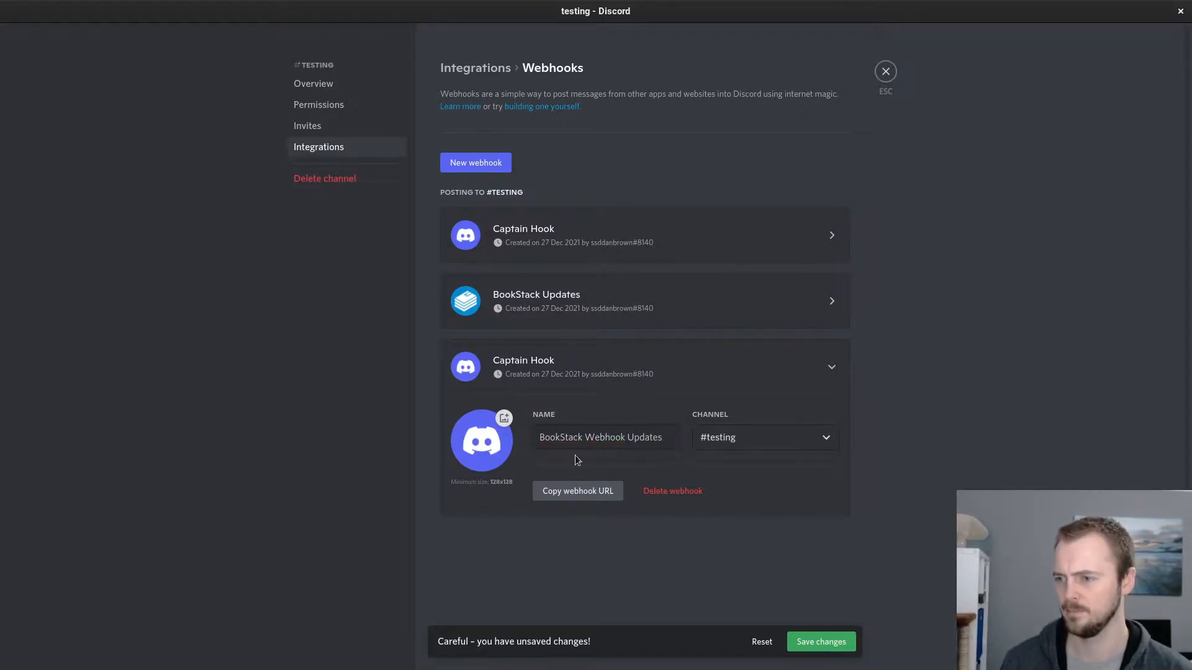
pyautogui.click(504, 417)
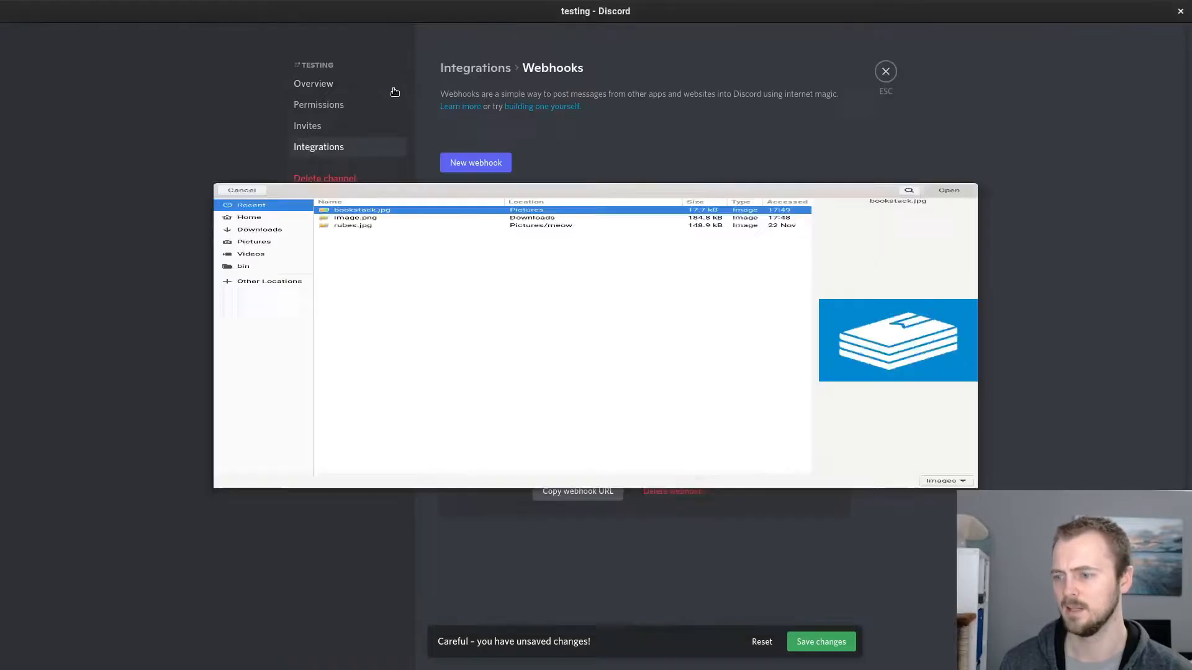
pyautogui.click(948, 189)
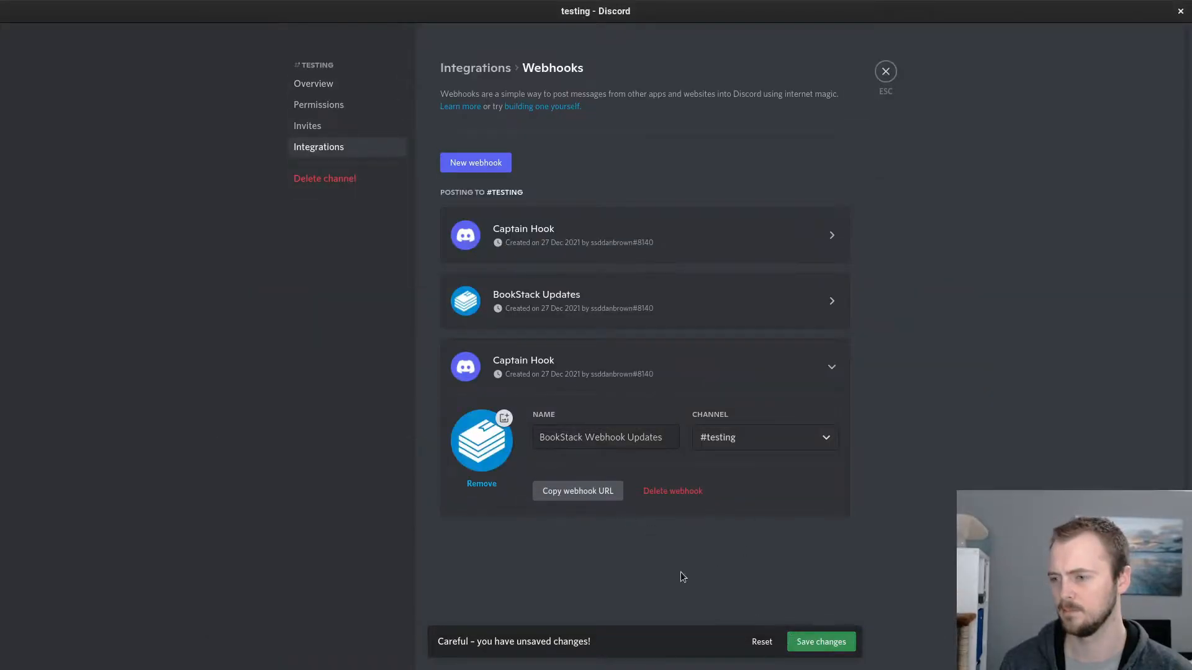
pyautogui.click(577, 491)
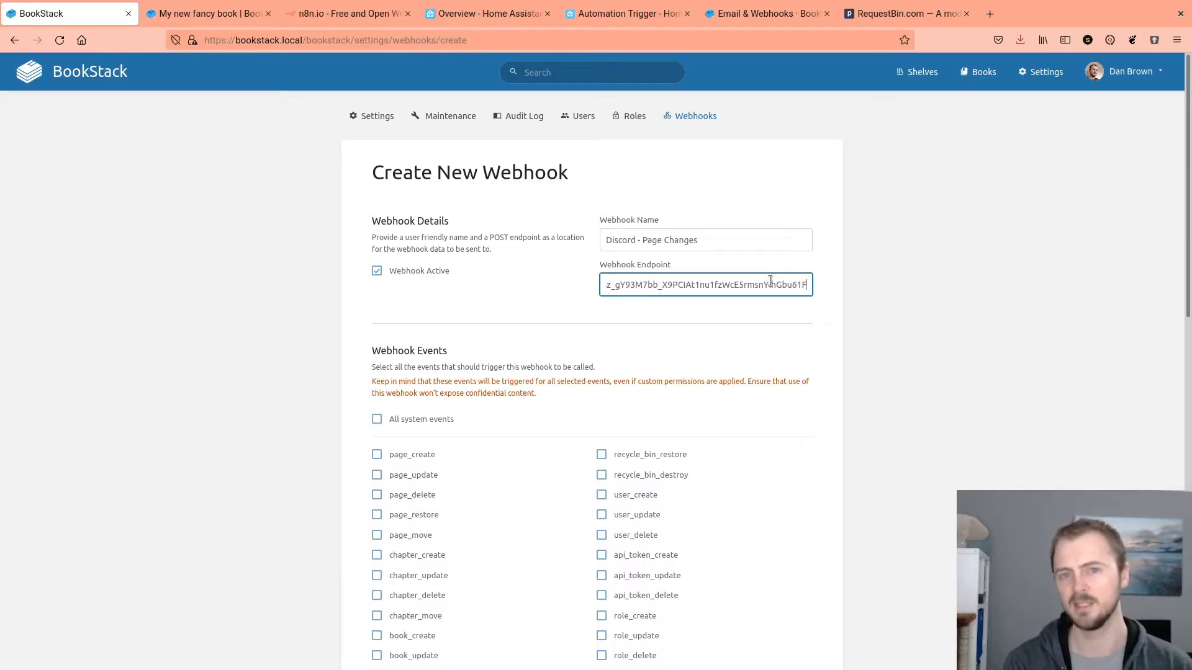
# Step: Append '/slack' to the Discord webhook URL in the Webhook Endpoint field
pyautogui.write('/')
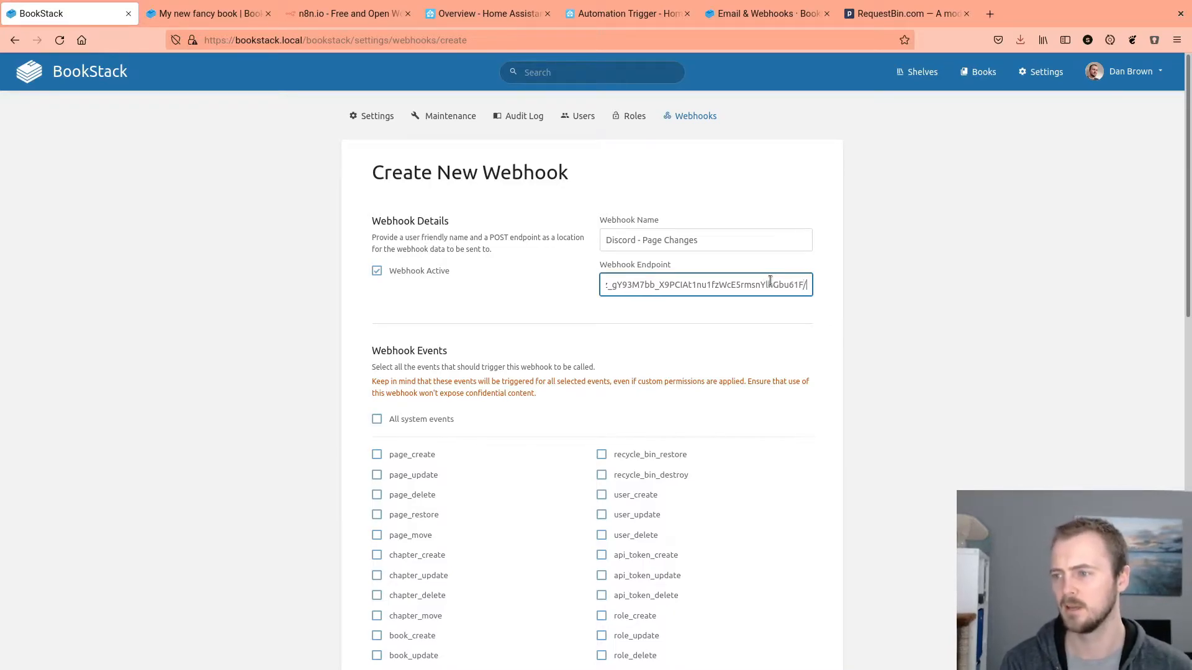
pyautogui.write('/slack')
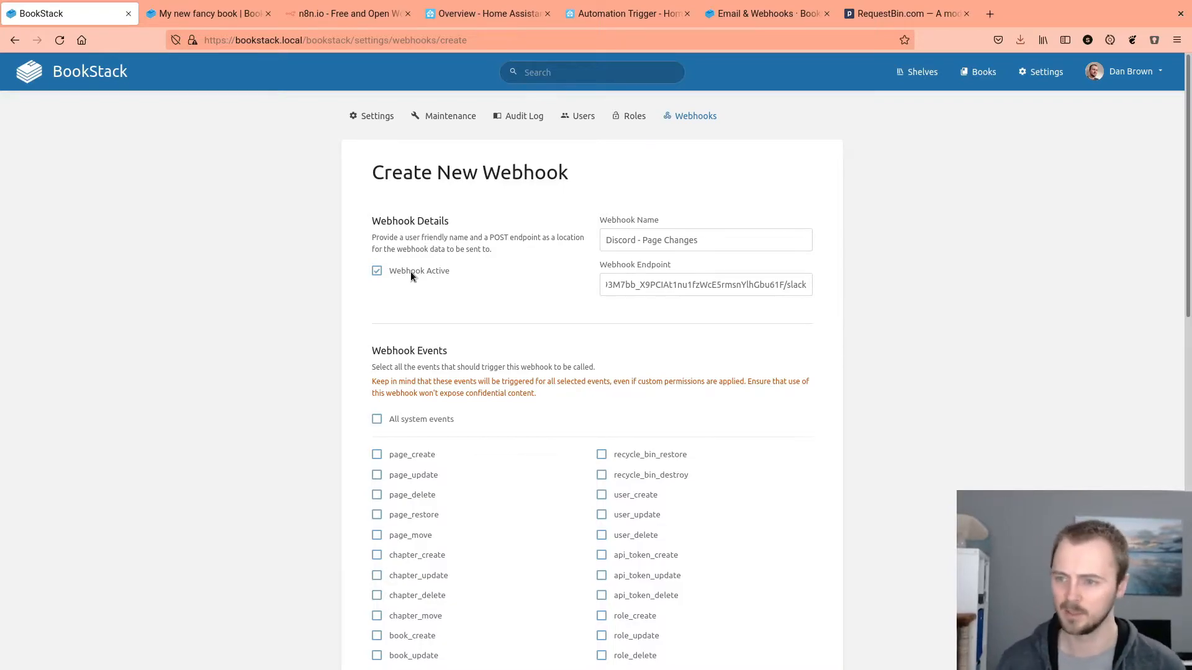
pyautogui.moveTo(381, 259)
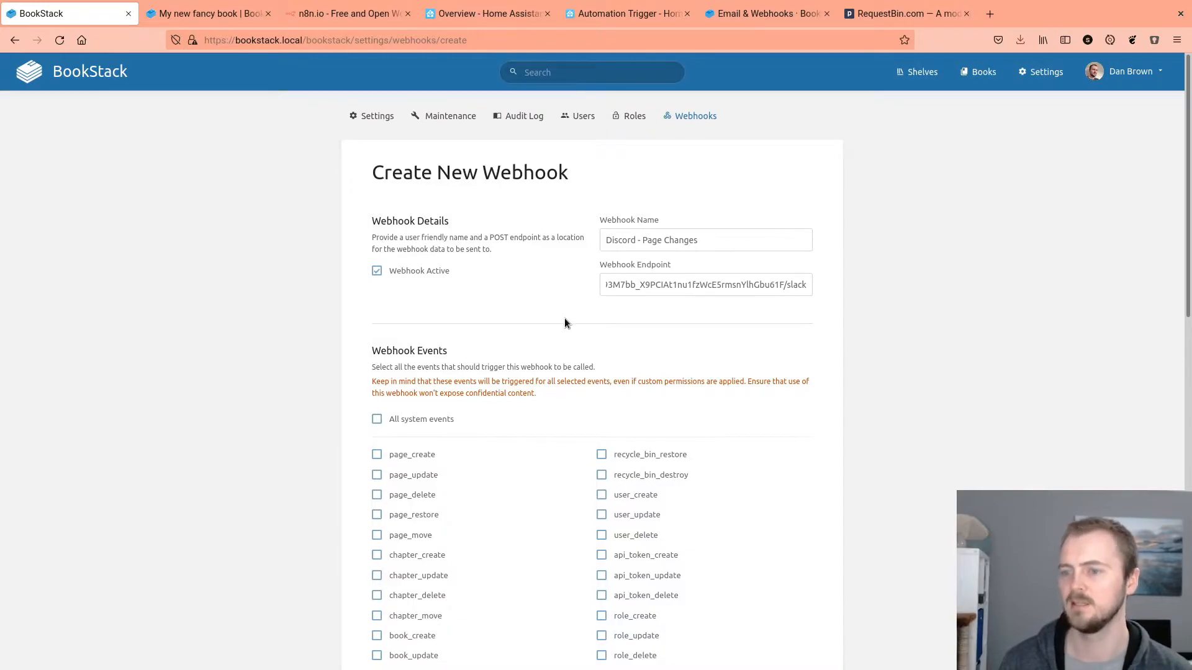
# Step: Tick page_create, page_update, page_delete, page_restore and page_move, then save the webhook
pyautogui.scroll(-3)
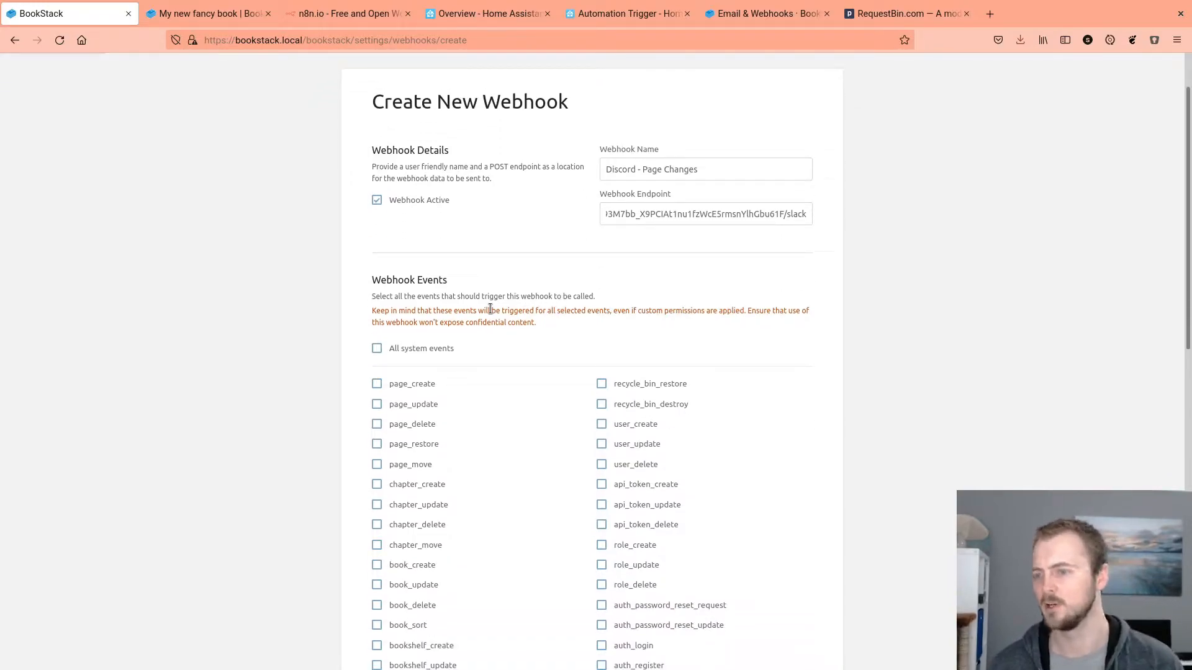
pyautogui.scroll(-3)
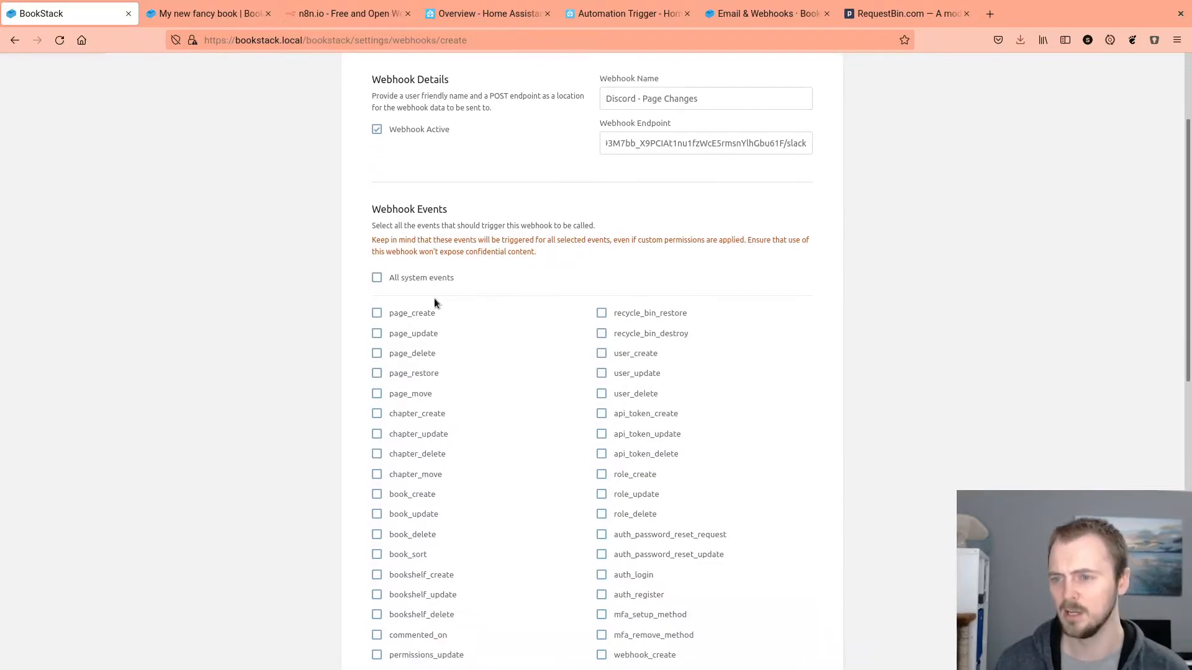
pyautogui.moveTo(421, 280)
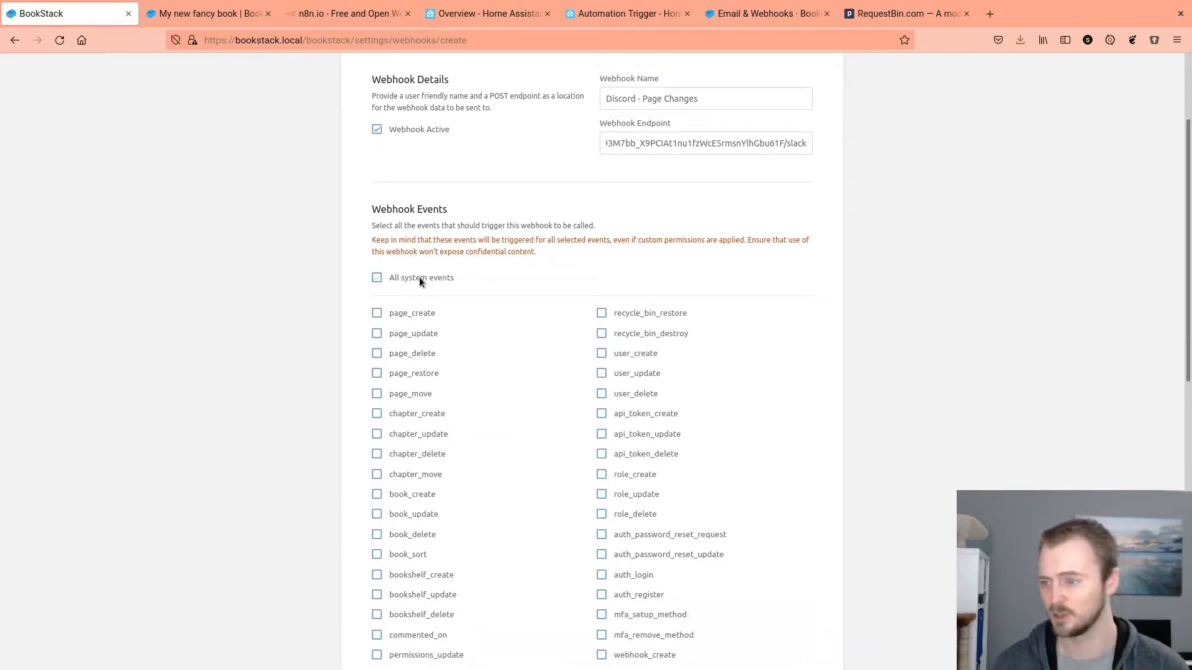
pyautogui.scroll(-3)
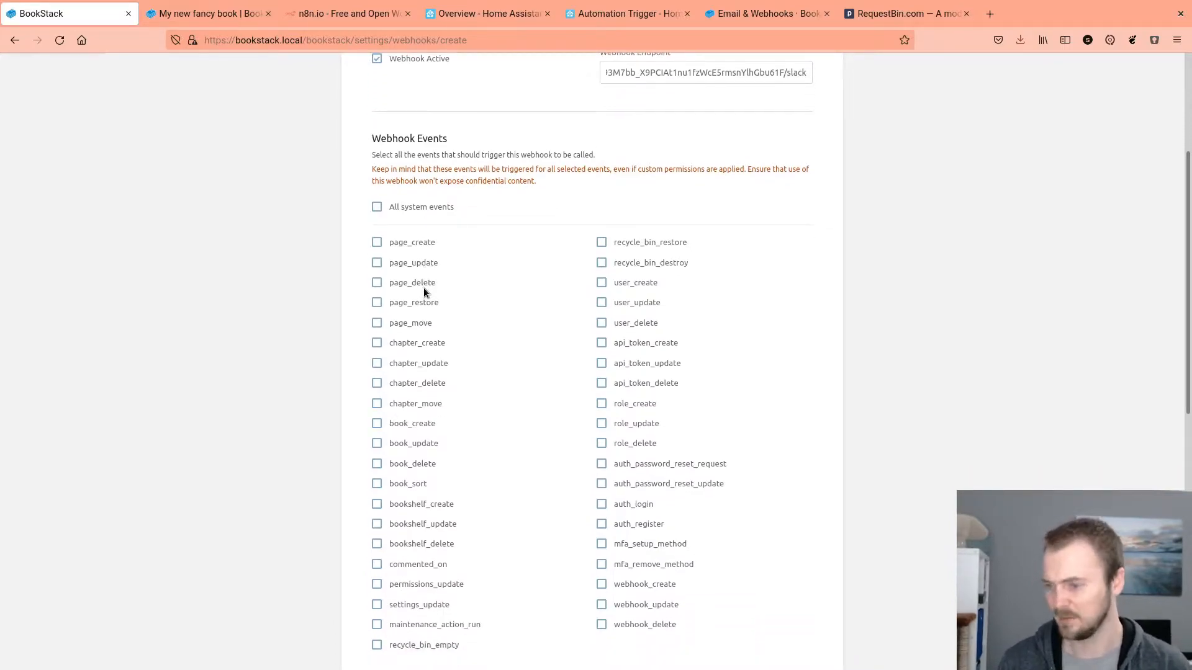
pyautogui.moveTo(423, 285)
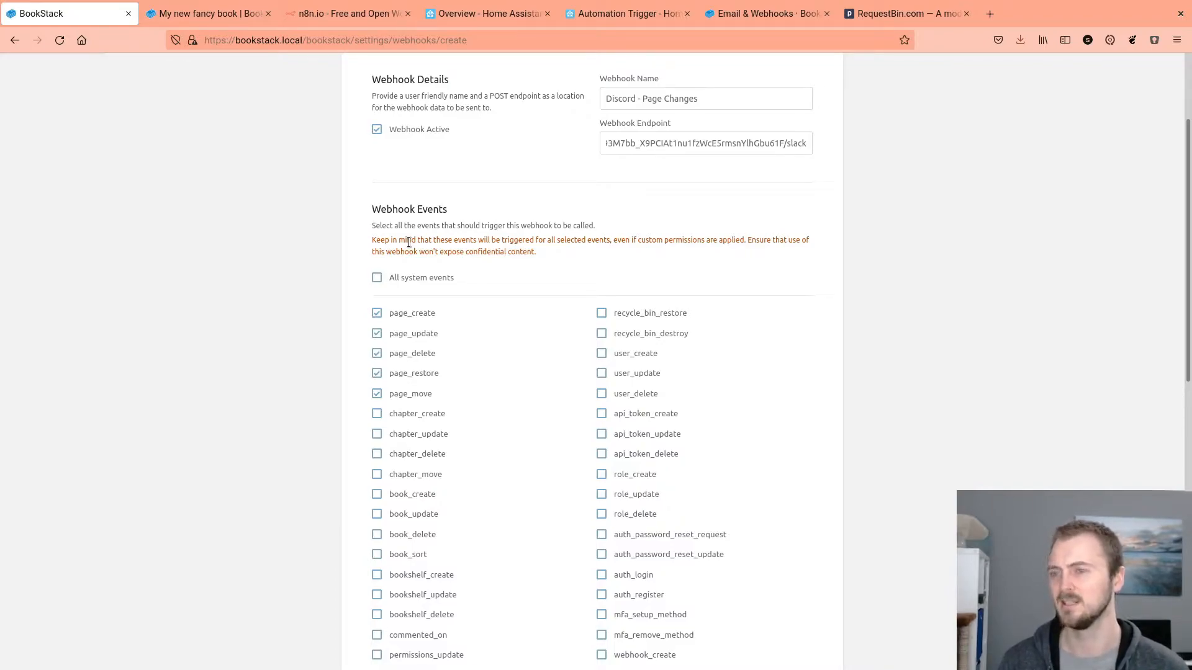
pyautogui.moveTo(529, 282)
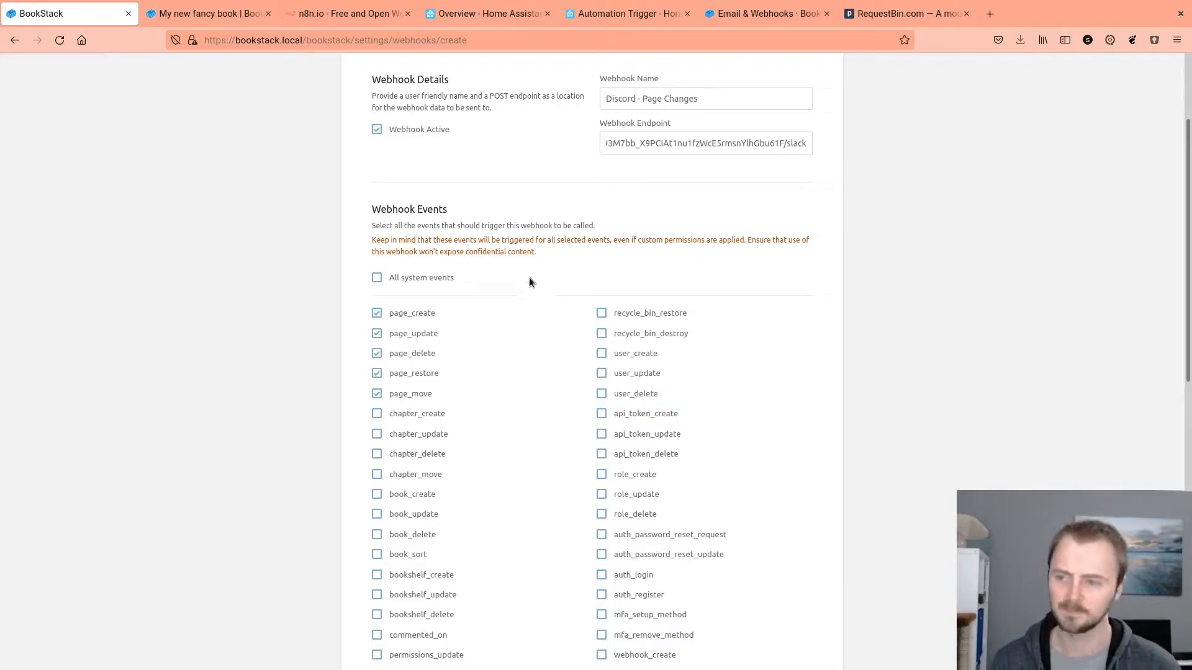
pyautogui.scroll(-3)
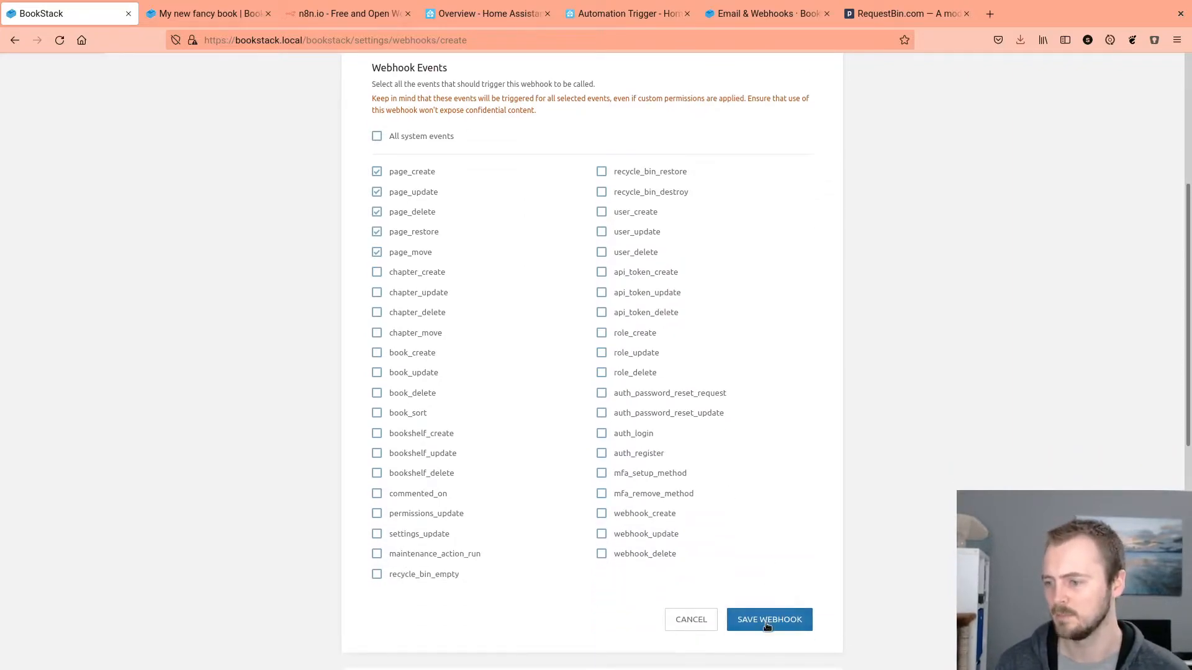
pyautogui.click(769, 619)
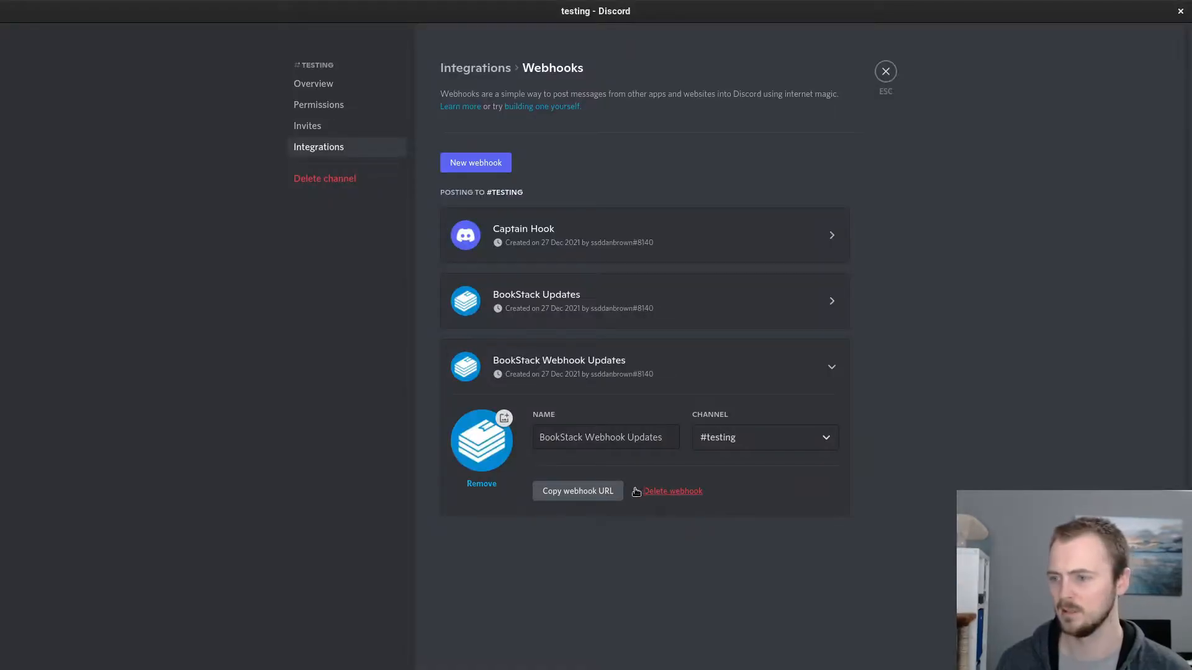
pyautogui.click(884, 71)
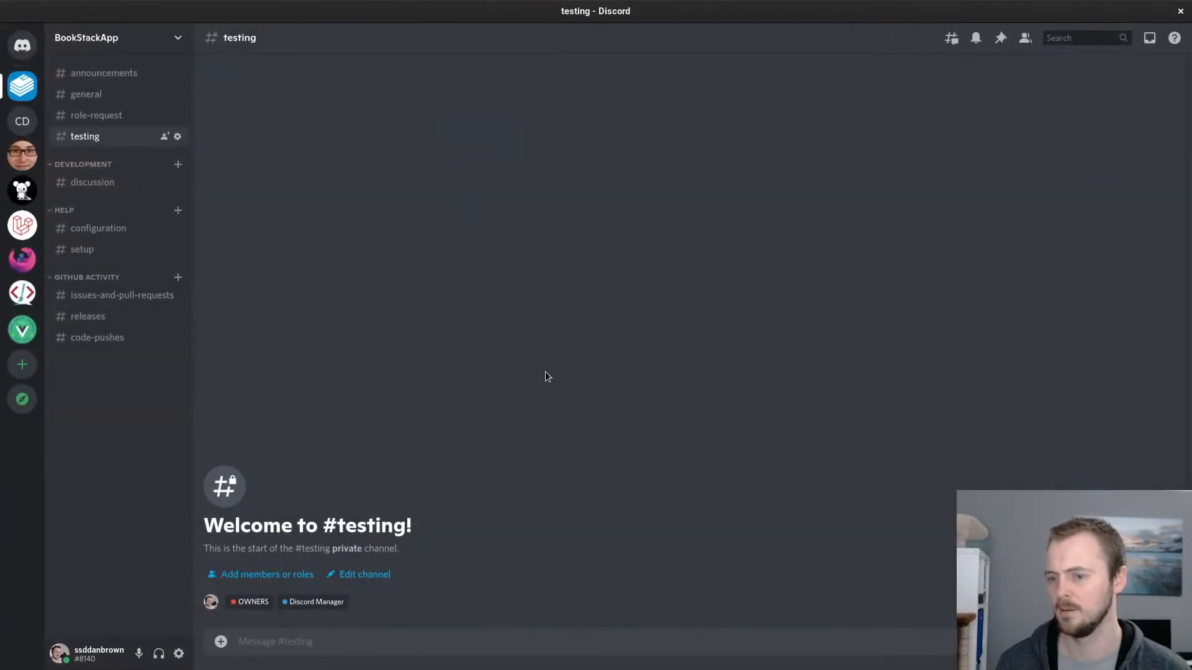
pyautogui.moveTo(553, 358)
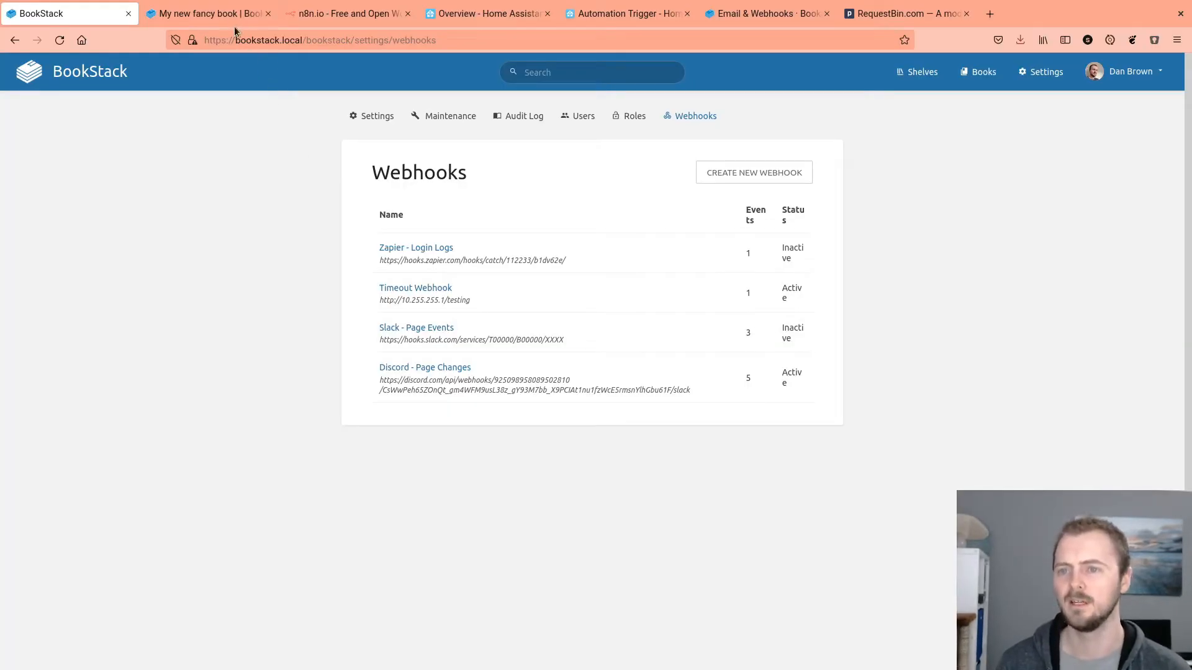
# Step: Create 'My fancy new page' containing 'Hello!' in My new fancy book, save it, and check Discord's notification
pyautogui.click(206, 13)
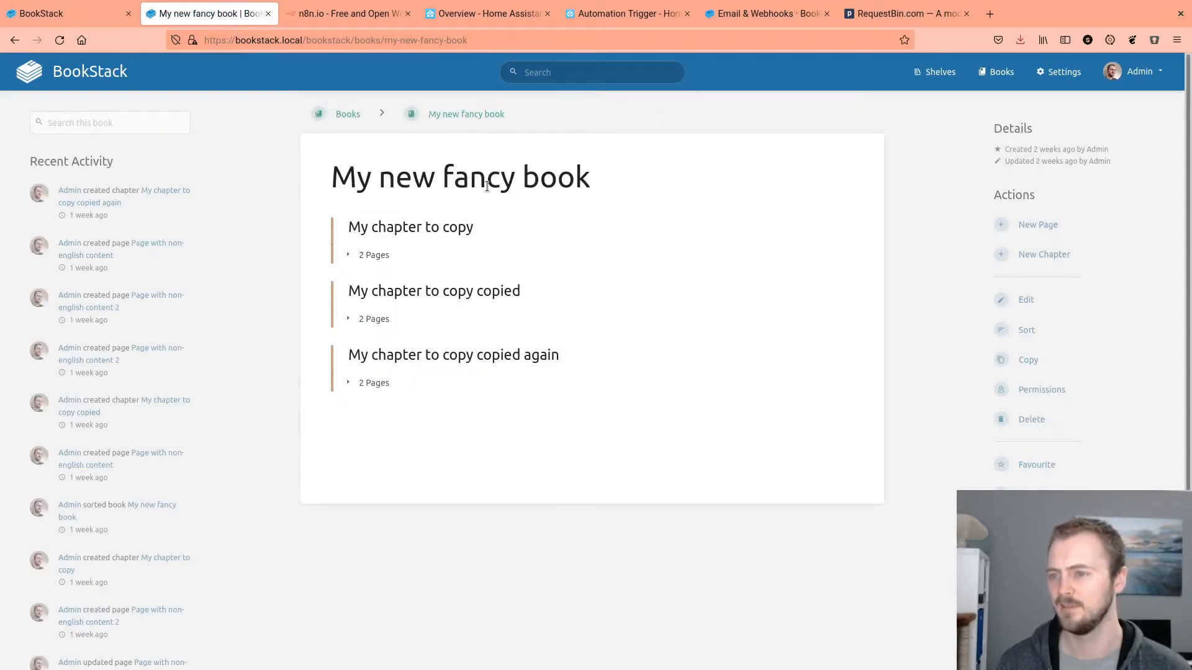
pyautogui.click(1036, 224)
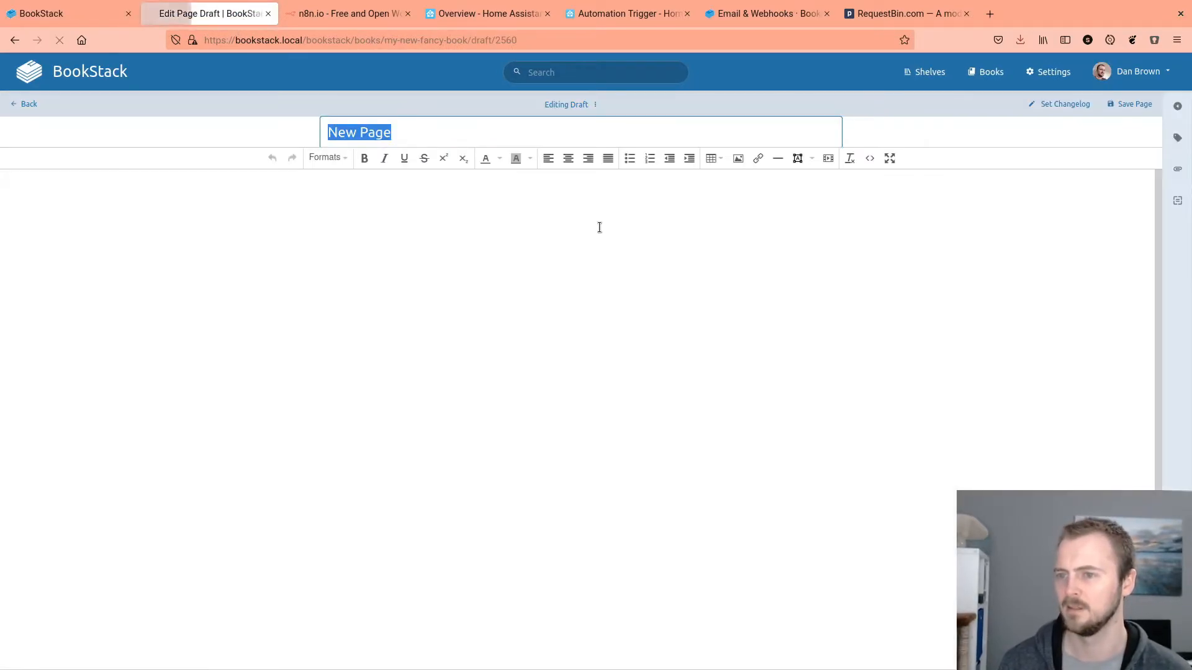
pyautogui.write('My fancy n')
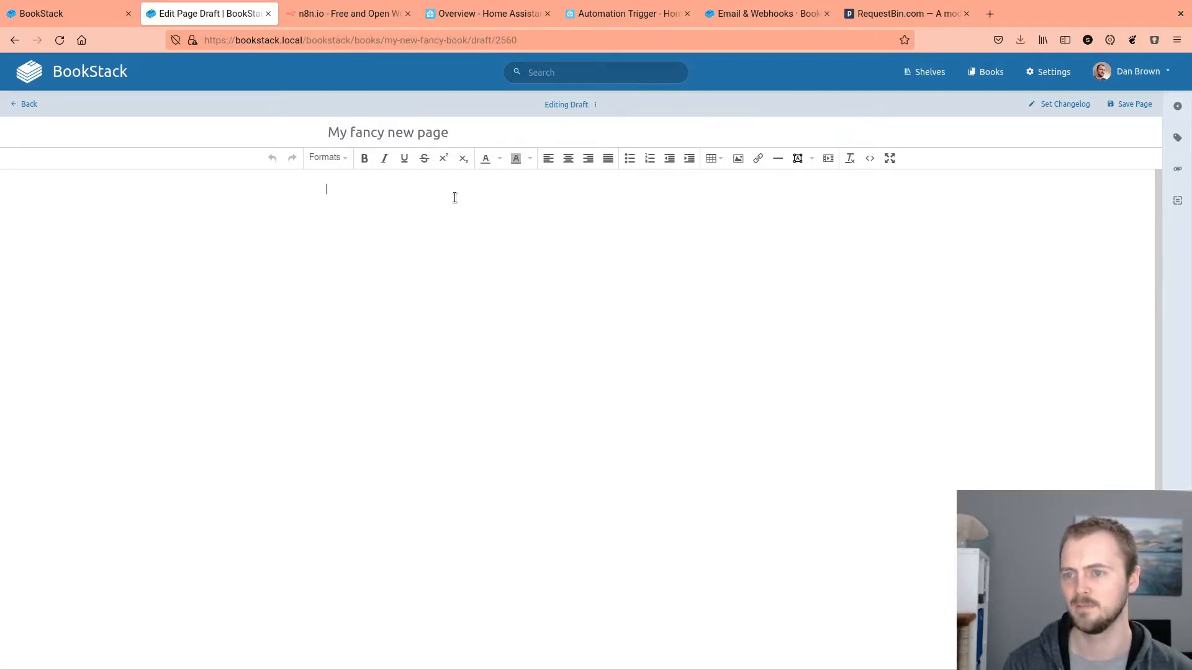
pyautogui.write('Hello!')
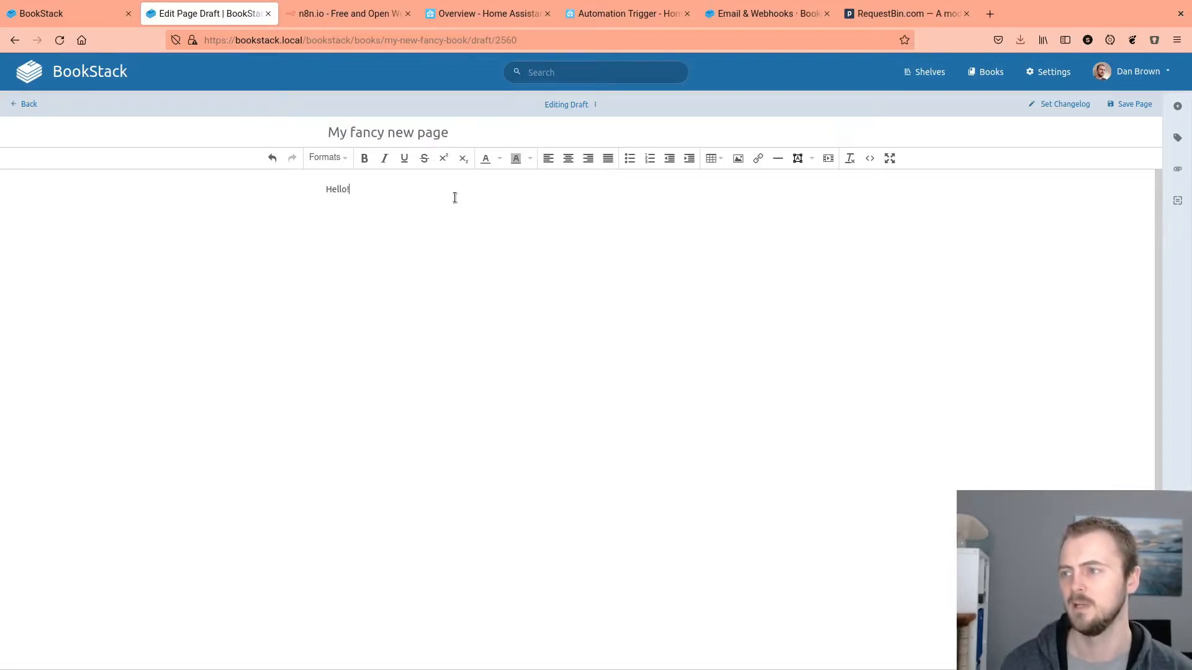
pyautogui.click(1132, 104)
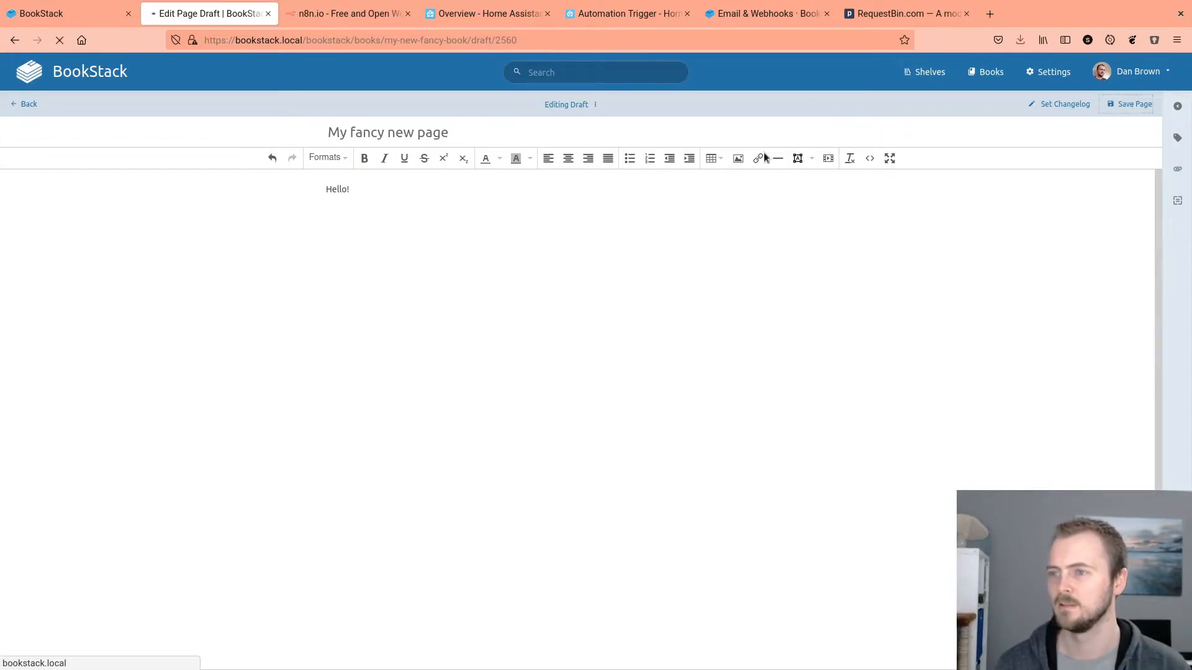
pyautogui.click(1131, 104)
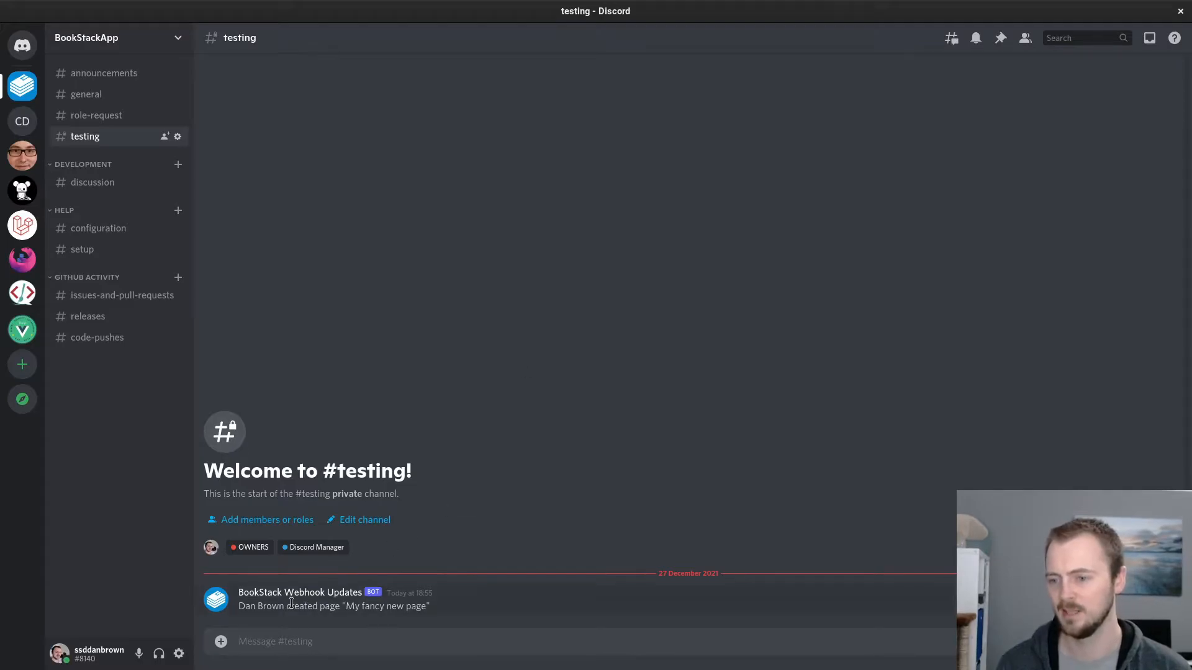
pyautogui.moveTo(401, 600)
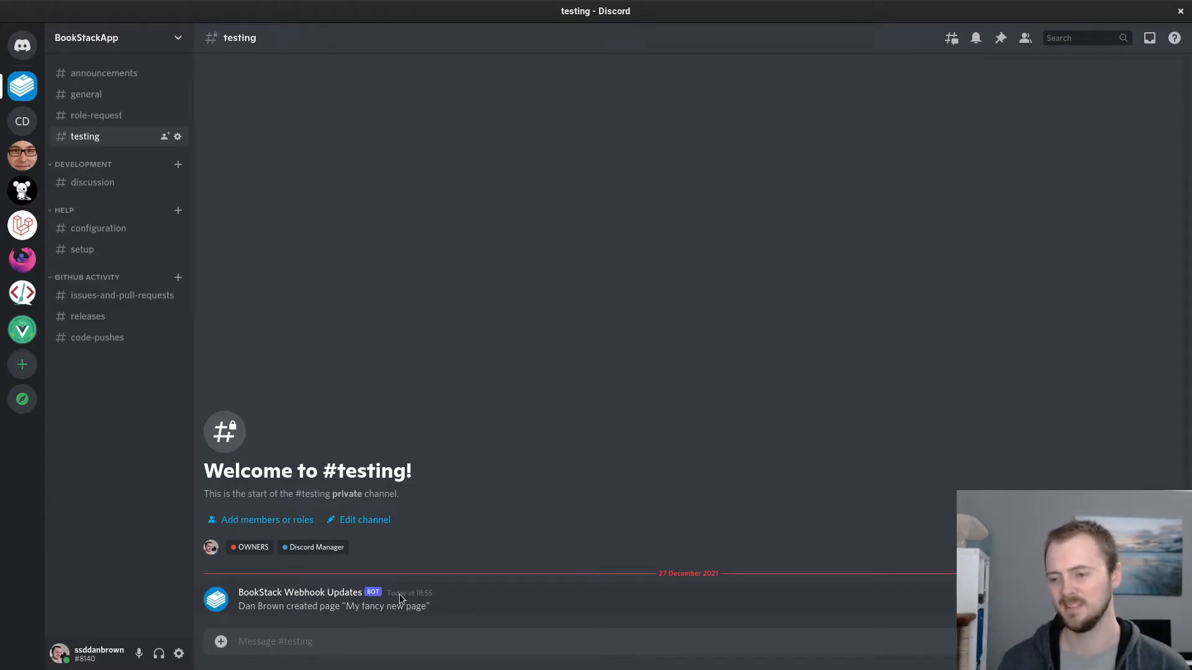
pyautogui.moveTo(409, 592)
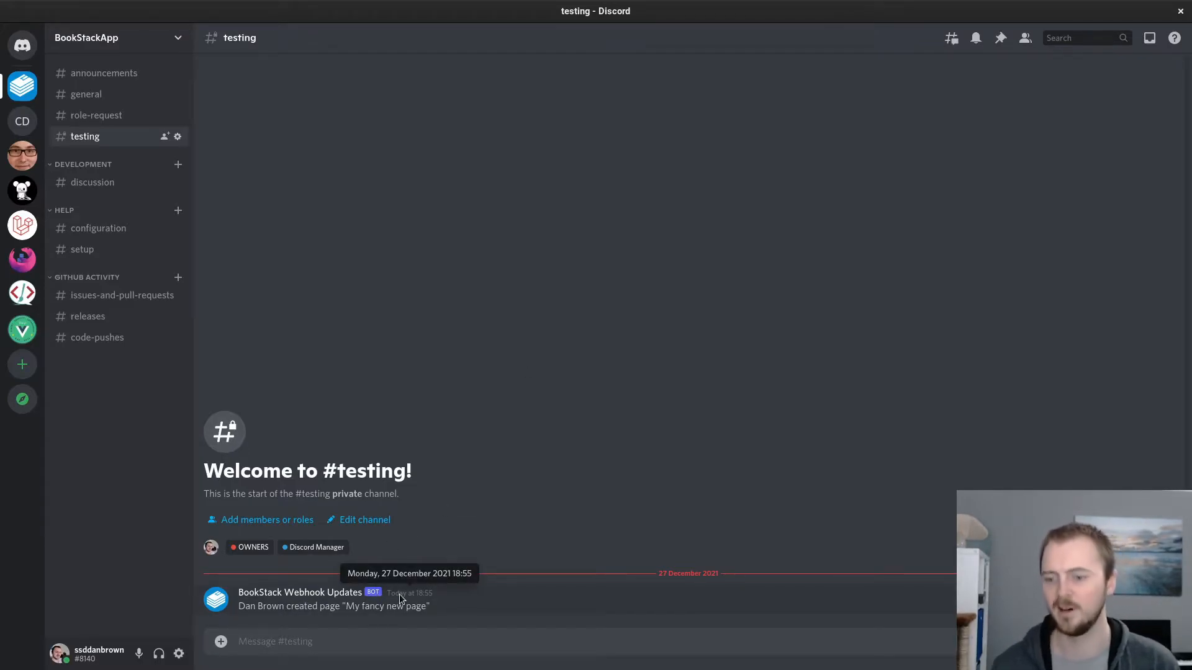
pyautogui.moveTo(299, 487)
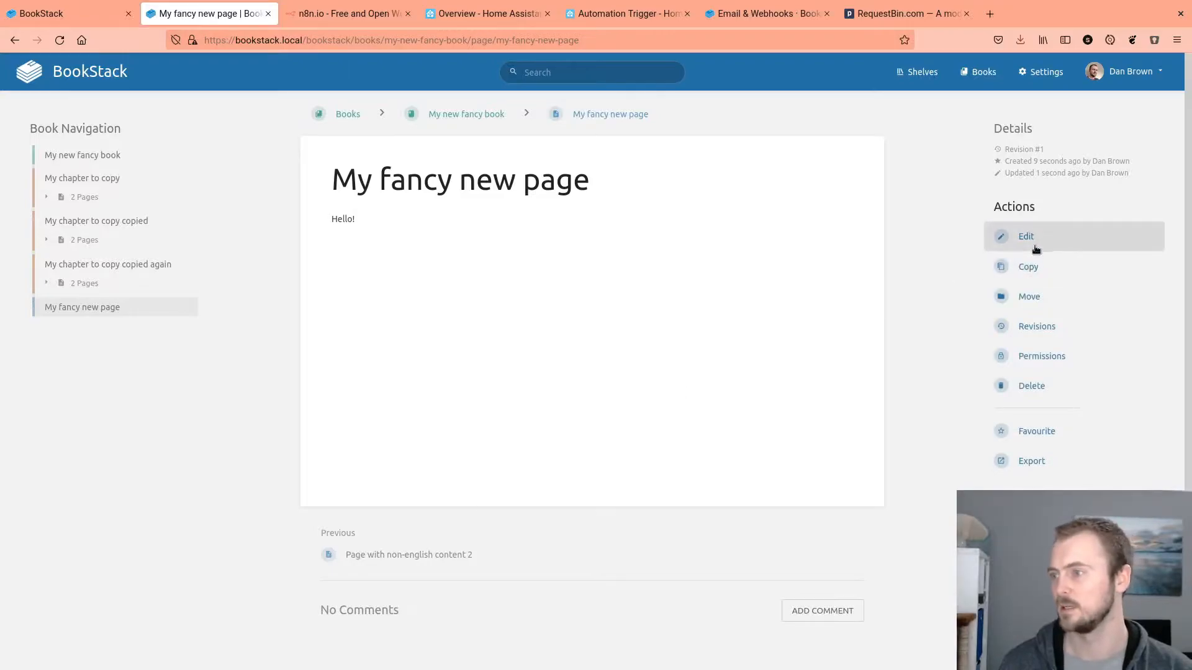
# Step: Edit the page text to 'Hello updated!', save as revision 2, and highlight Discord's update message
pyautogui.click(1026, 236)
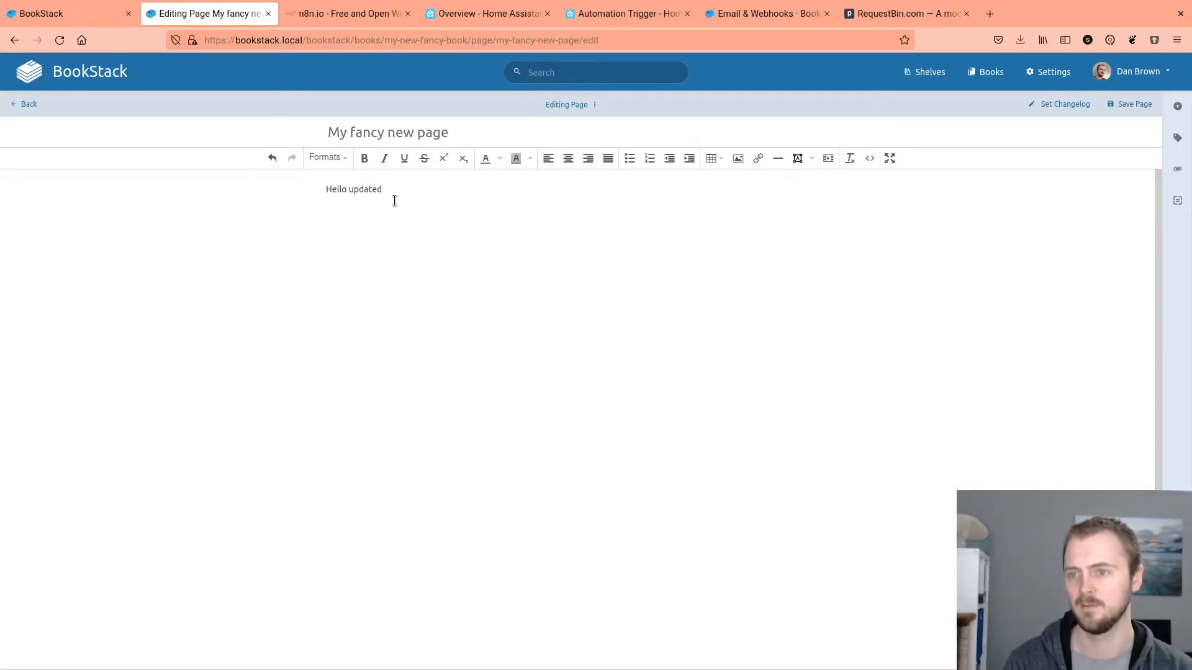
pyautogui.click(1132, 104)
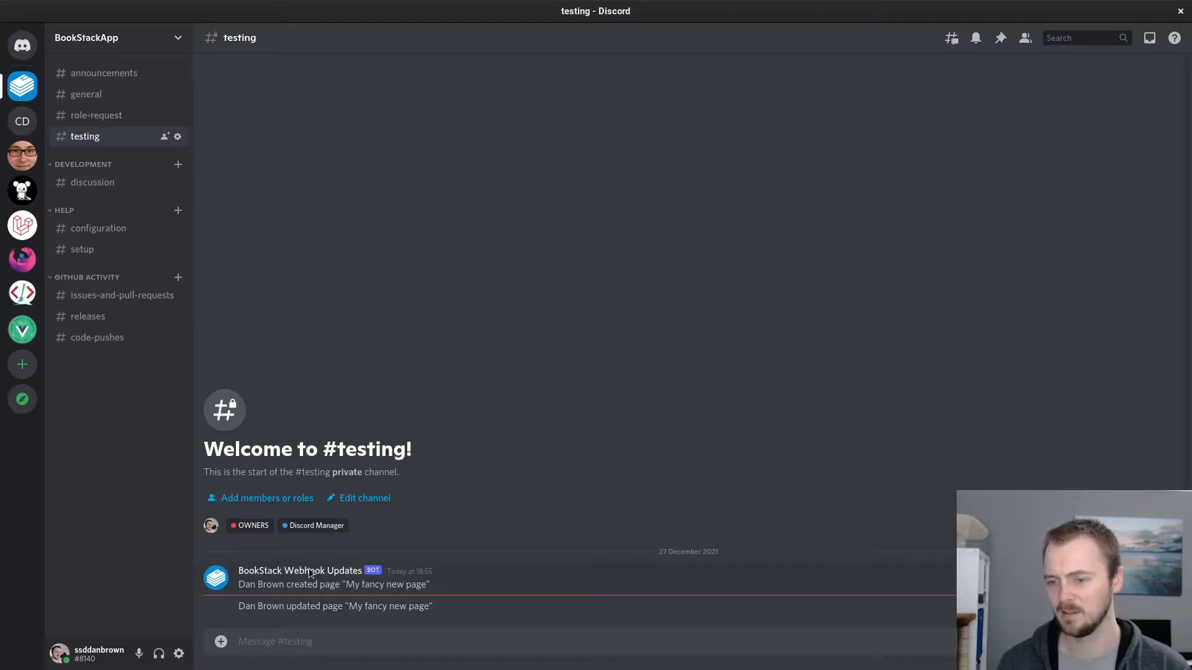
pyautogui.moveTo(291, 605)
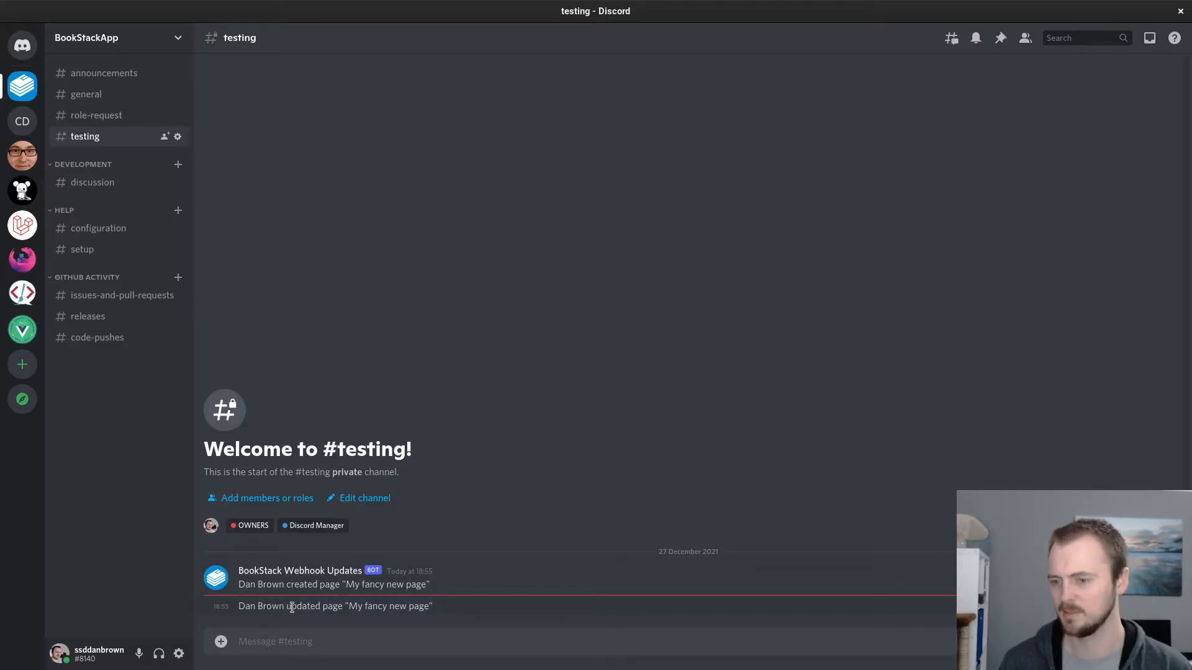
pyautogui.moveTo(291, 606); pyautogui.dragTo(433, 605)
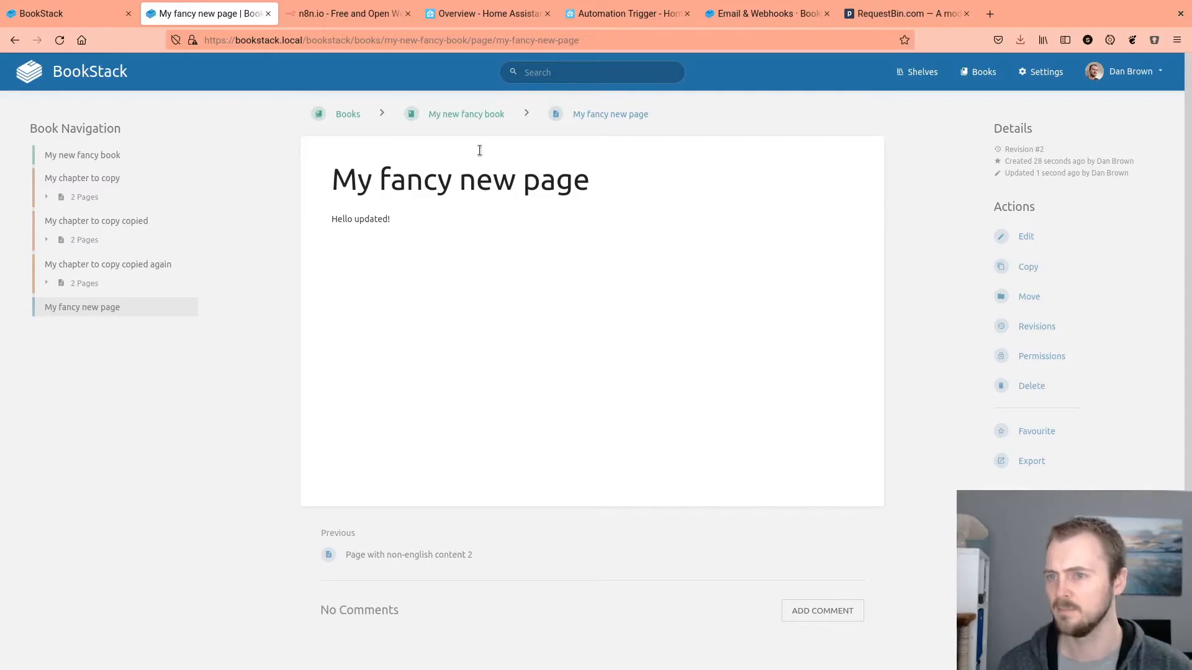
# Step: Reopen the Discord - Page Changes webhook and scroll to its Webhook Format Example
pyautogui.click(65, 13)
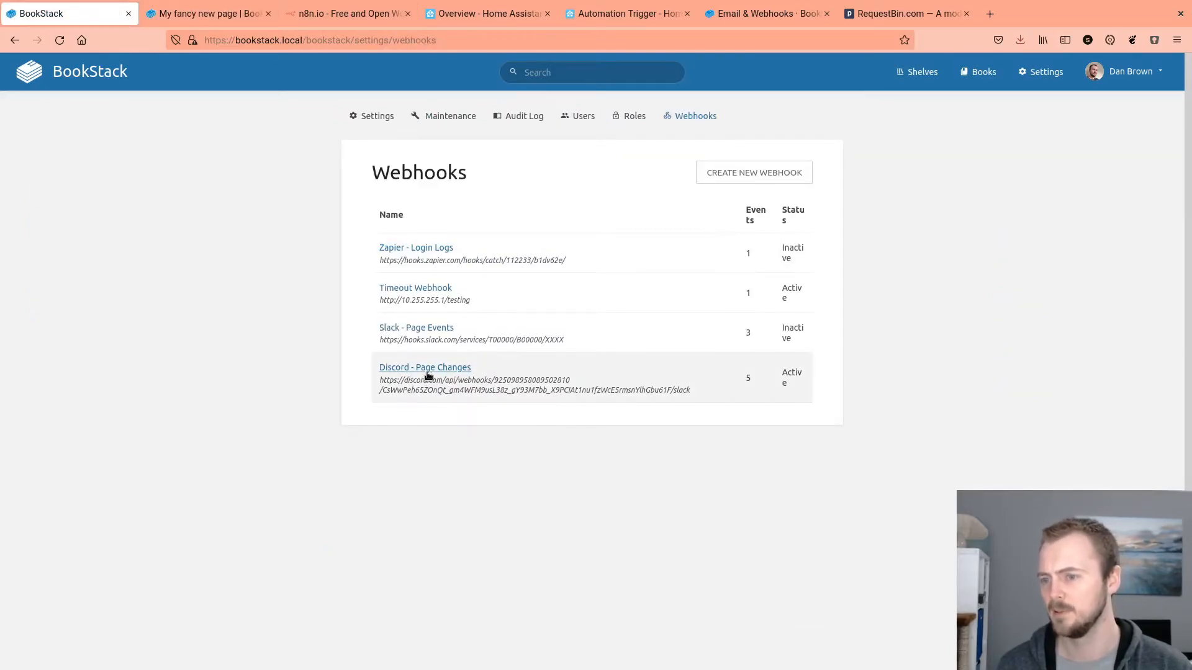
pyautogui.click(424, 367)
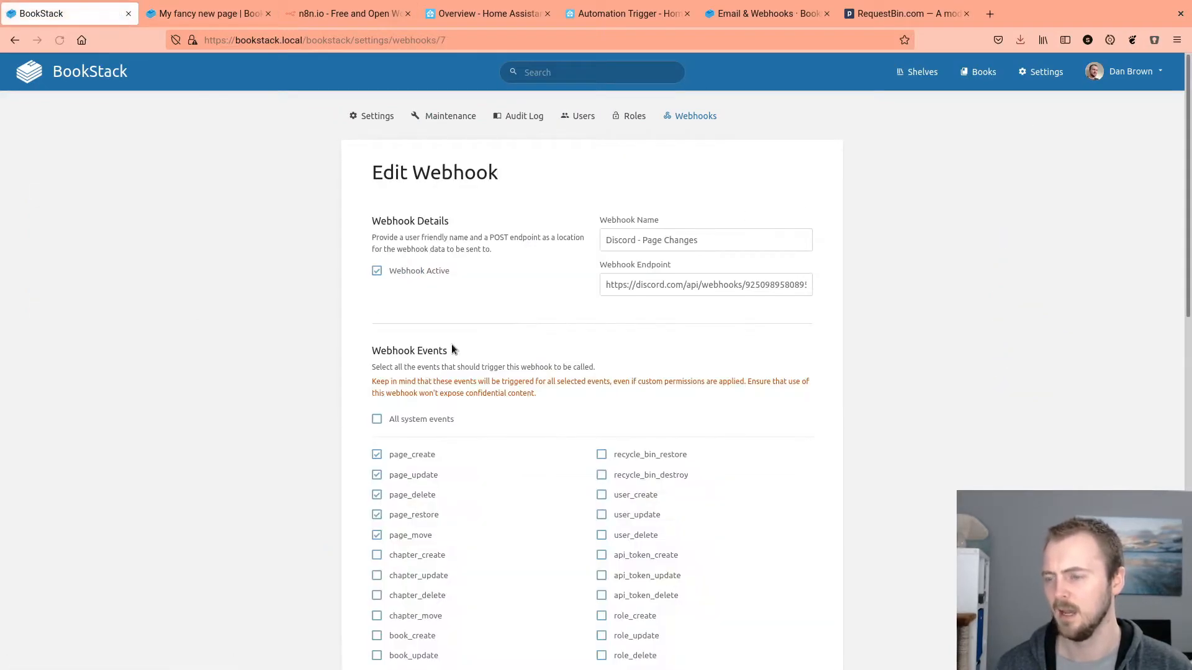
pyautogui.scroll(-3)
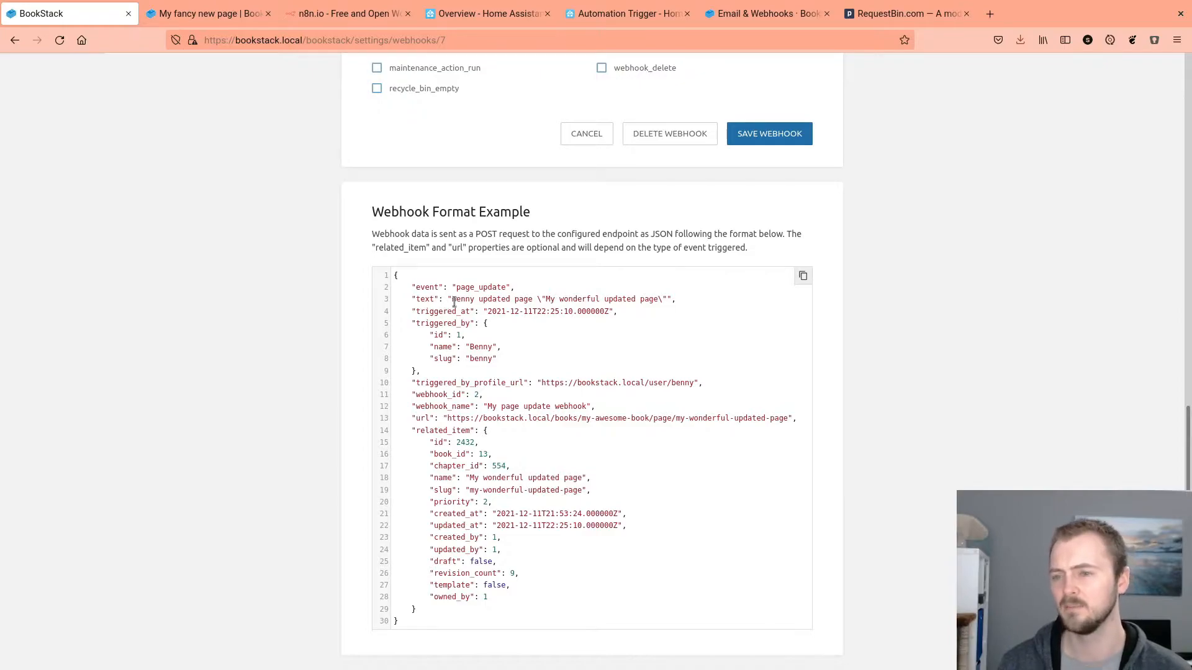
# Step: Highlight the text entry and related item fields in the example JSON payload
pyautogui.doubleClick(424, 298)
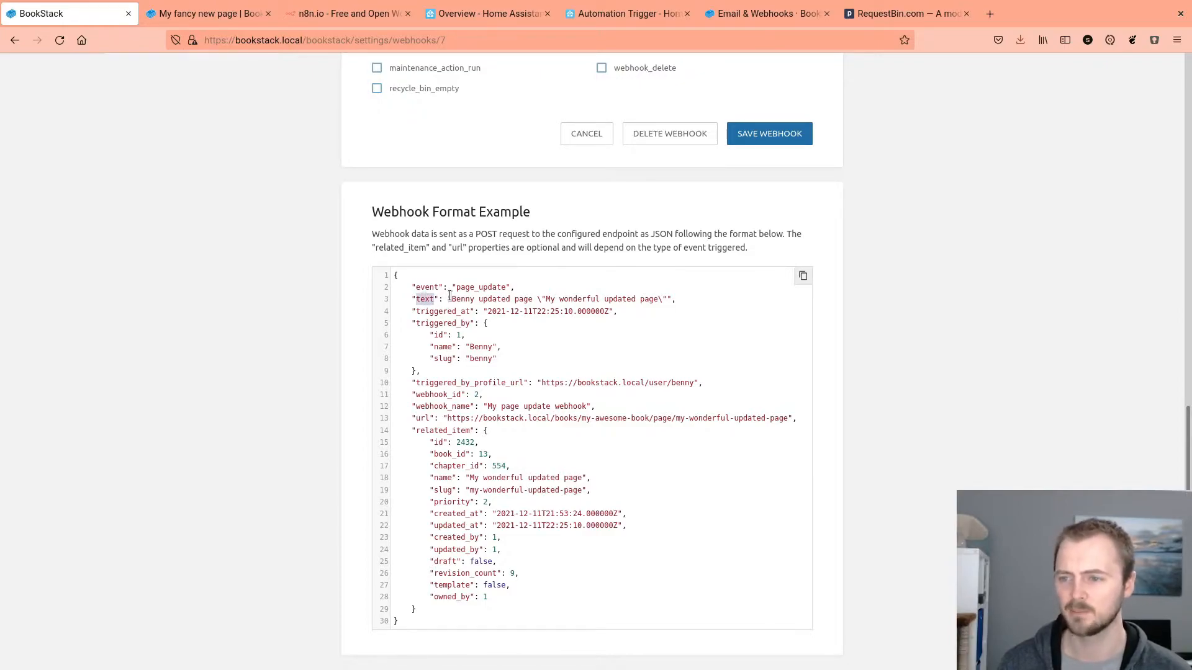
pyautogui.moveTo(450, 298); pyautogui.dragTo(666, 299)
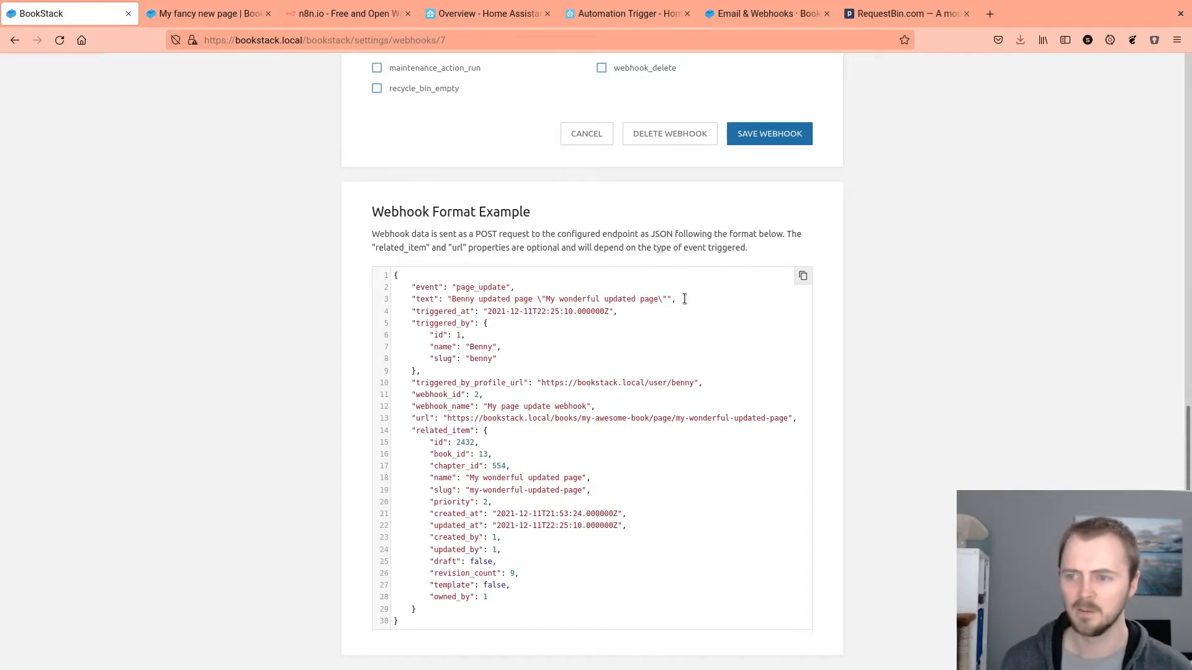
pyautogui.moveTo(433, 549); pyautogui.dragTo(414, 609)
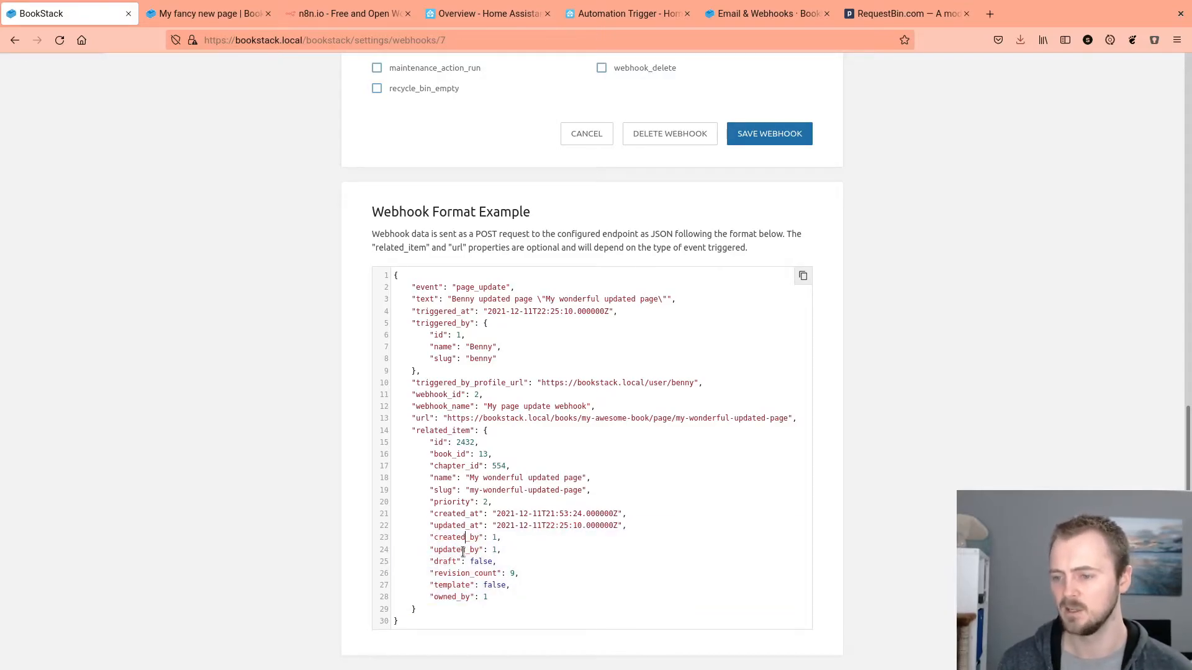
pyautogui.moveTo(481, 424)
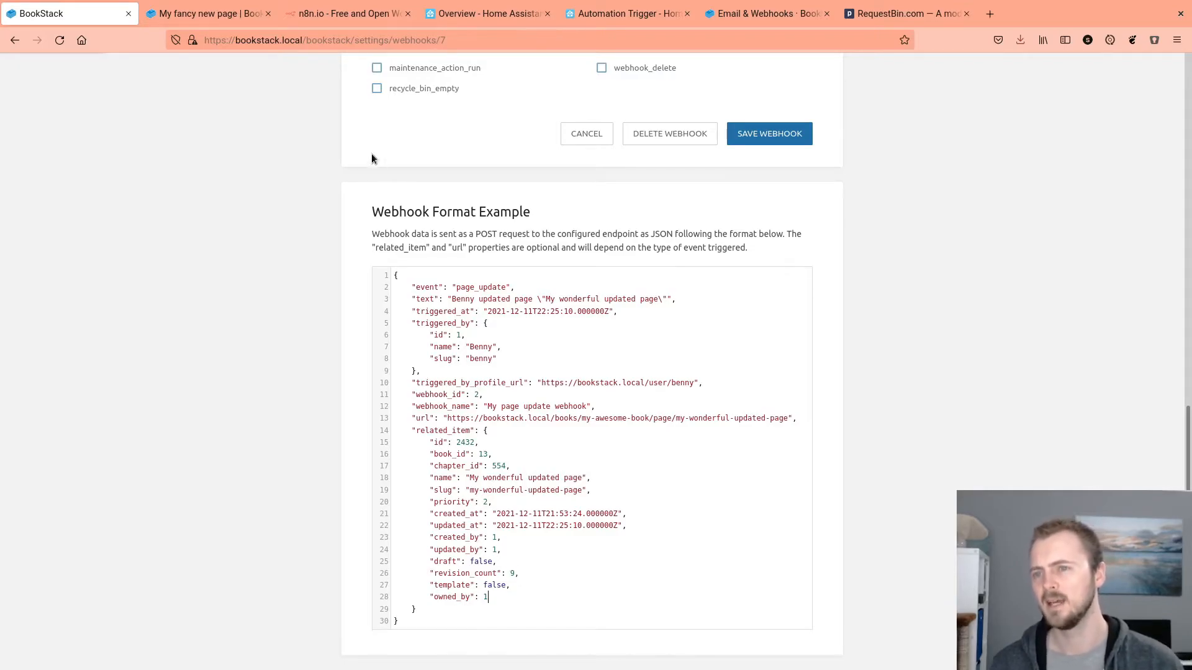
pyautogui.moveTo(464, 365)
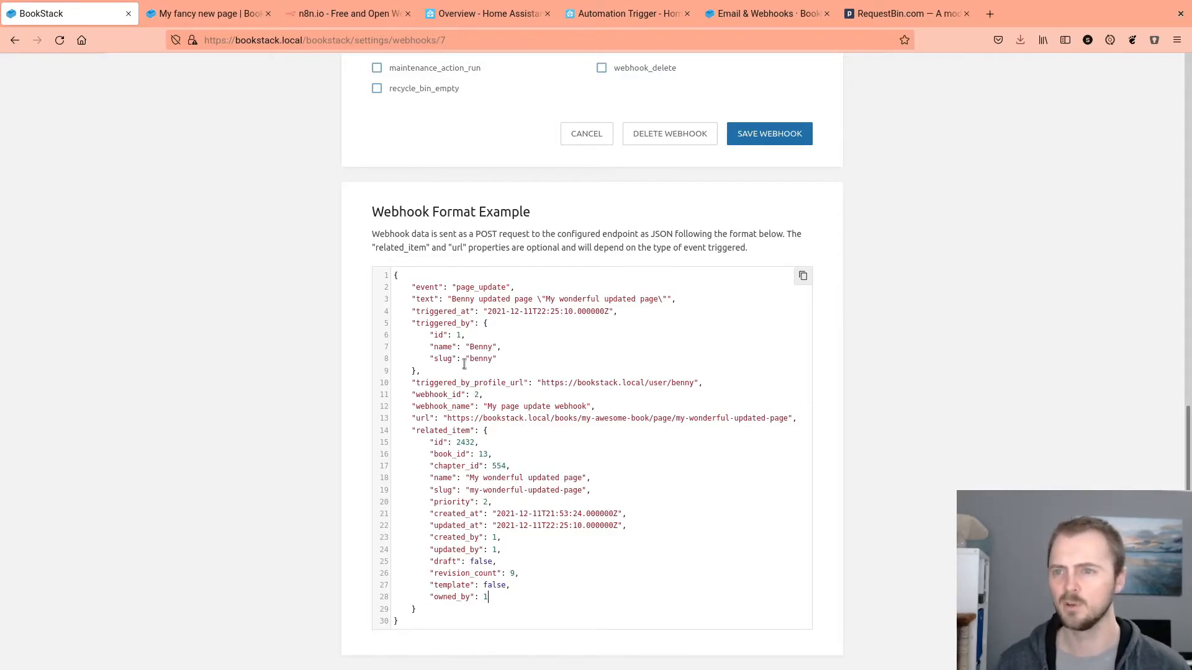
# Step: Look over the n8n.io homepage, then return to BookStack's My fancy new page
pyautogui.click(346, 13)
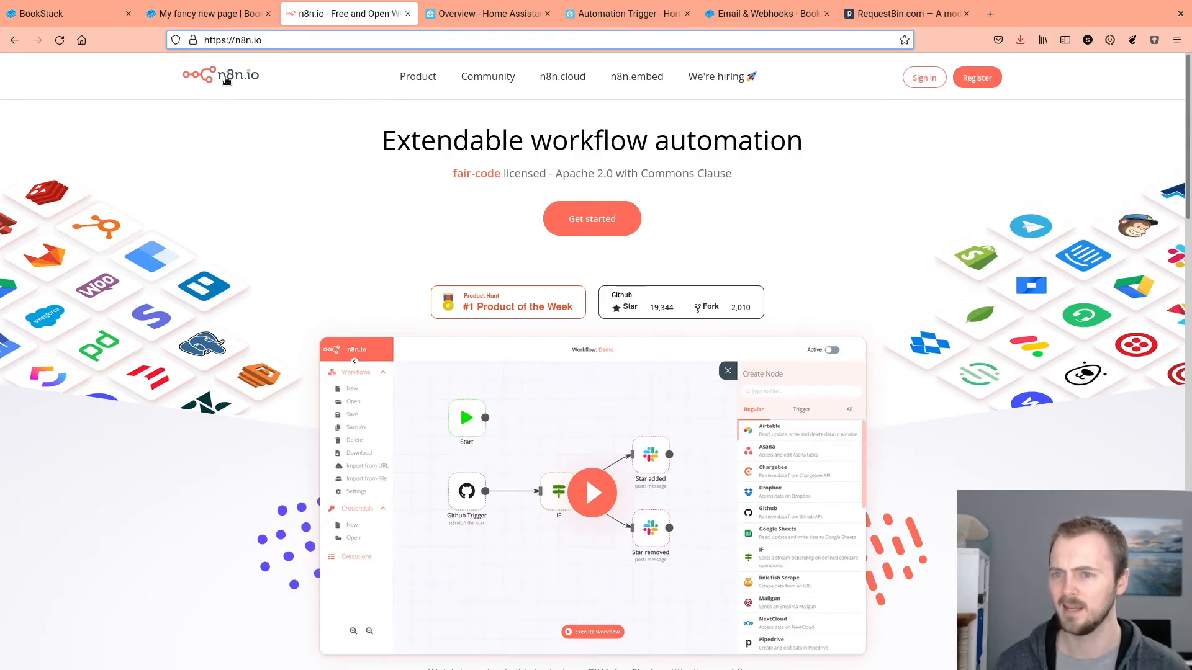
pyautogui.click(250, 41)
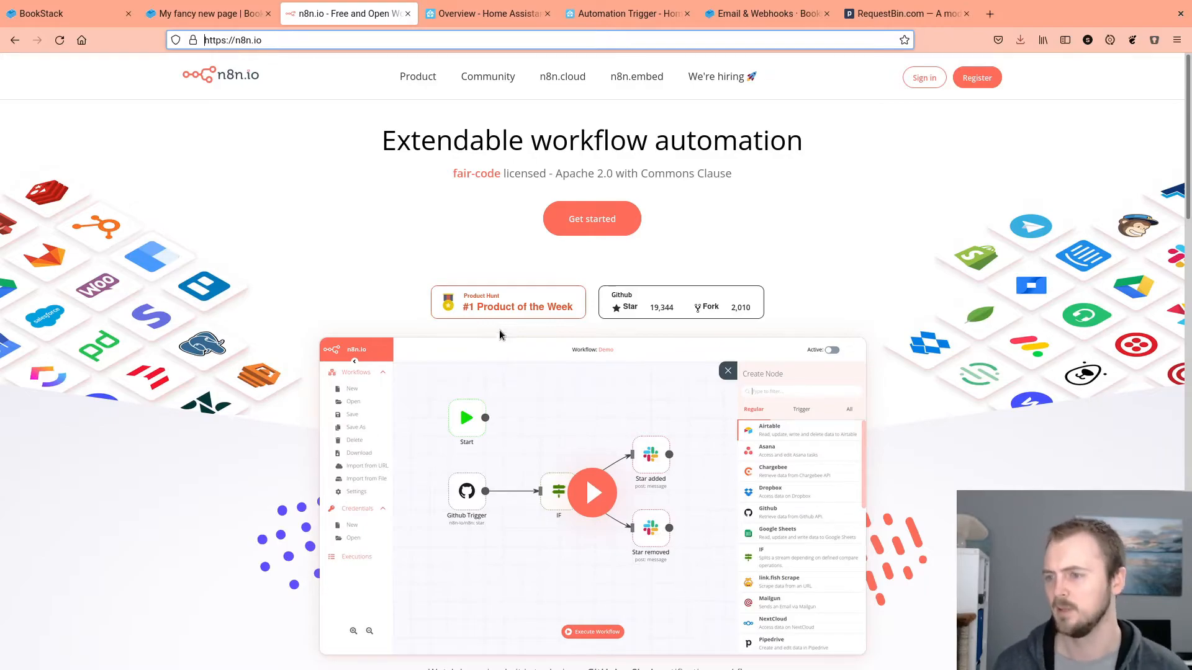
pyautogui.moveTo(548, 349)
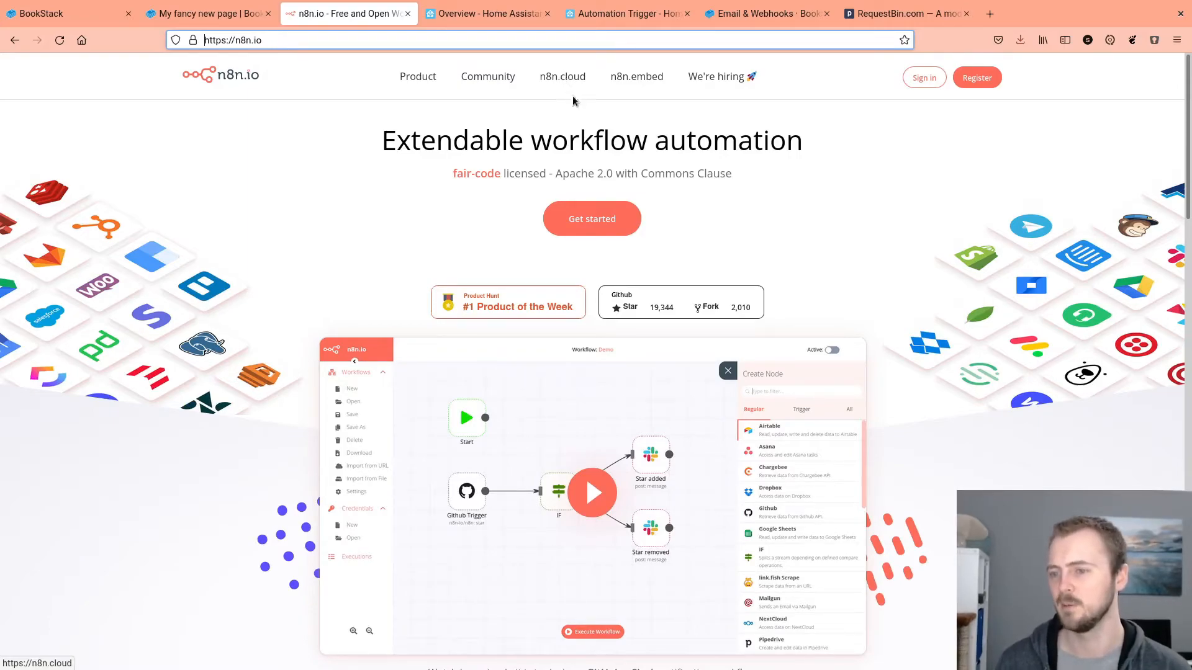
pyautogui.click(207, 13)
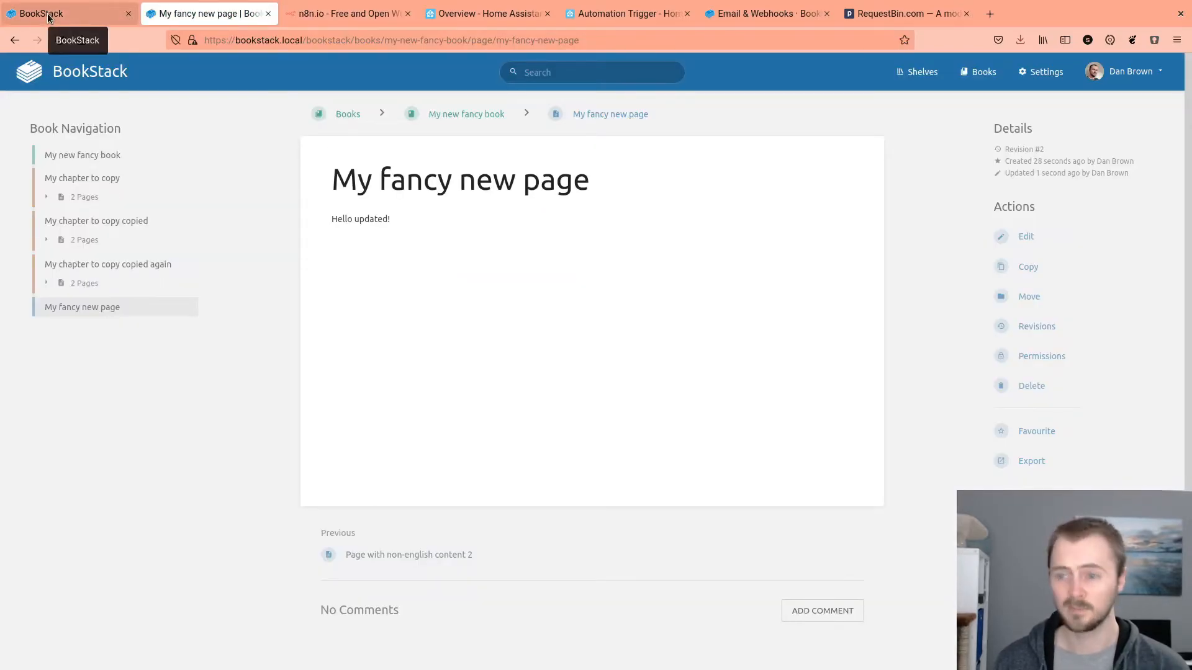
# Step: Go back to BookStack's webhooks list and start creating a new webhook
pyautogui.click(69, 13)
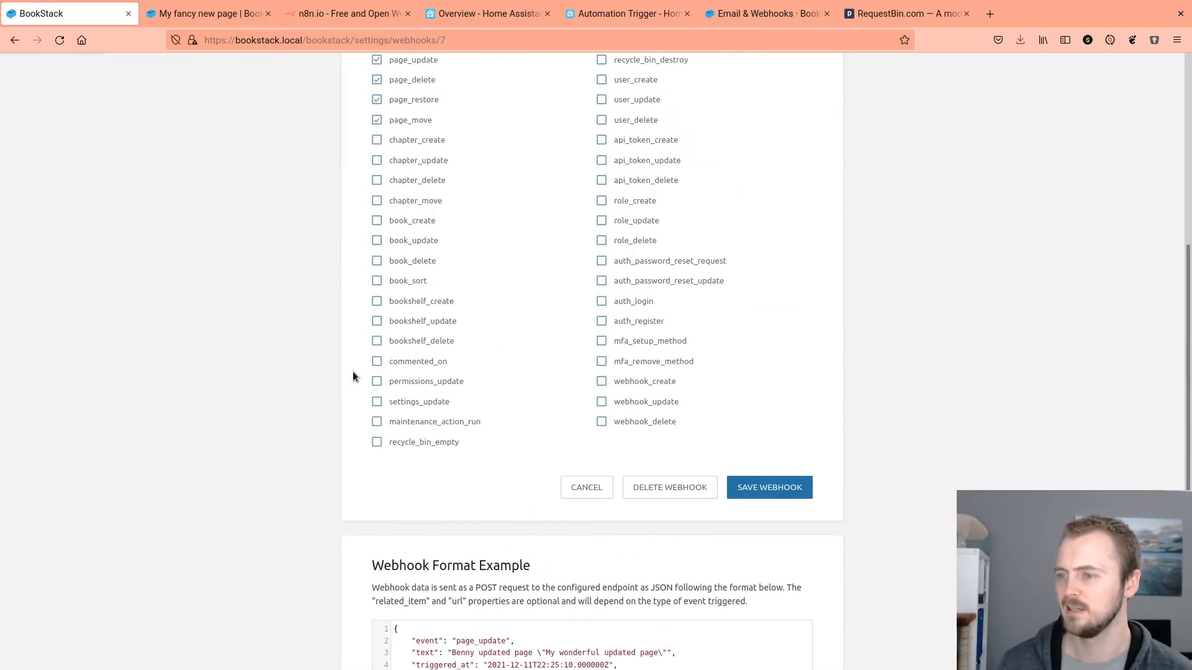
pyautogui.scroll(3)
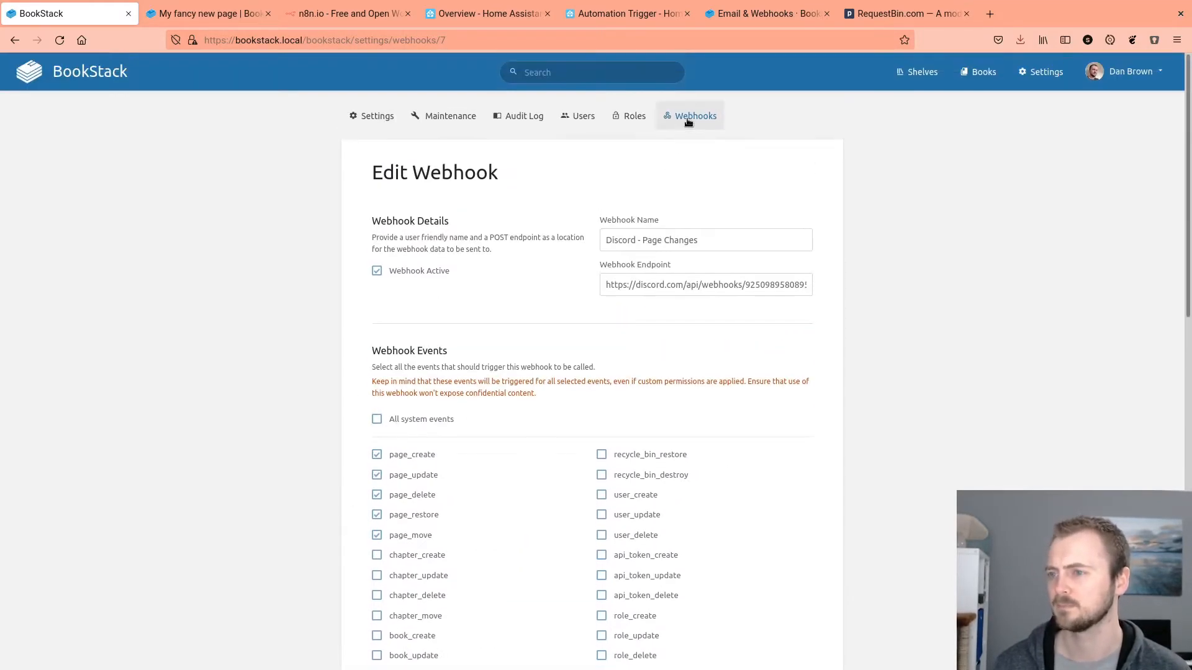
pyautogui.click(695, 115)
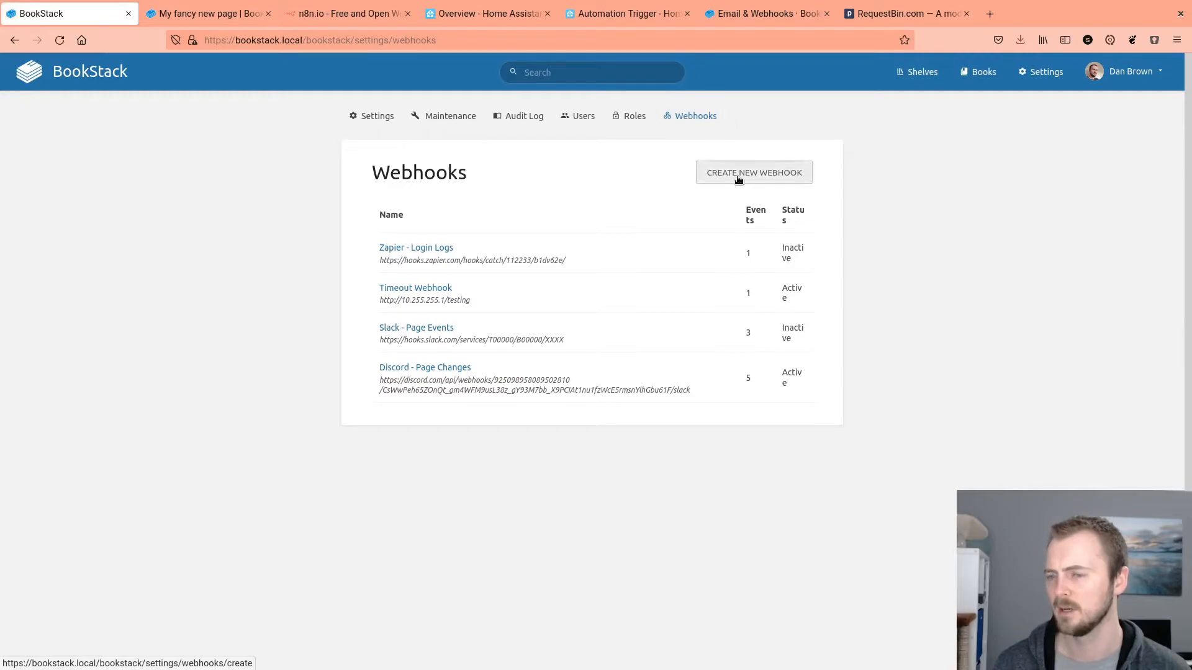
pyautogui.click(753, 172)
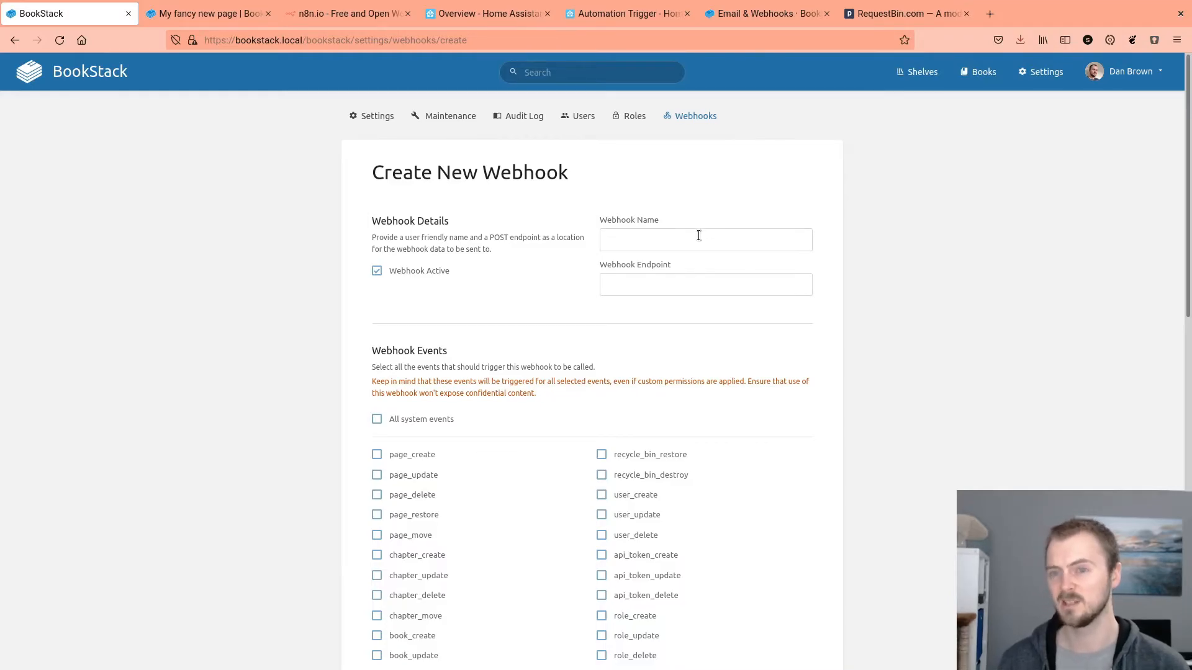
# Step: Name the new webhook 'Settings Change Webhook'
pyautogui.click(704, 239)
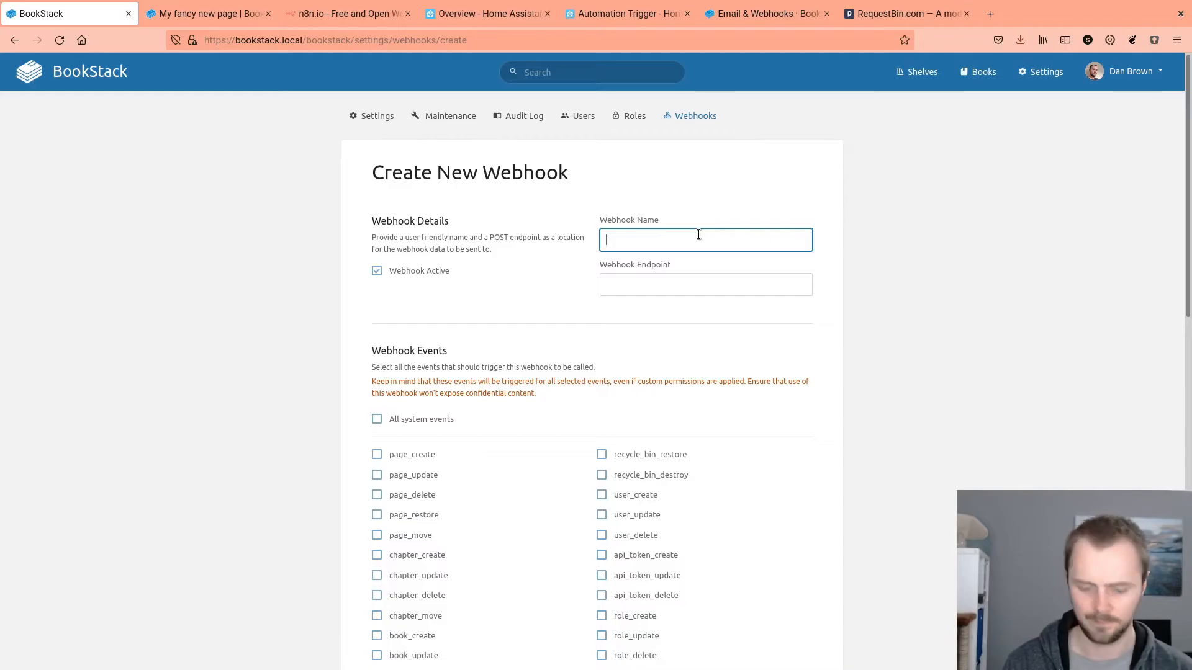
pyautogui.write('Settings Change')
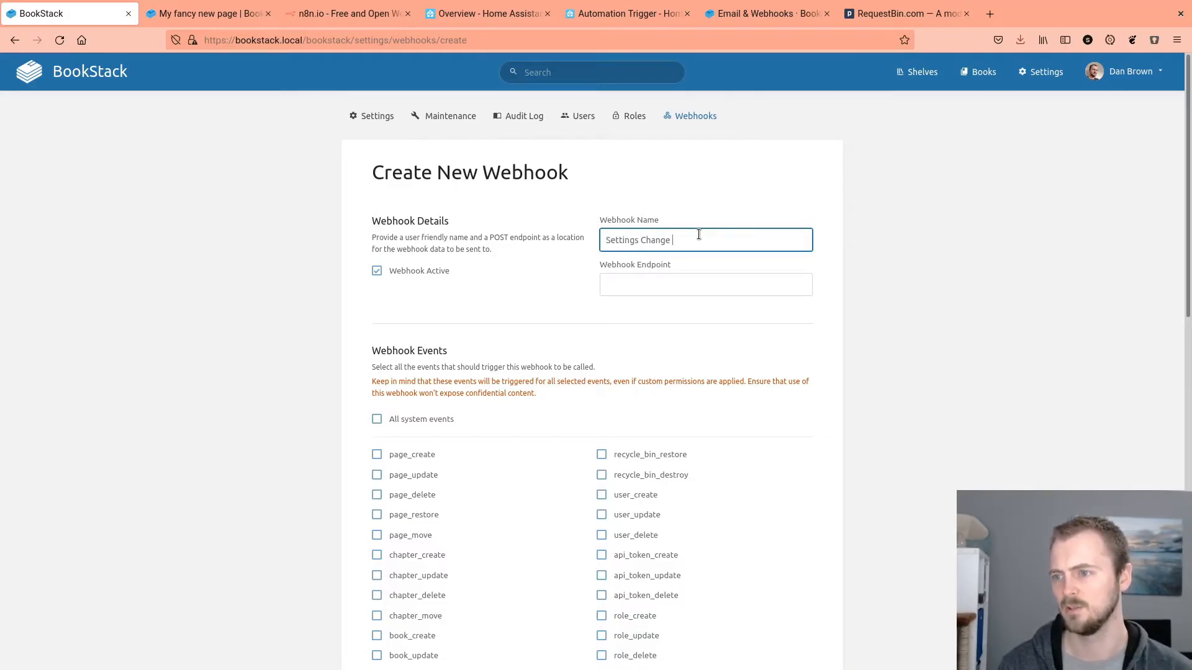
pyautogui.write('Webhook')
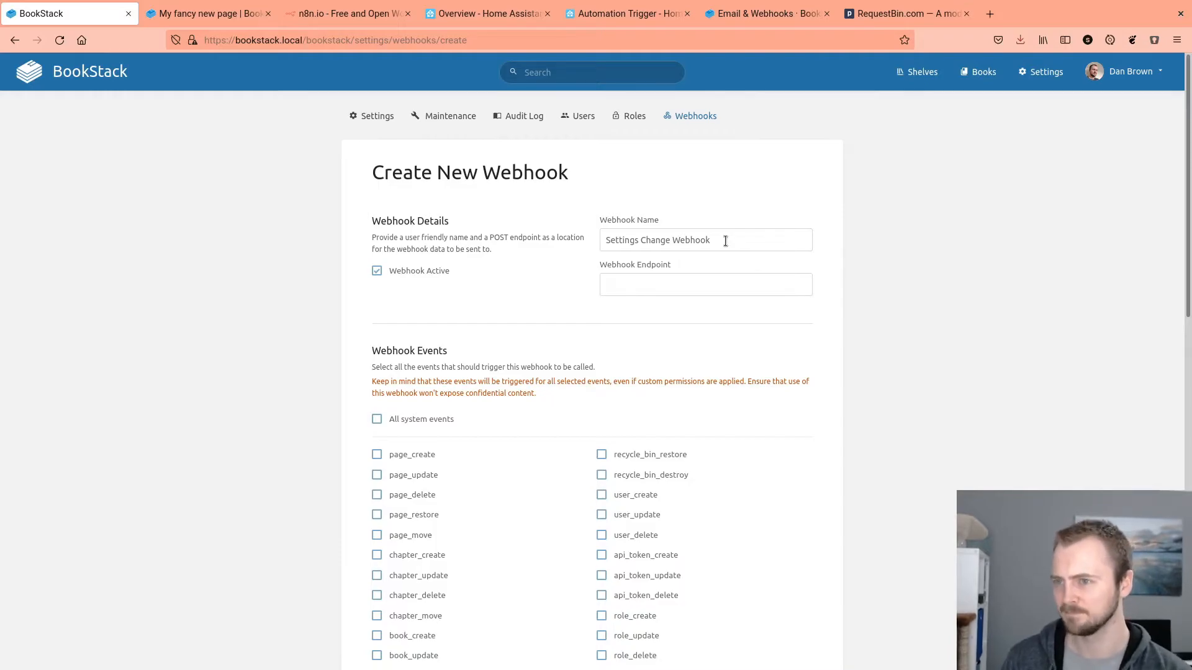
# Step: Switch to the Home Assistant Overview dashboard
pyautogui.click(488, 13)
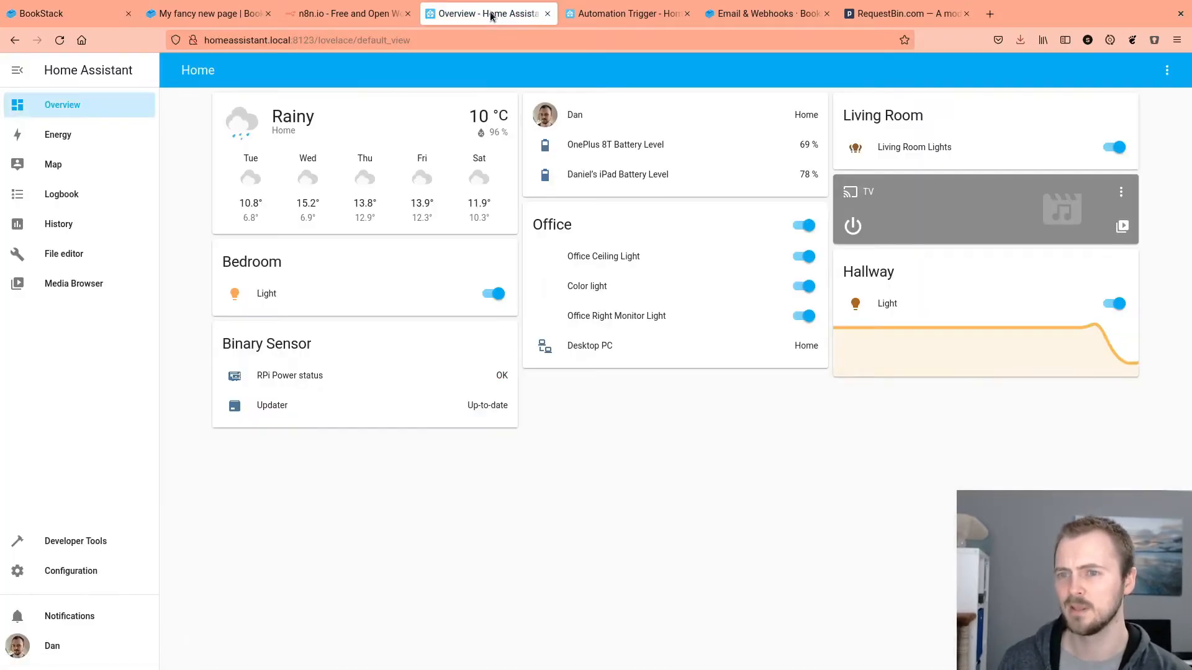
pyautogui.click(272, 41)
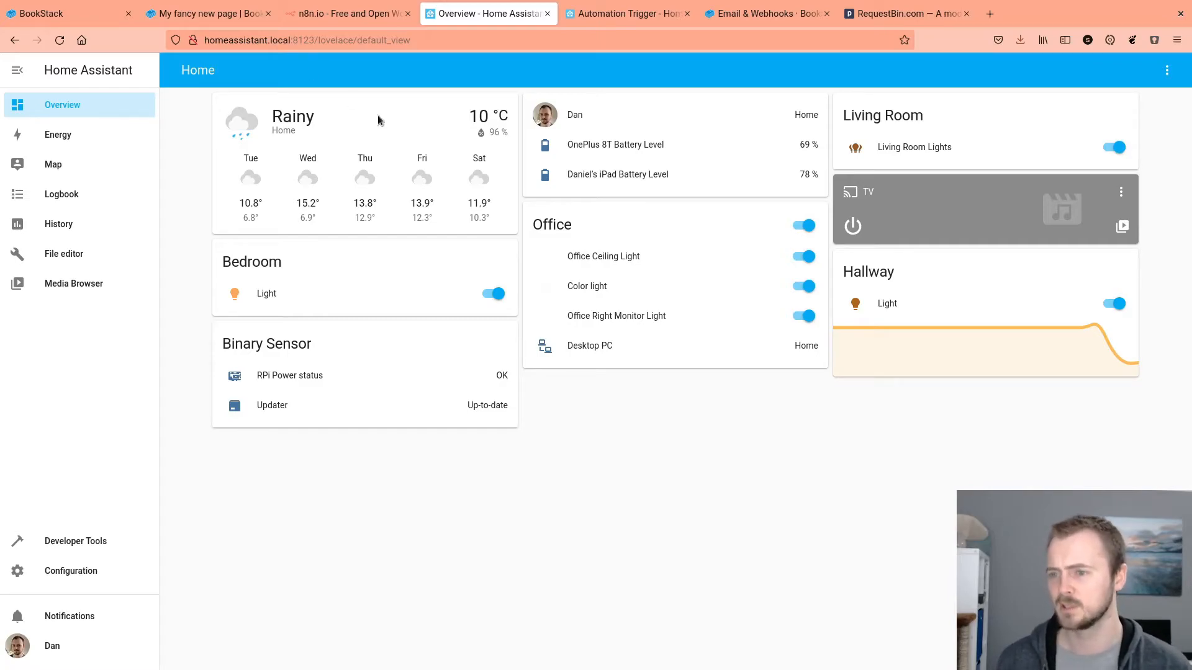
pyautogui.moveTo(574, 453)
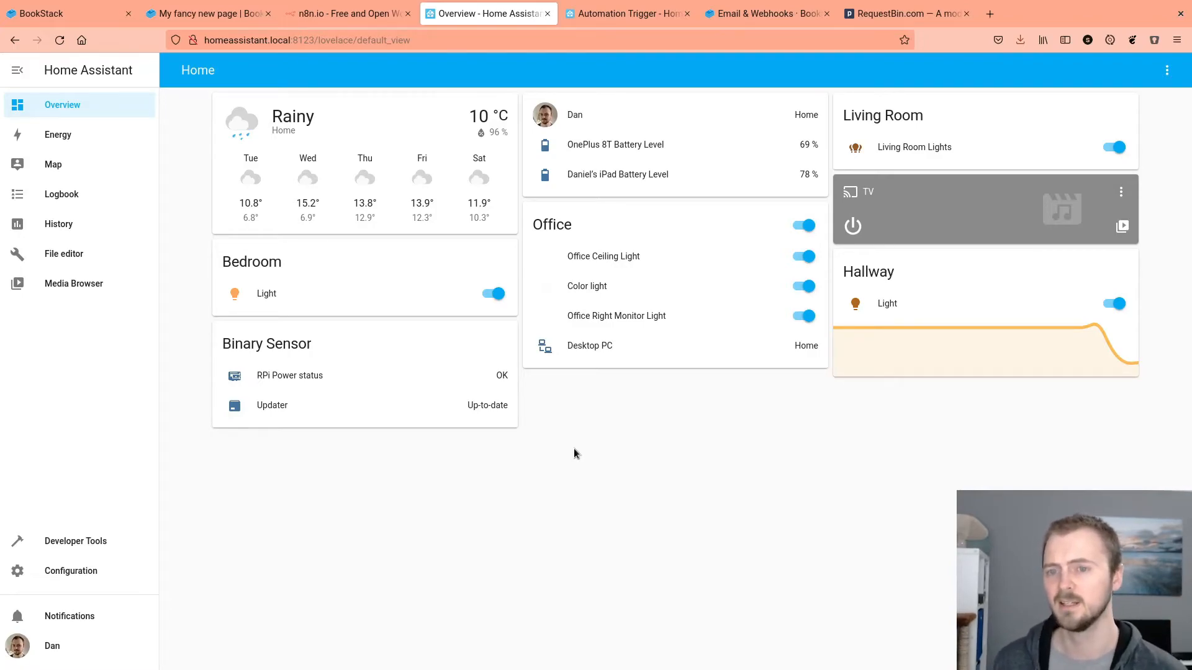
pyautogui.moveTo(571, 454)
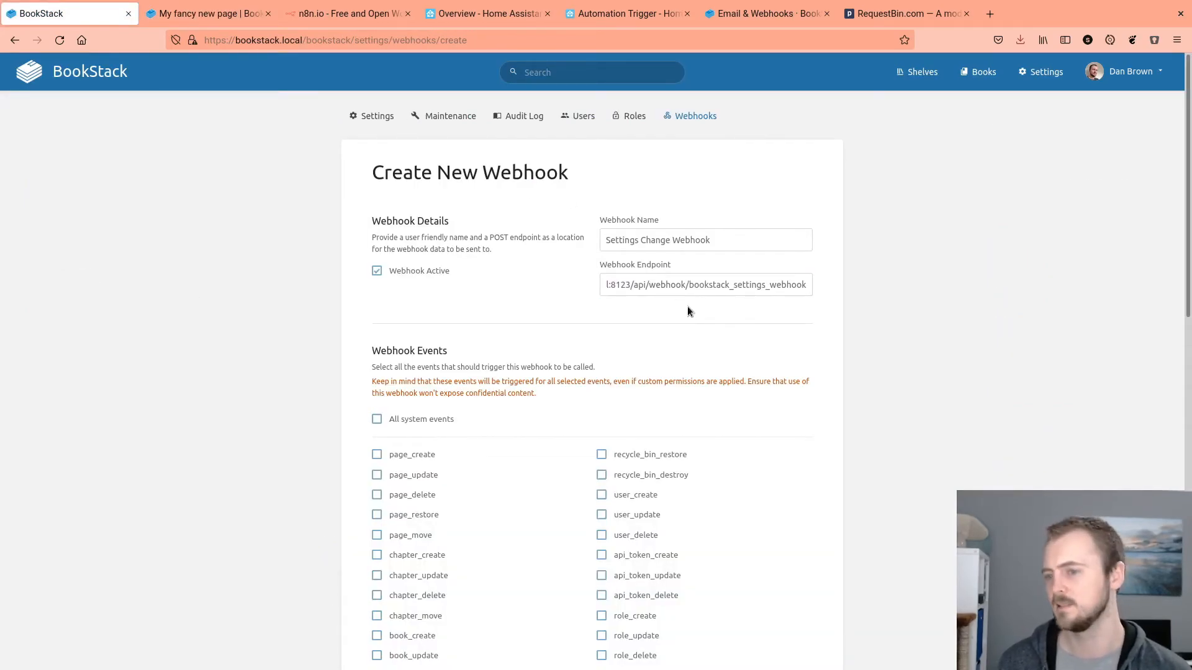
# Step: Trigger the webhook on settings_update events and save it to the webhooks list
pyautogui.scroll(-3)
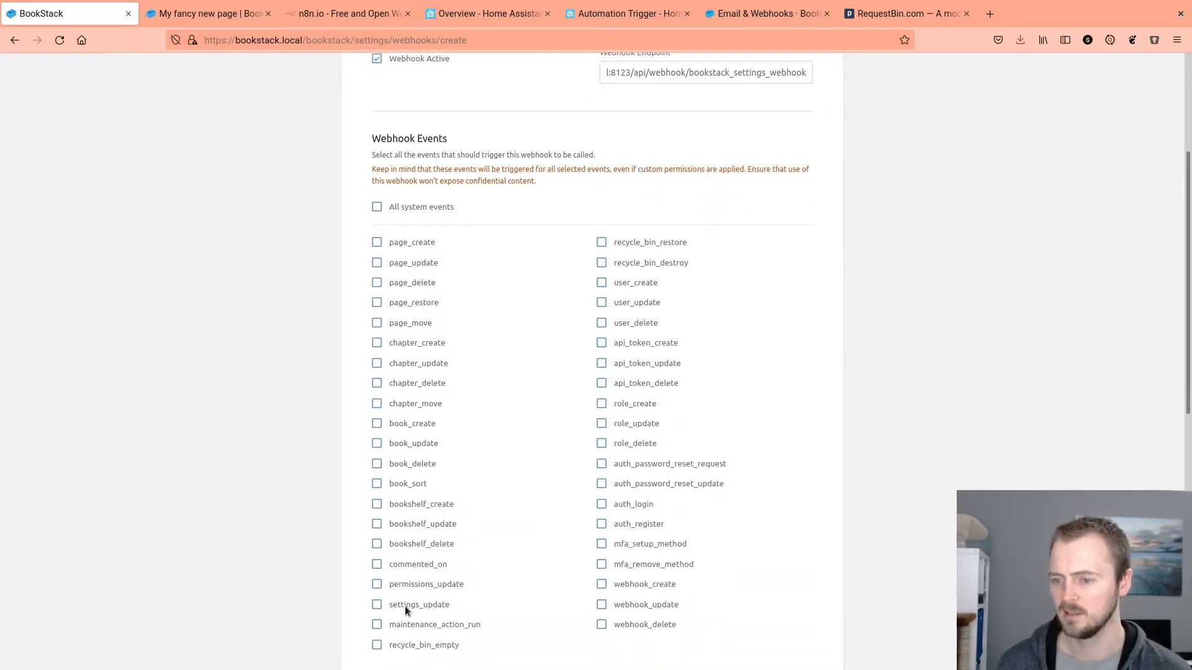
pyautogui.click(376, 604)
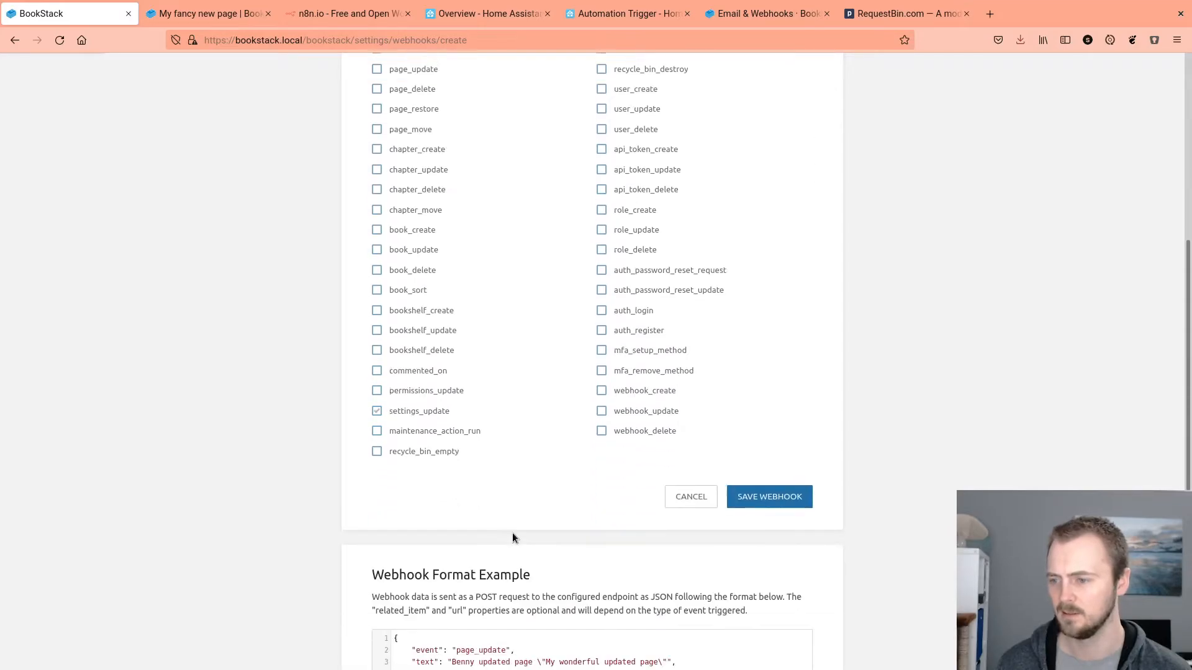
pyautogui.click(769, 496)
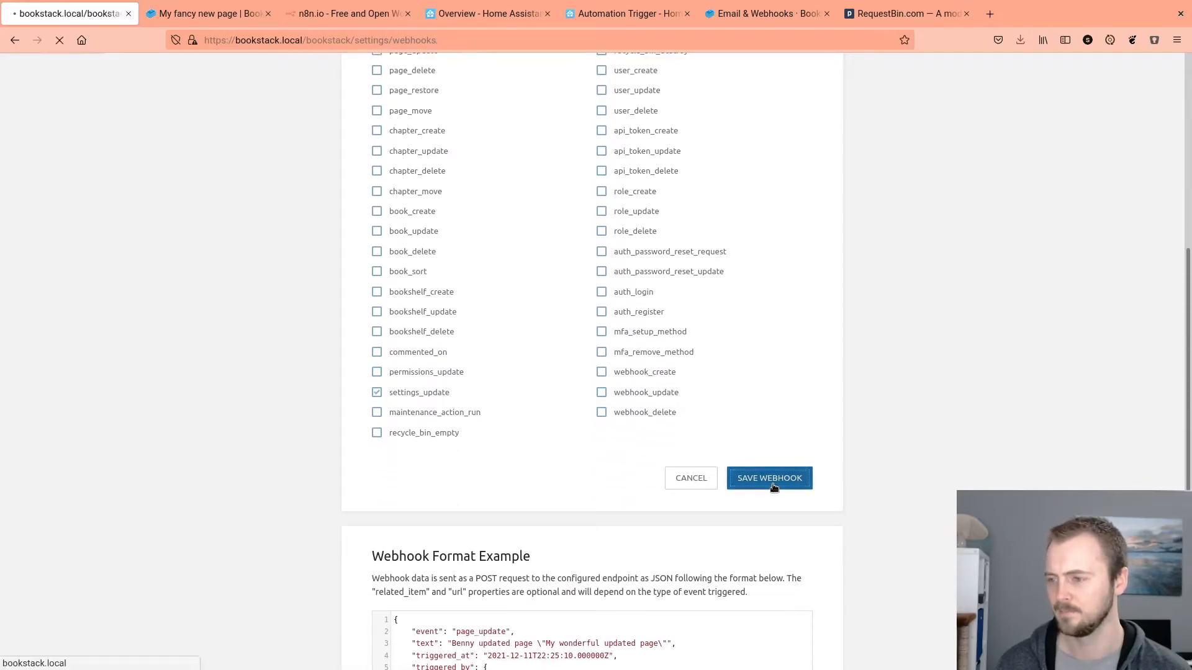
pyautogui.click(769, 478)
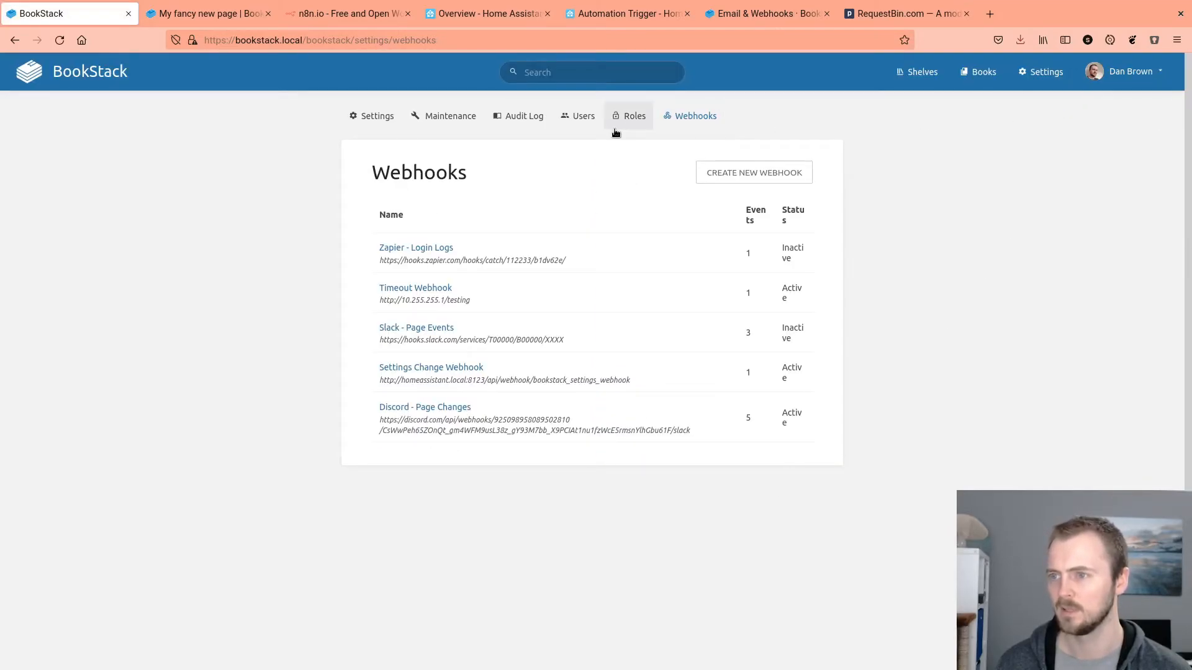
# Step: Enable Allow public access in BookStack settings and save, then switch to Home Assistant
pyautogui.click(375, 116)
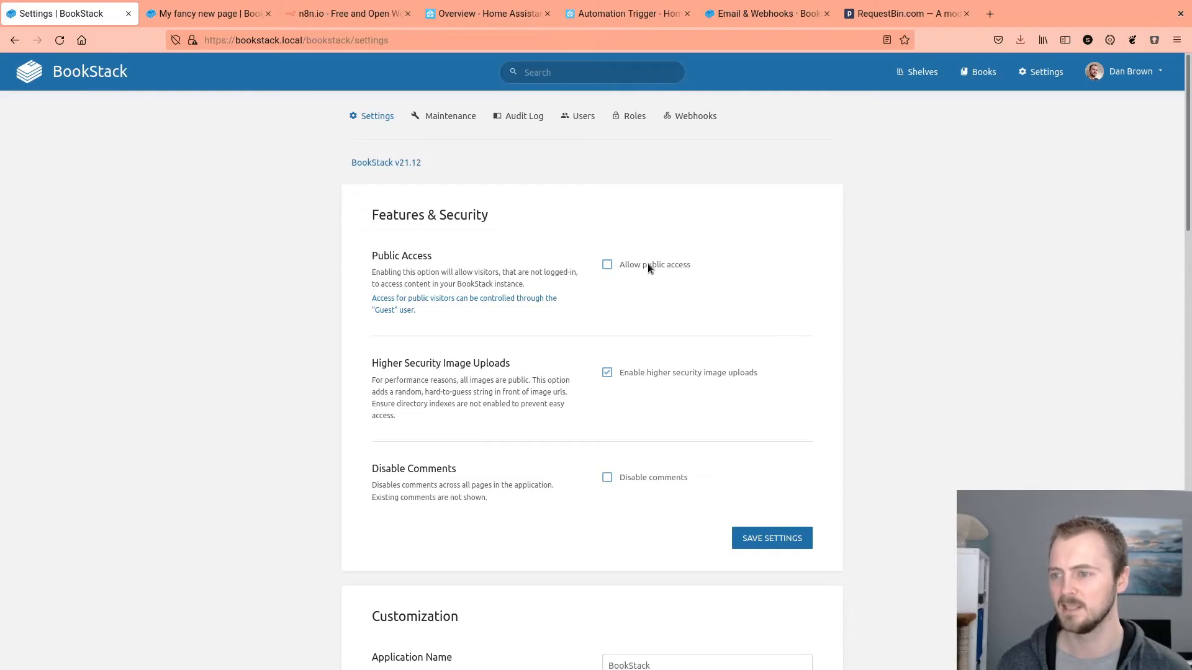
pyautogui.click(606, 264)
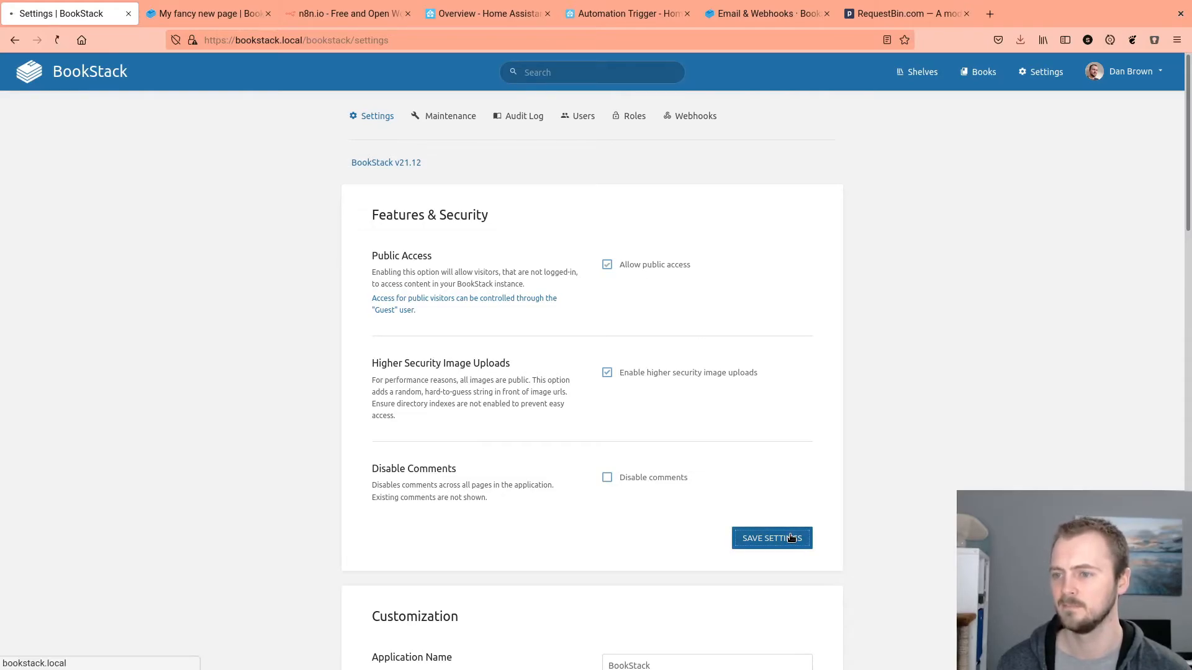
pyautogui.click(771, 538)
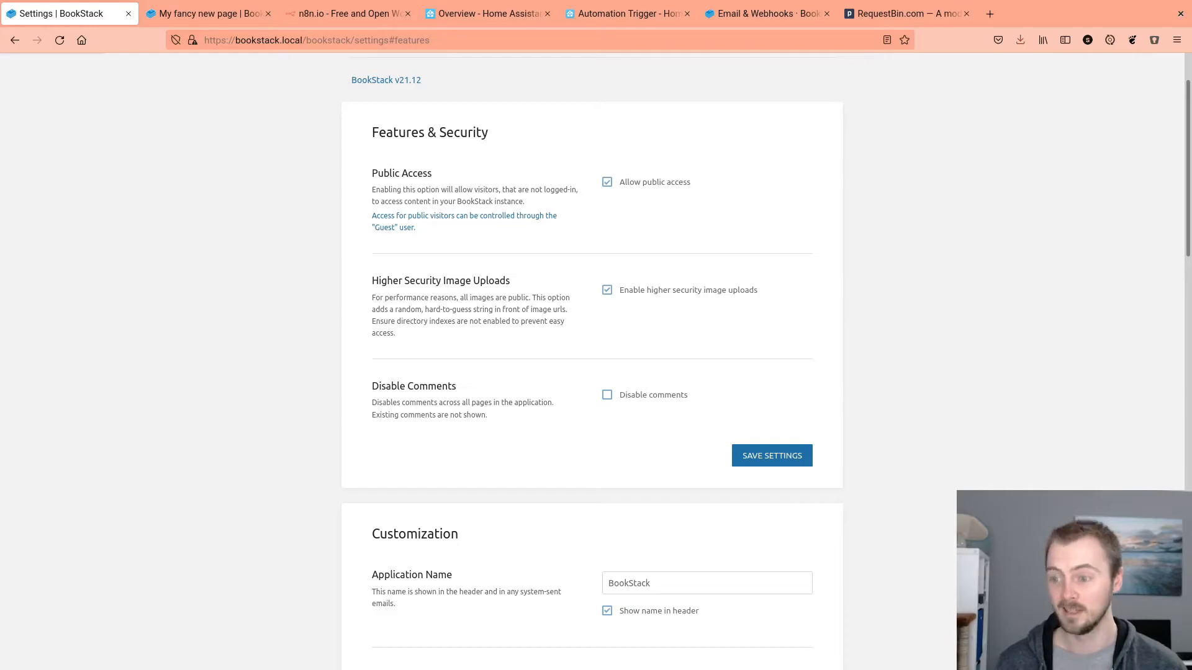
pyautogui.moveTo(659, 416)
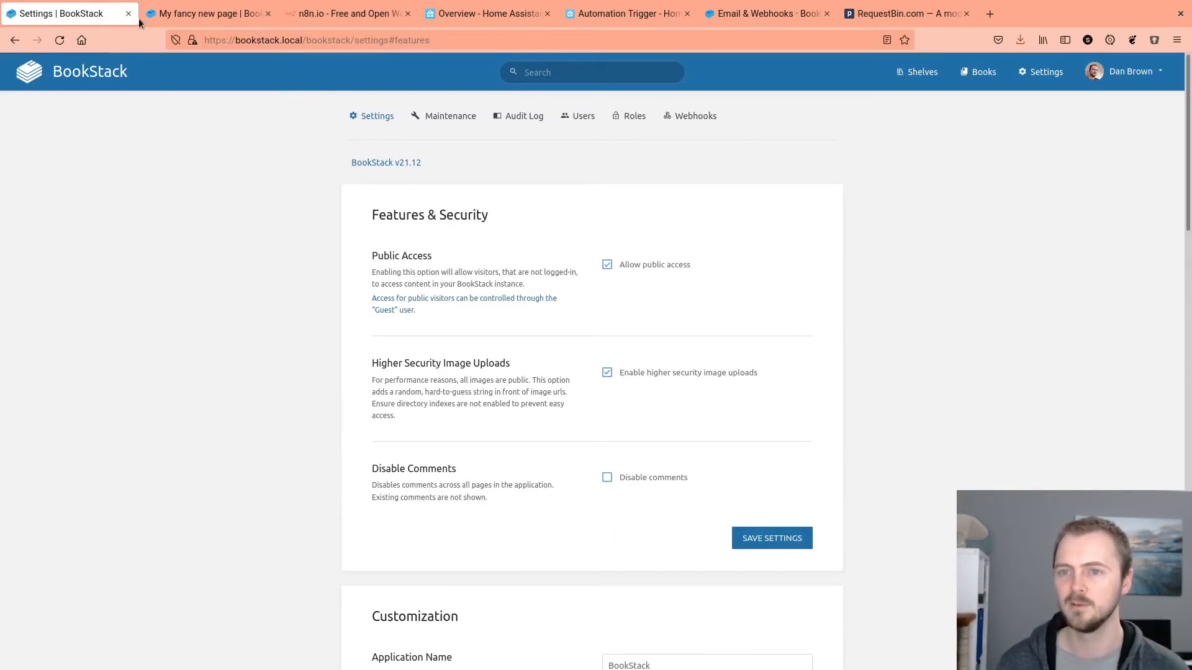
pyautogui.click(487, 13)
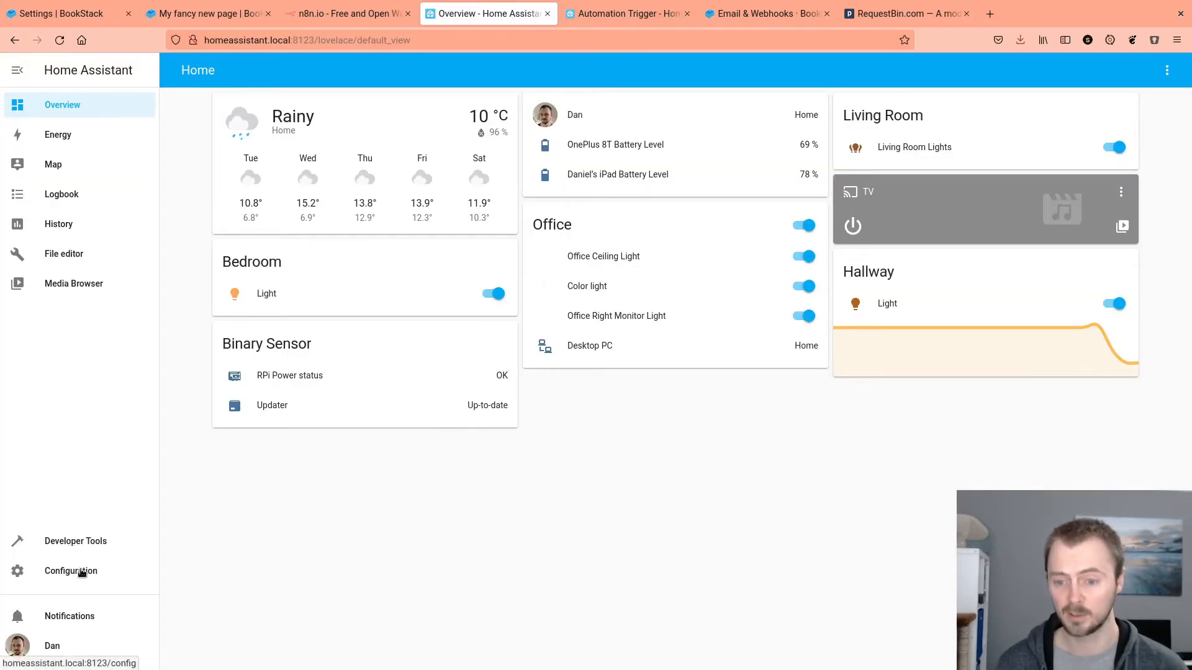
# Step: Edit the 'BookStack - Alert On Settings Change' automation from the Home Assistant automations list
pyautogui.click(70, 571)
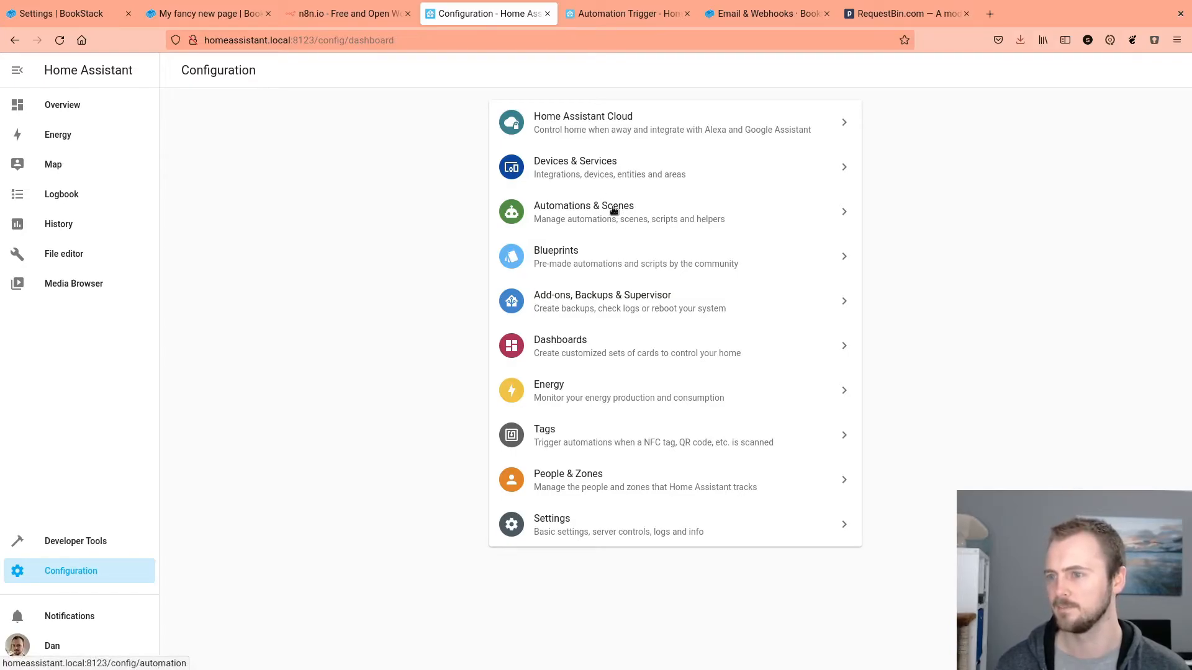
pyautogui.click(583, 211)
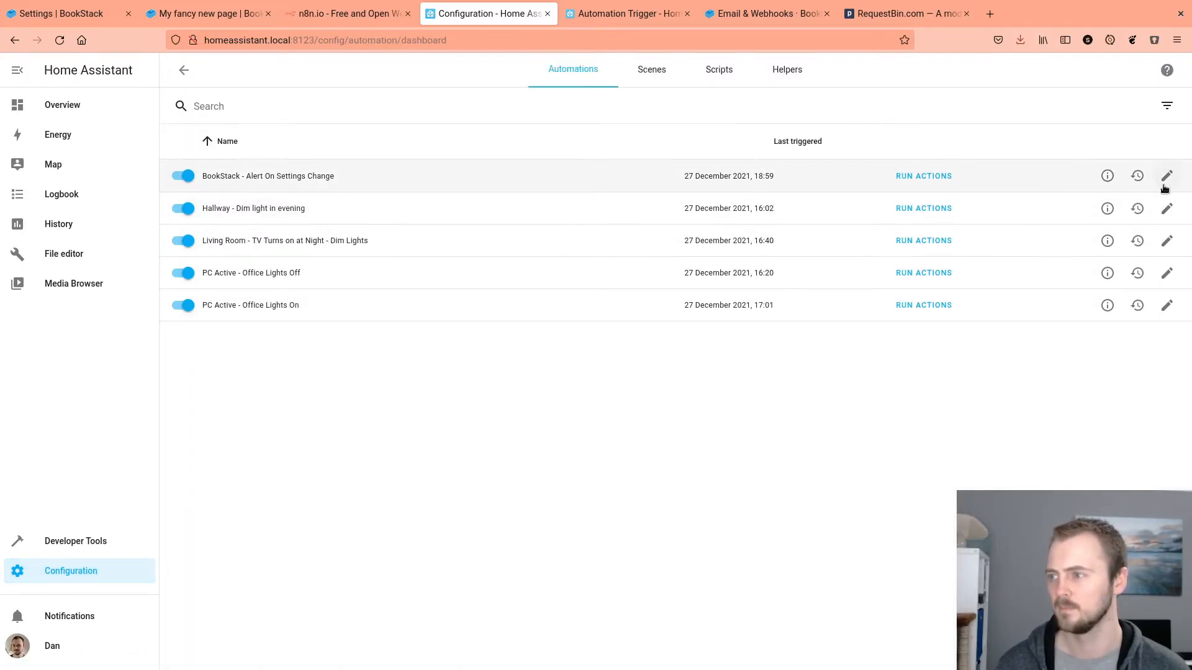
pyautogui.click(1167, 176)
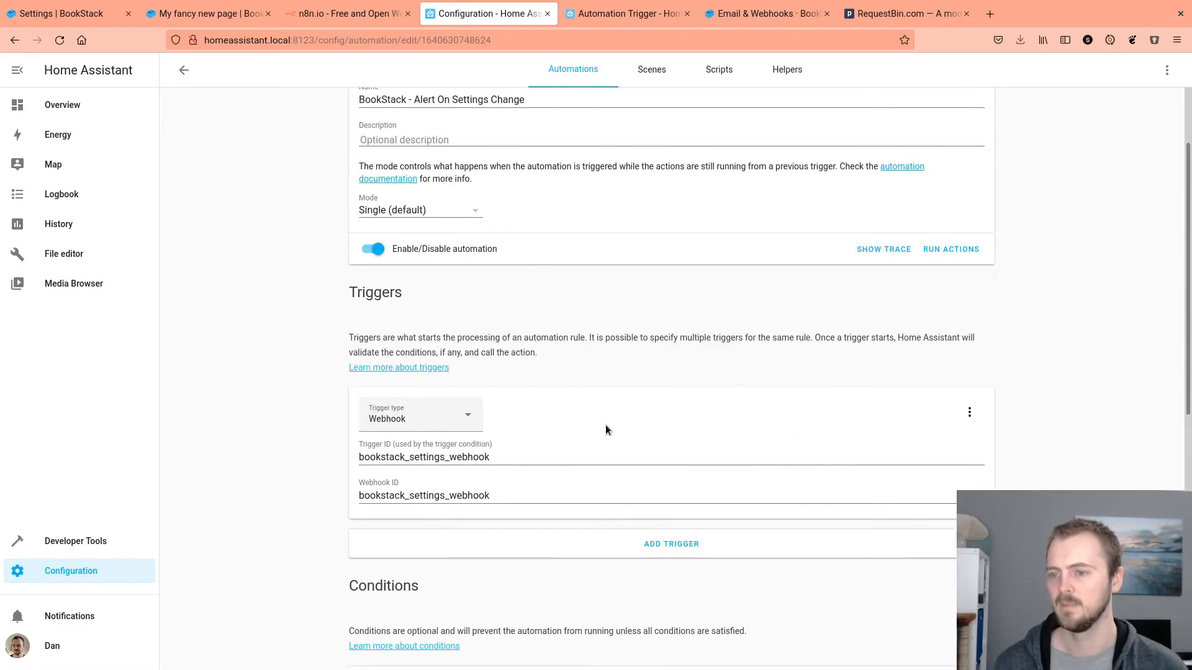
pyautogui.moveTo(383, 419)
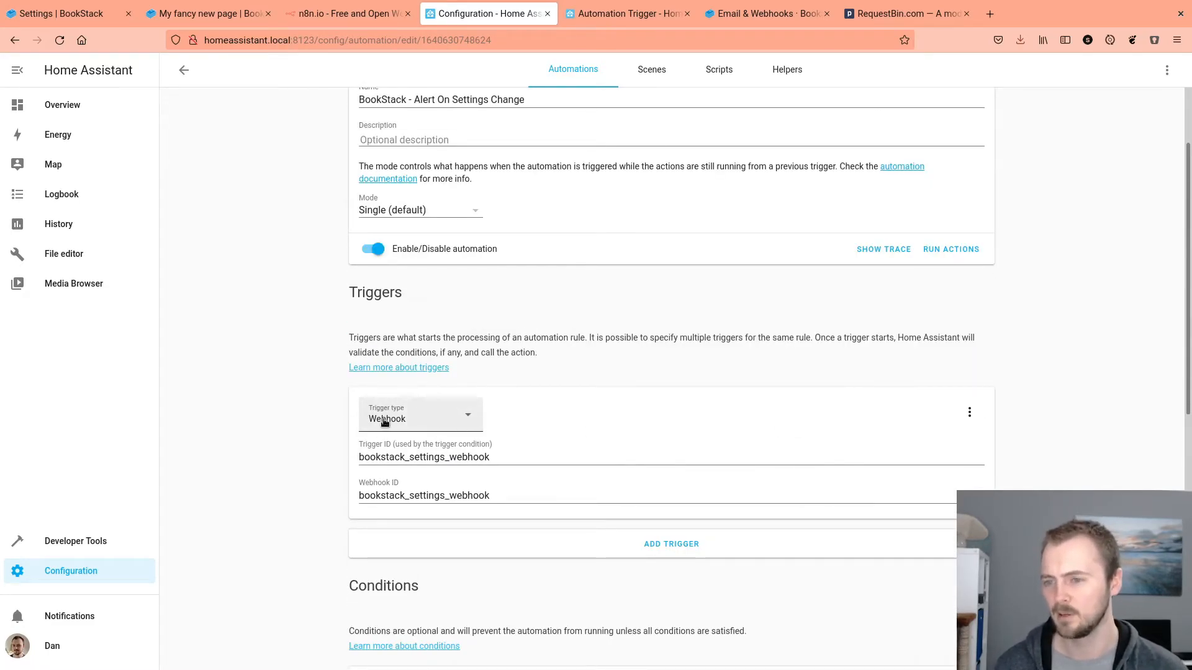
# Step: Review the spoken message template and its triggered_by field, then return to the BookStack page
pyautogui.scroll(-3)
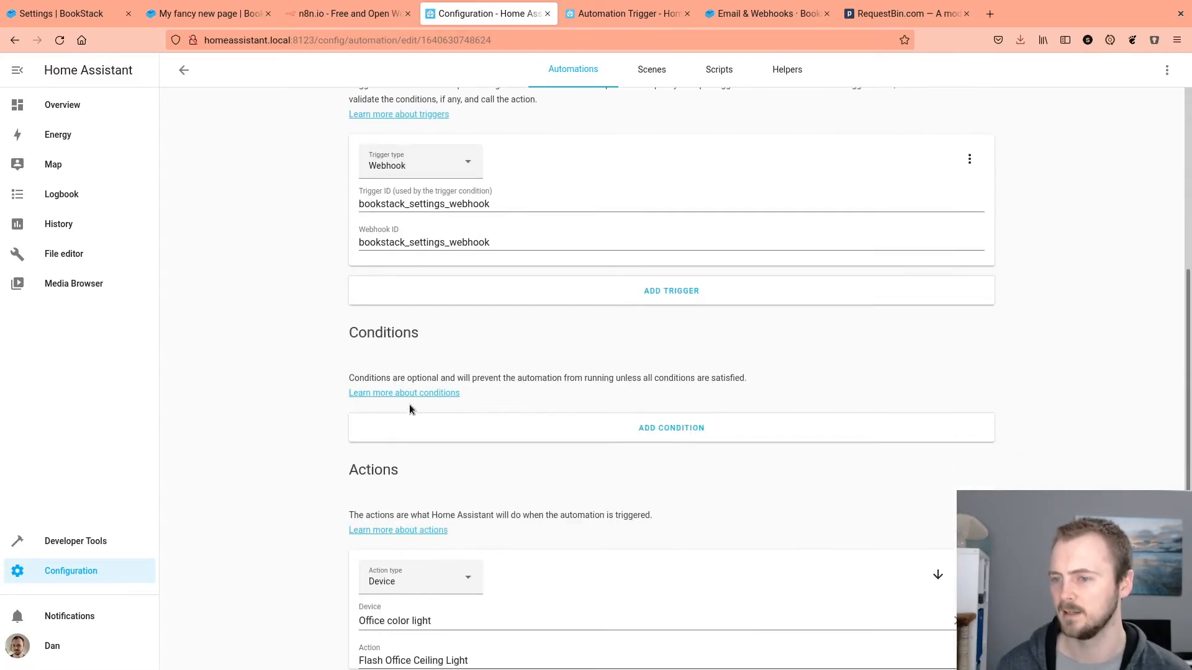
pyautogui.scroll(-3)
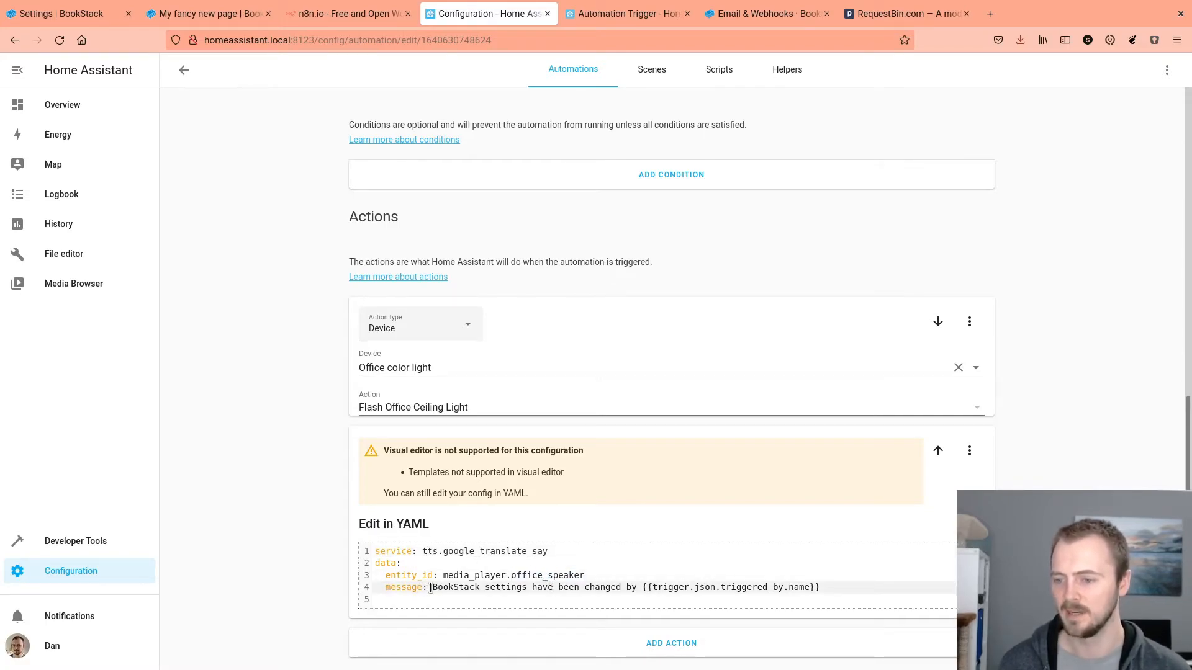
pyautogui.moveTo(432, 587); pyautogui.dragTo(637, 587)
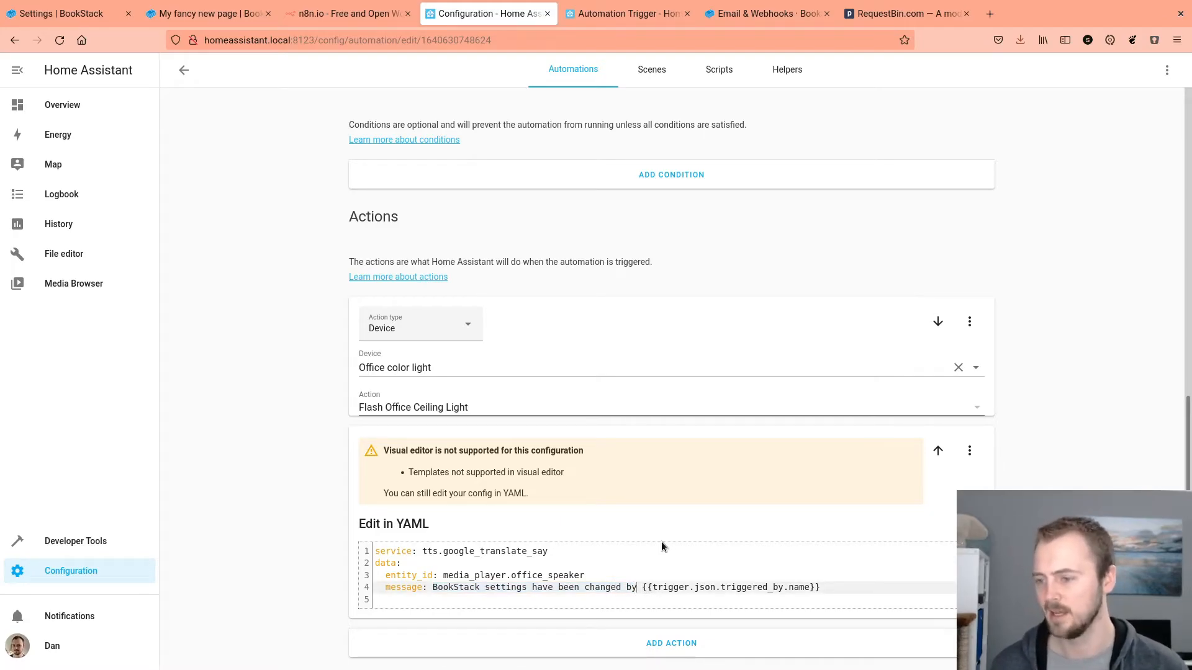
pyautogui.doubleClick(752, 587)
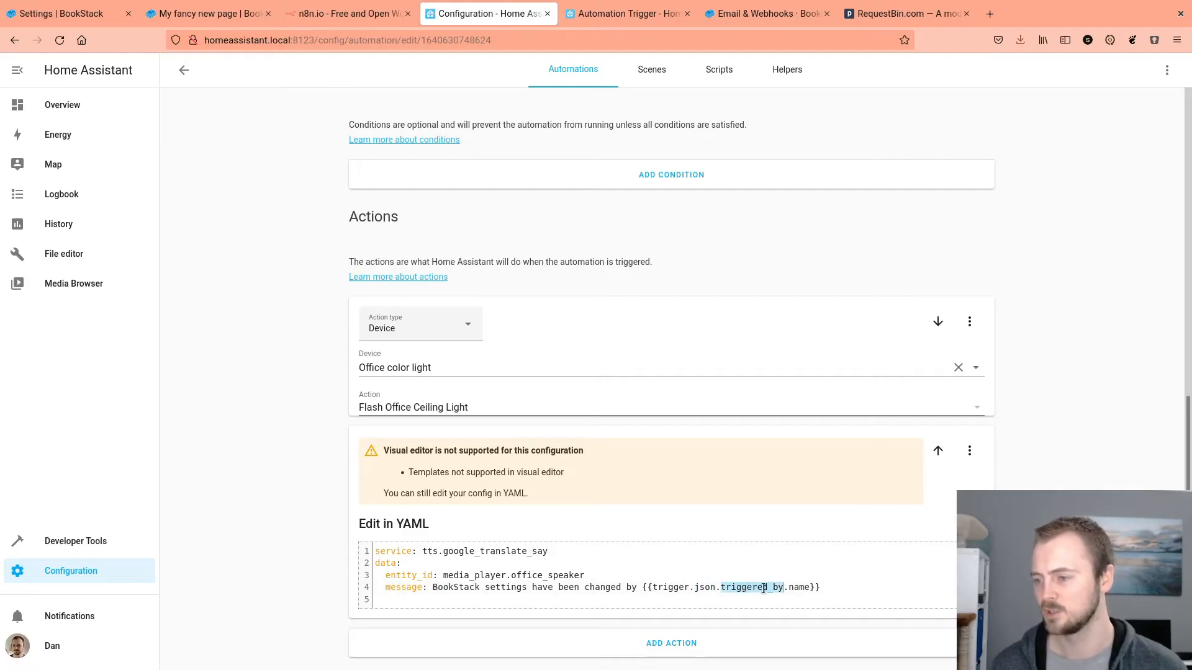
pyautogui.click(206, 13)
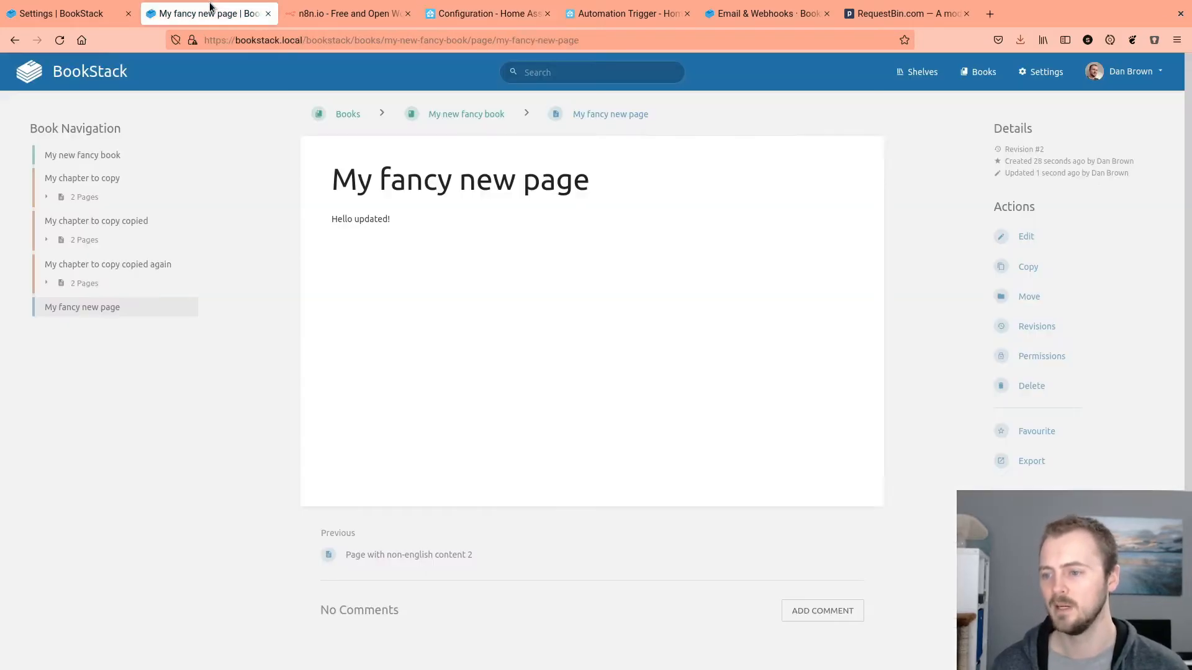
# Step: Check the triggered_by name field in Settings Change Webhook's example payload, then return to Home Assistant
pyautogui.click(61, 14)
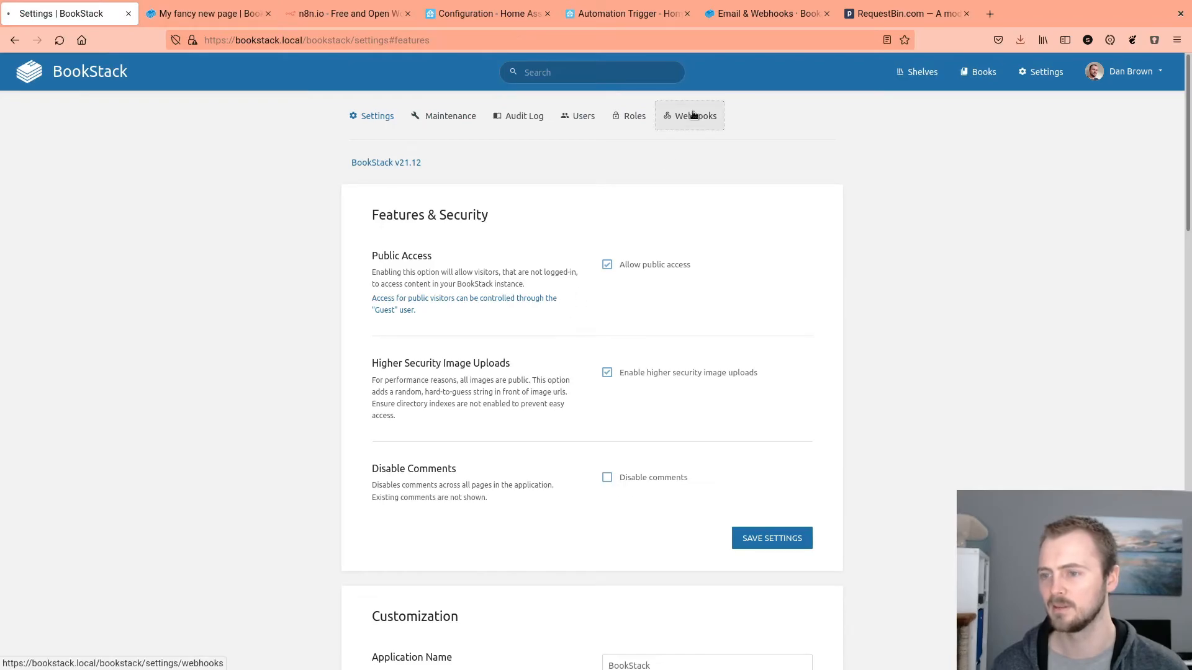
pyautogui.click(694, 116)
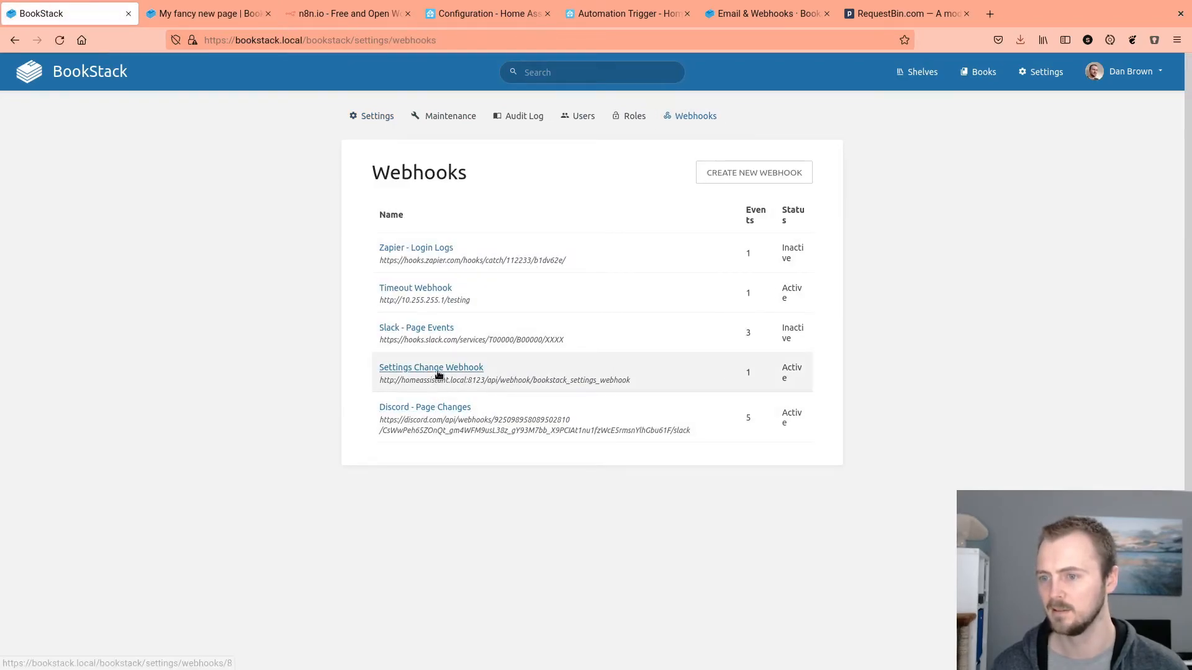
pyautogui.click(430, 367)
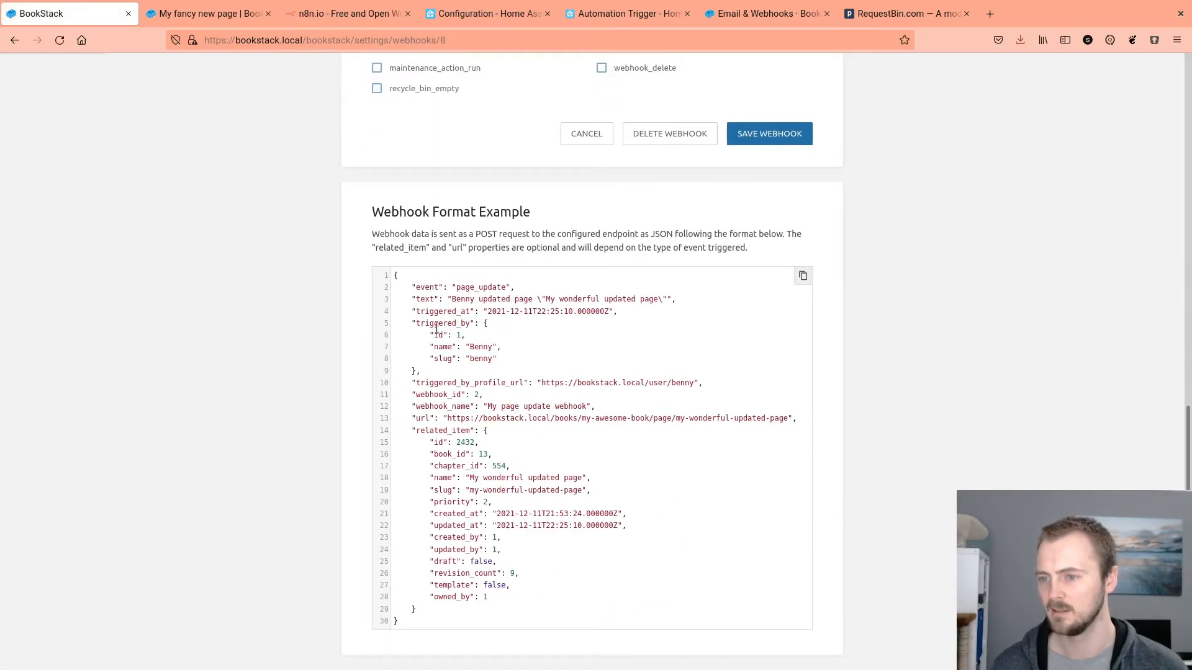
pyautogui.doubleClick(447, 323)
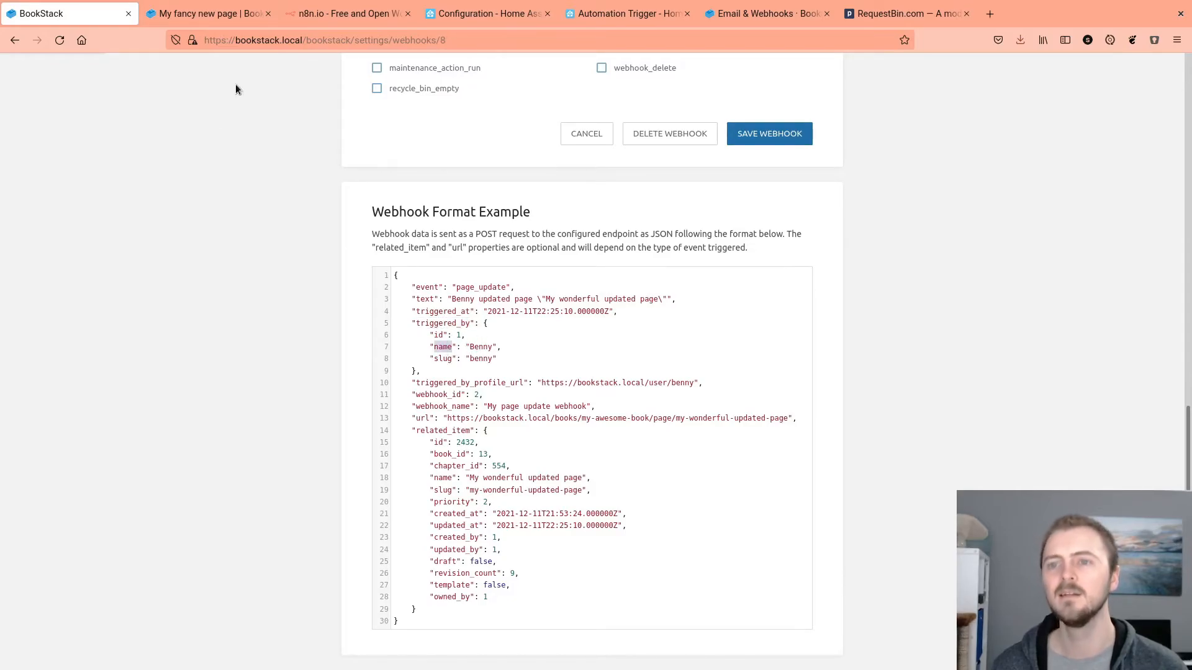
pyautogui.click(488, 13)
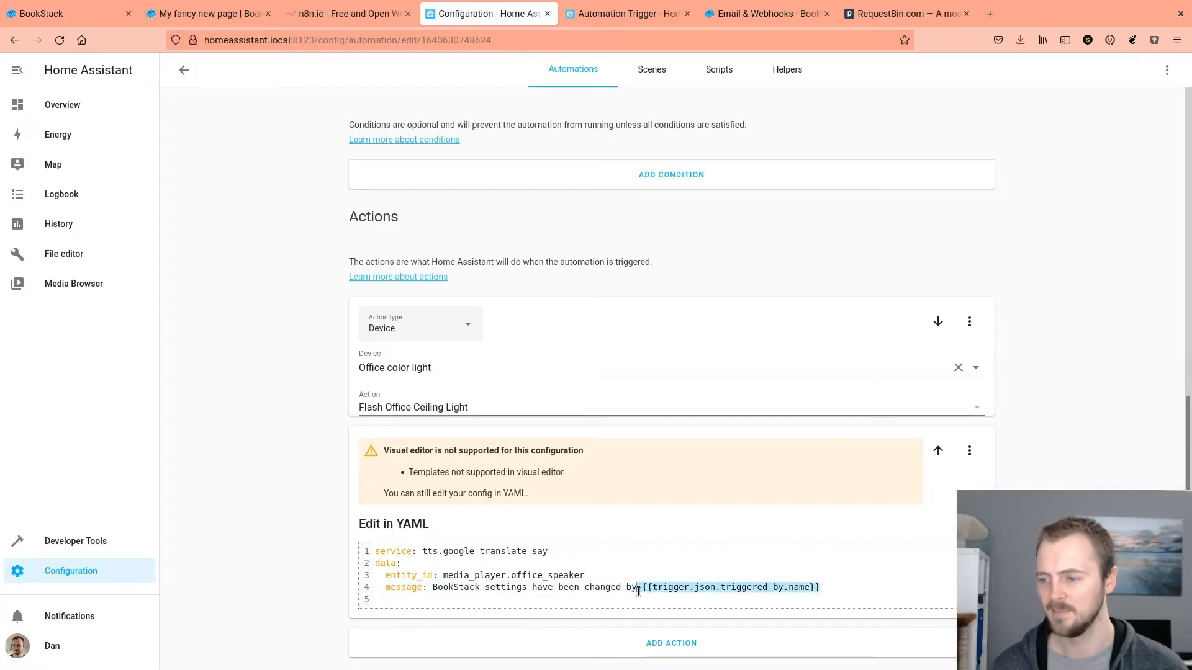
pyautogui.doubleClick(728, 587)
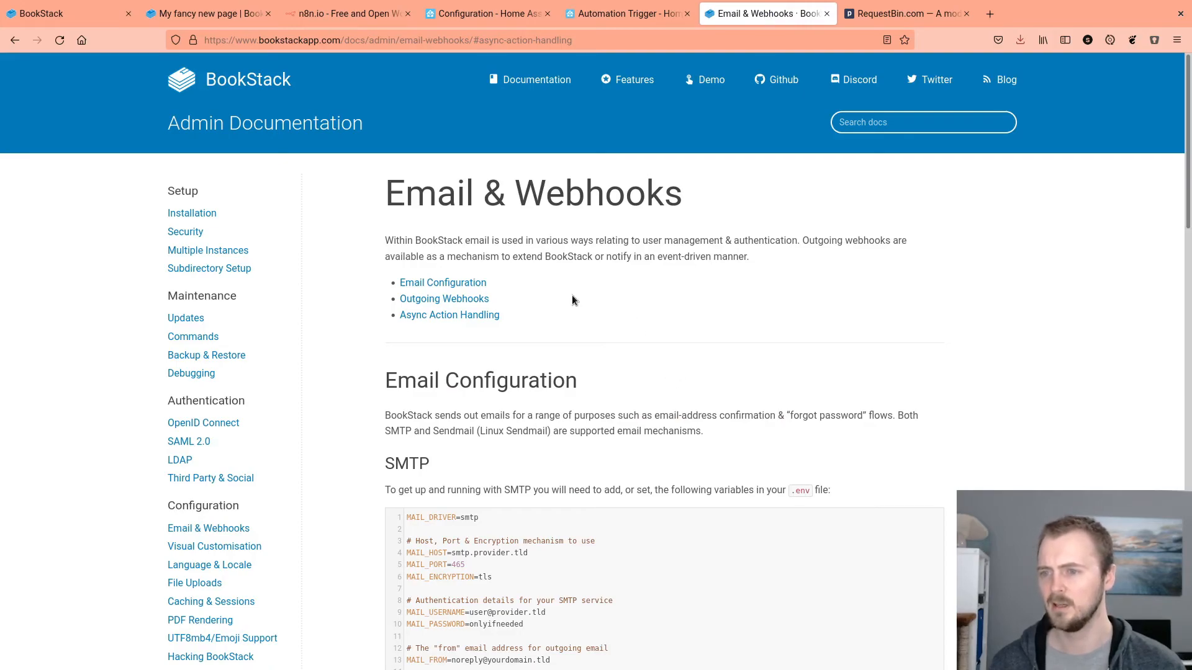
pyautogui.moveTo(409, 151)
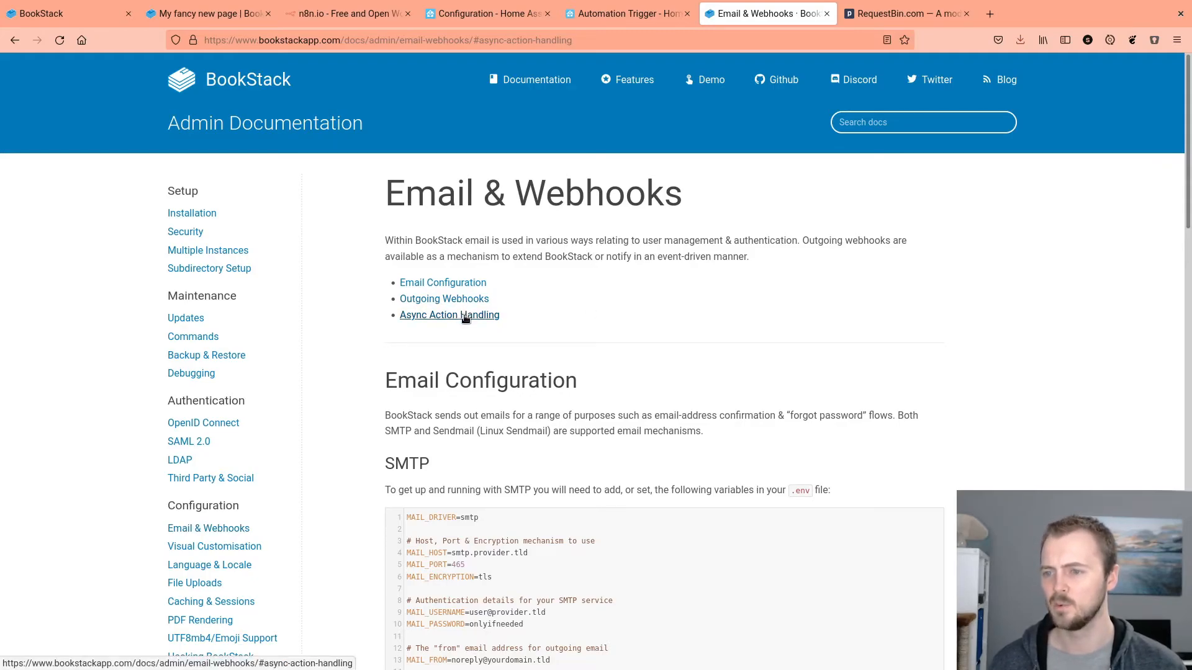
# Step: Read the Async Action Handling section on processing webhooks with a queue worker
pyautogui.click(448, 315)
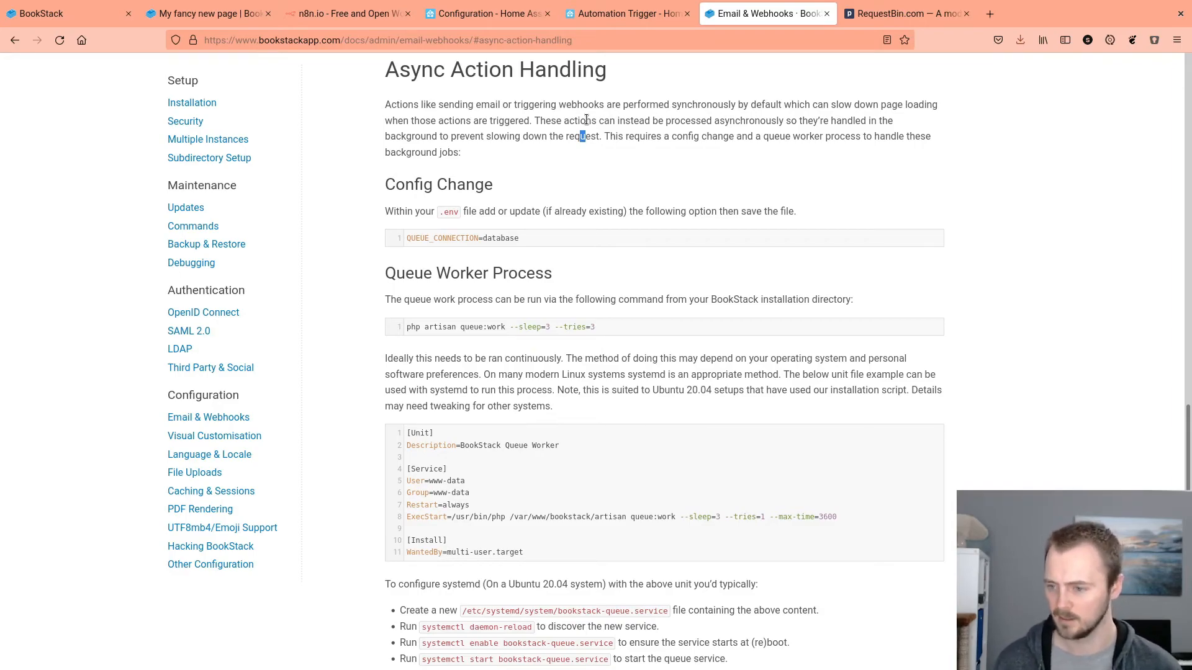
pyautogui.moveTo(670, 180)
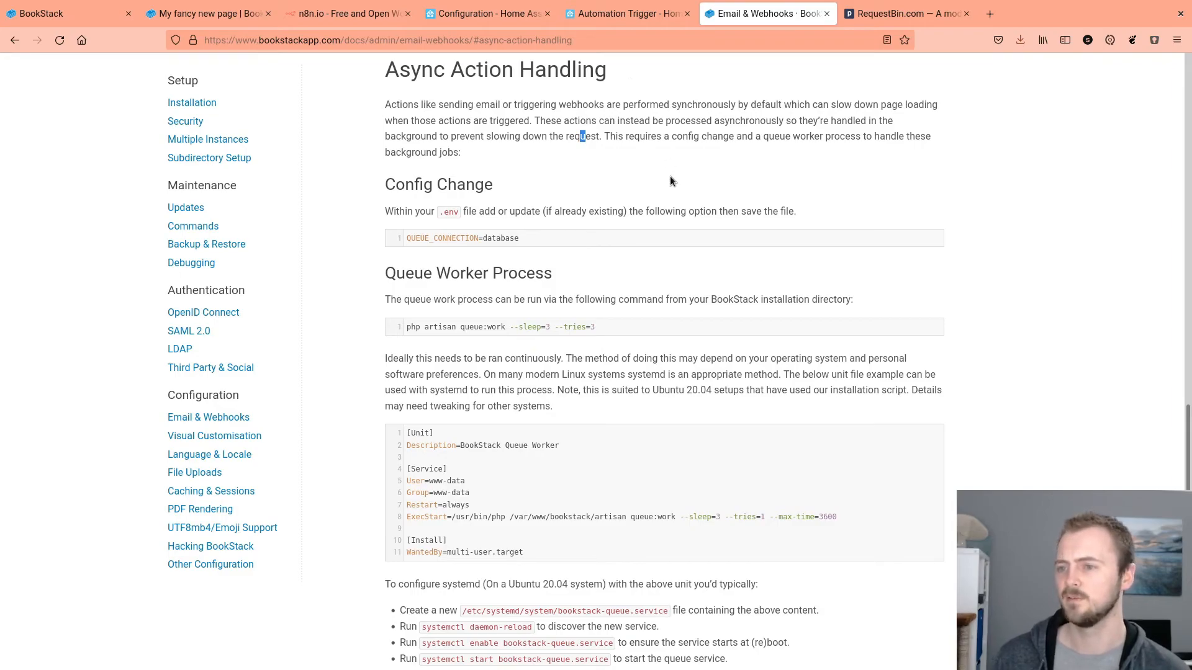
pyautogui.scroll(-3)
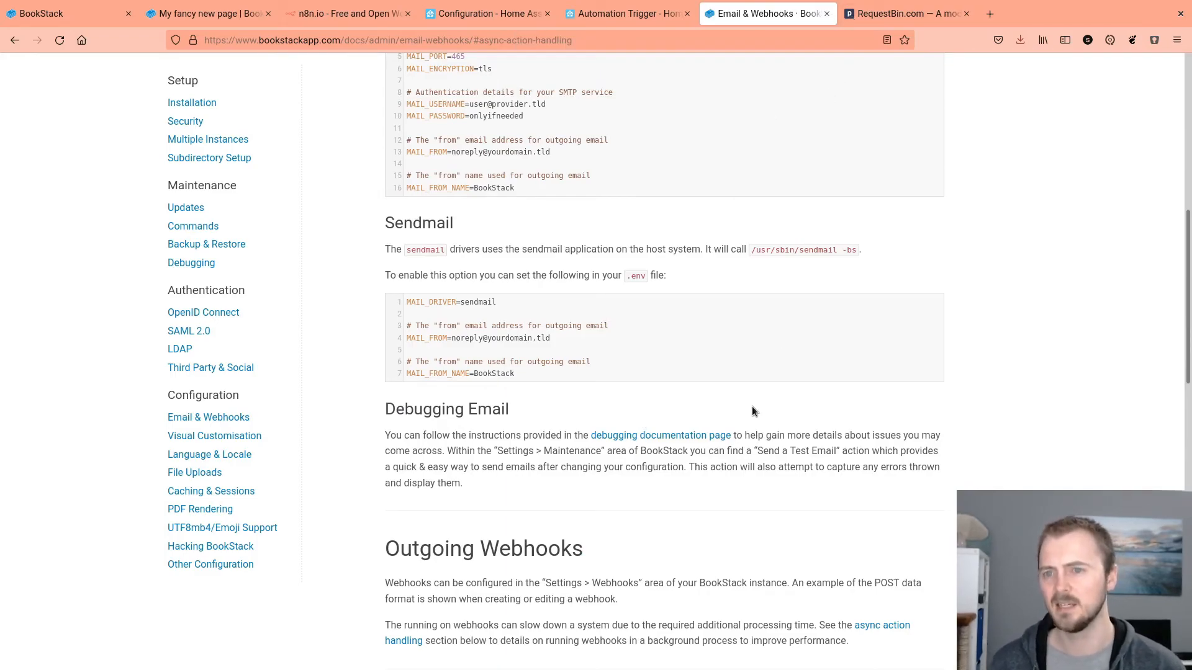
pyautogui.moveTo(835, 207)
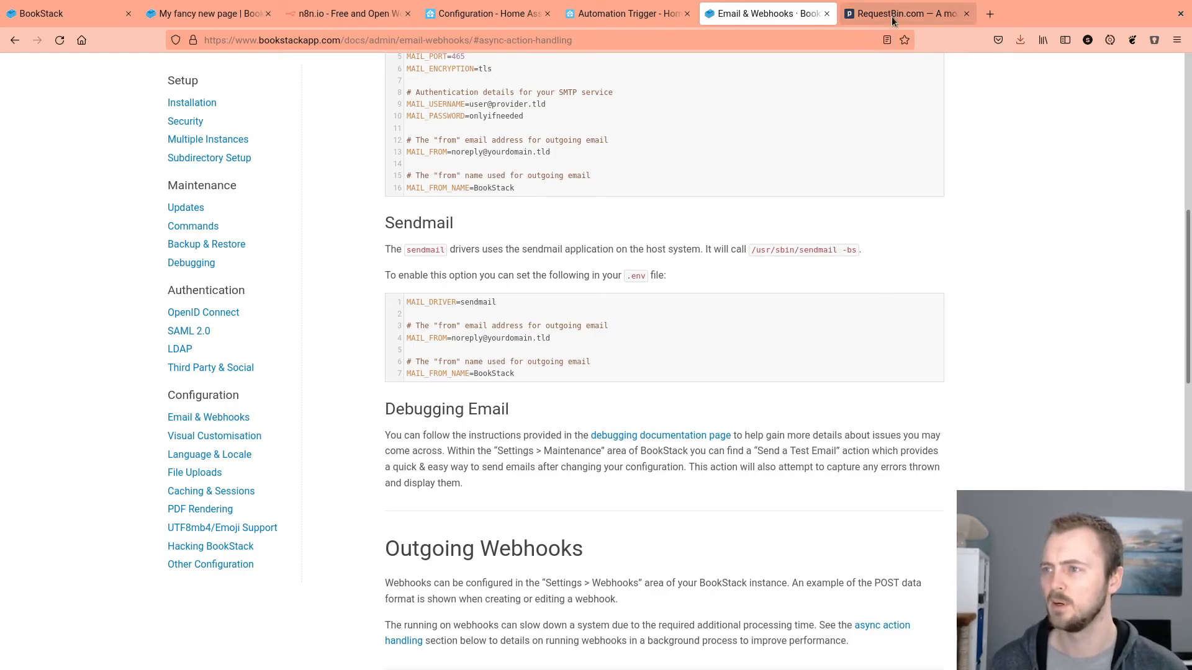
# Step: Create a public RequestBin endpoint, then return to BookStack's webhooks list
pyautogui.click(904, 13)
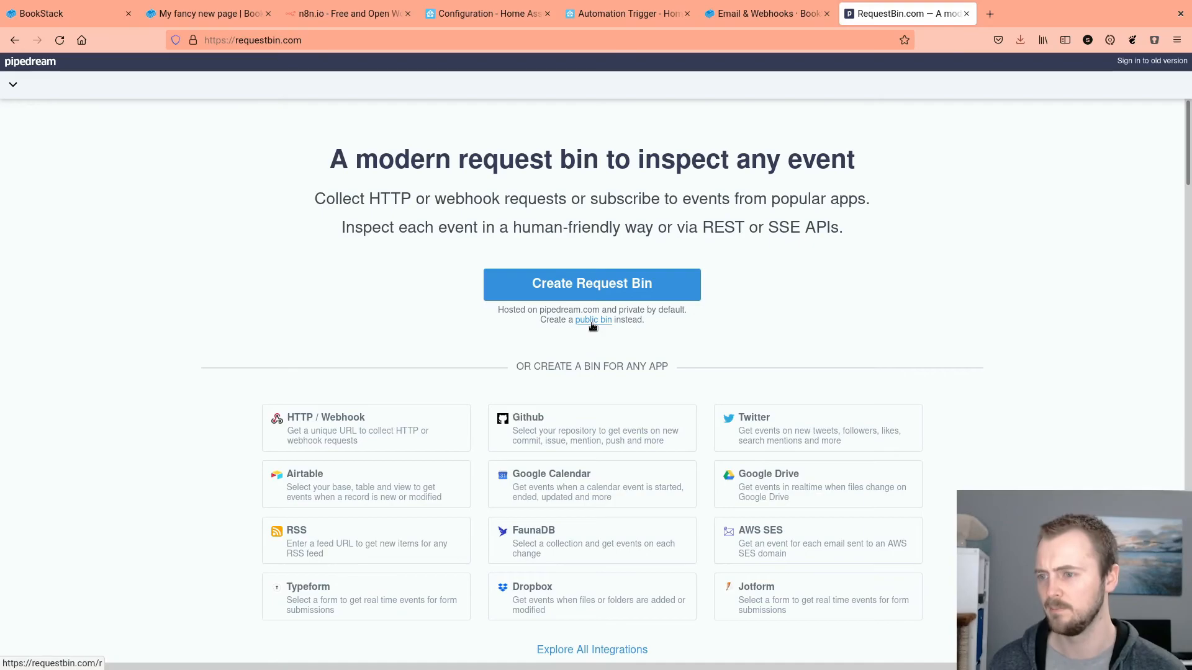
pyautogui.click(591, 284)
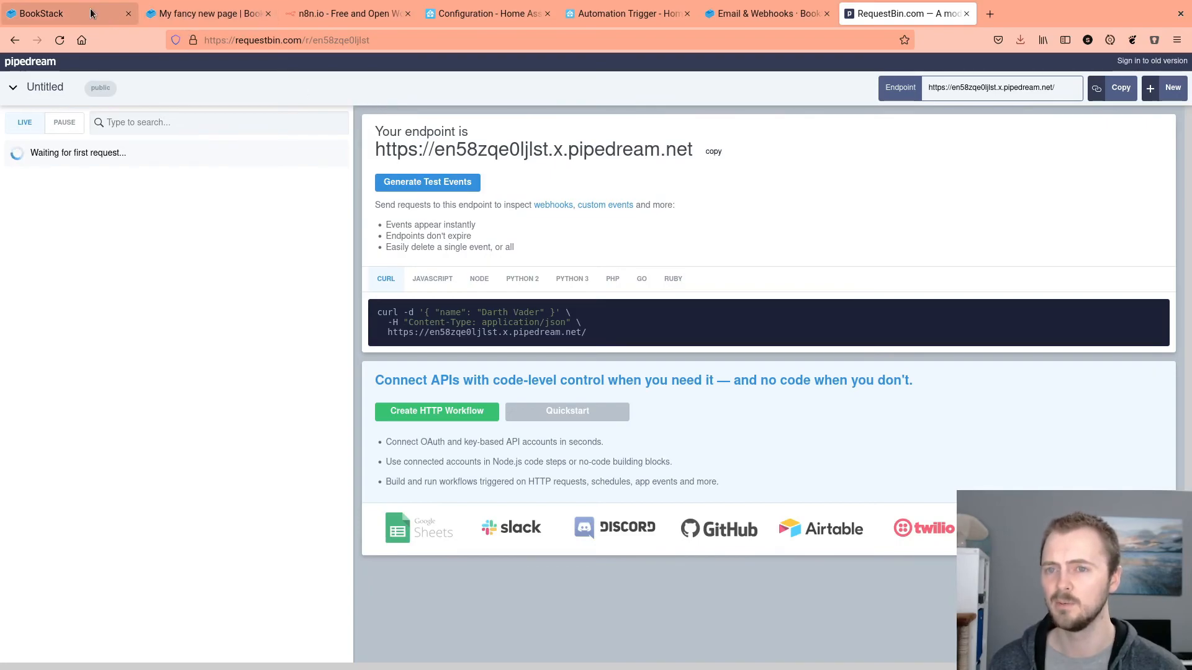
pyautogui.click(42, 13)
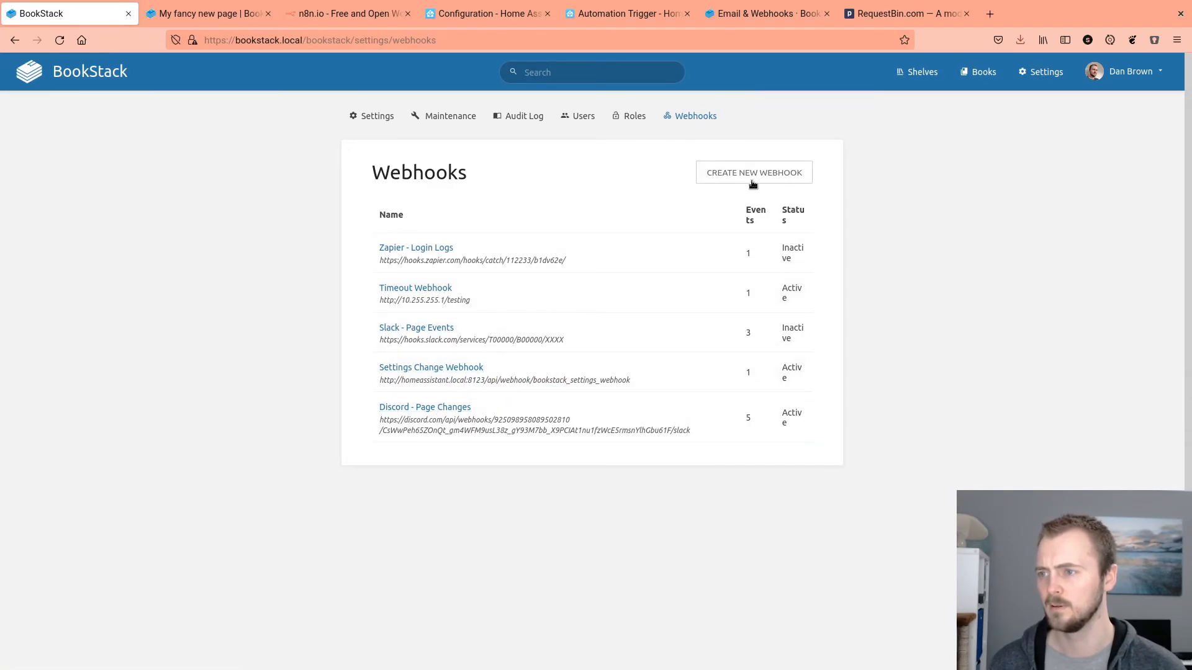
# Step: Save a 'Debug Webhook' firing on all system events to the RequestBin endpoint, then switch to RequestBin
pyautogui.click(753, 173)
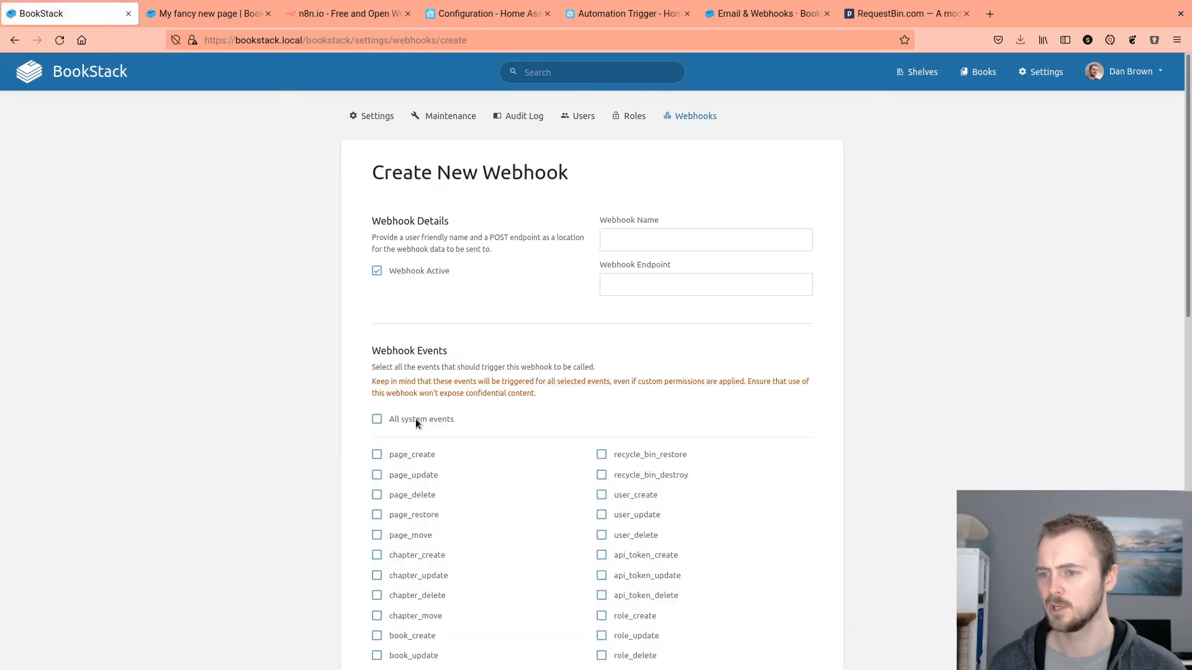
pyautogui.click(376, 419)
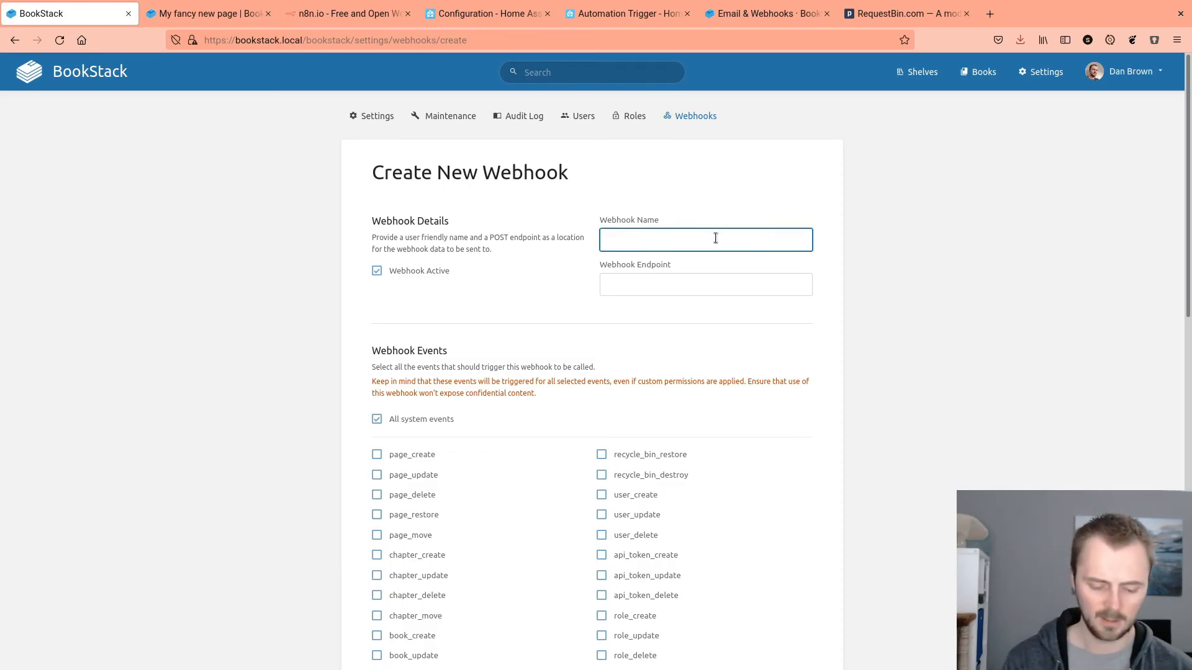
pyautogui.write('Debug Webhook')
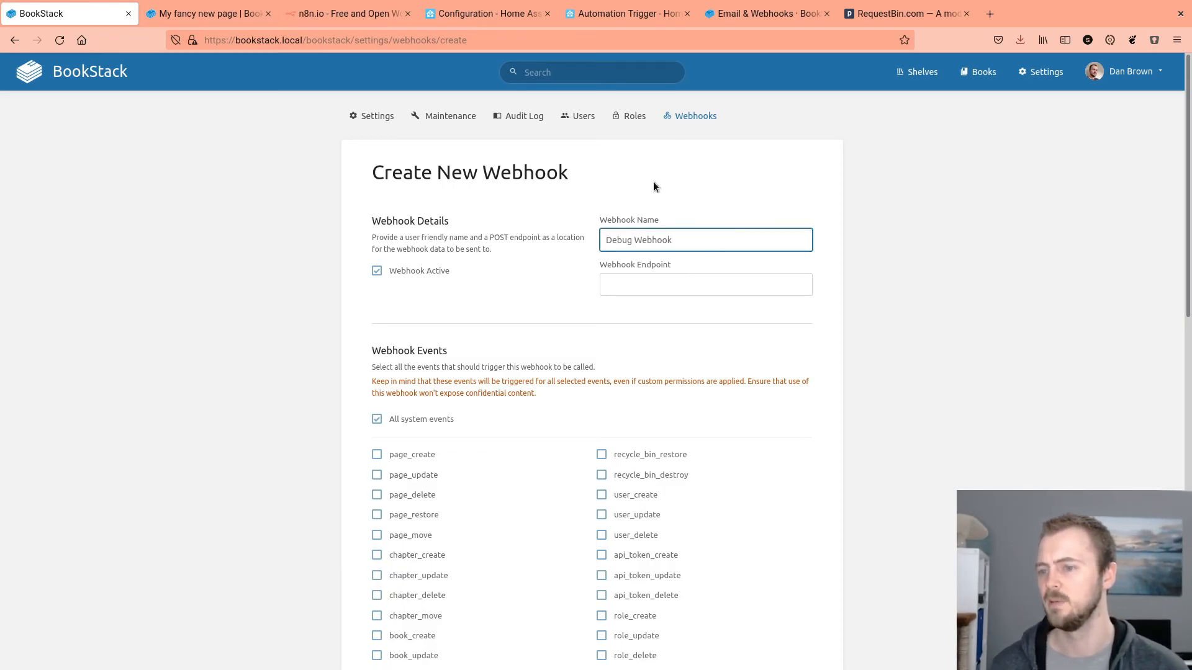
pyautogui.scroll(-3)
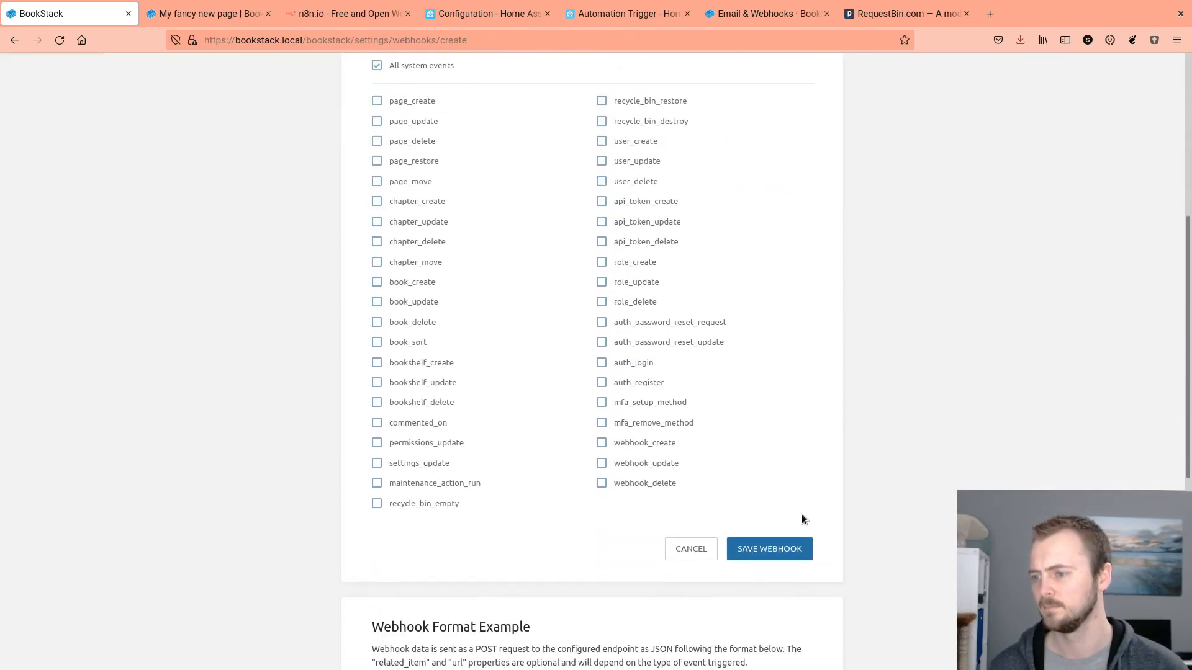
pyautogui.click(768, 549)
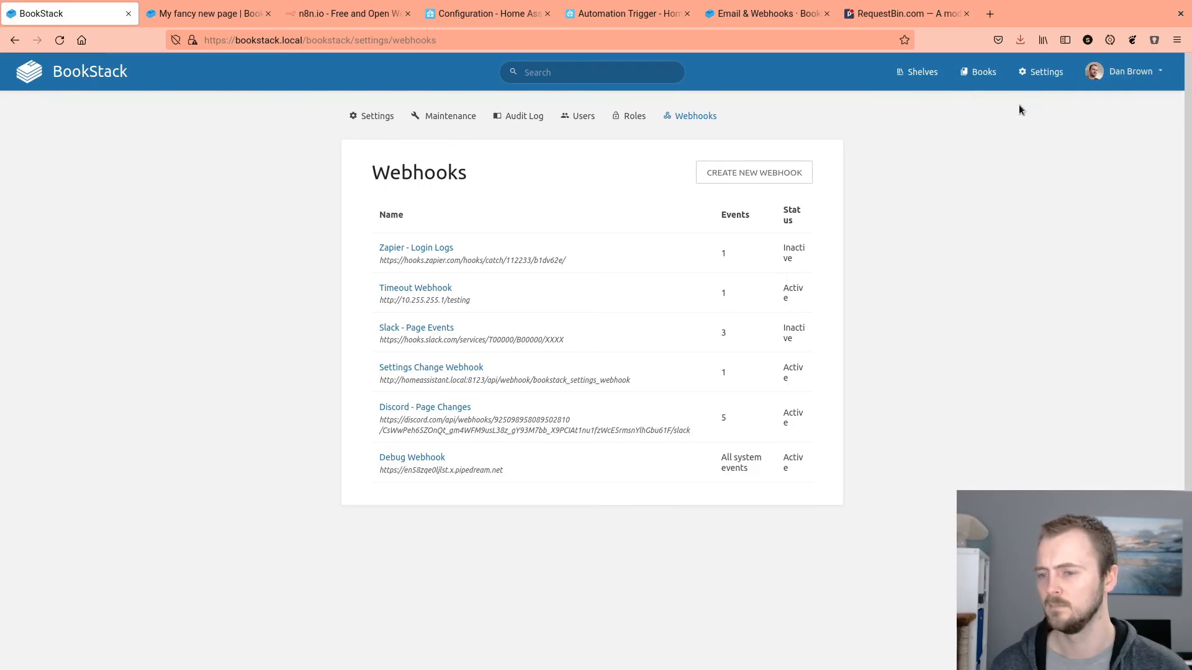
pyautogui.click(905, 13)
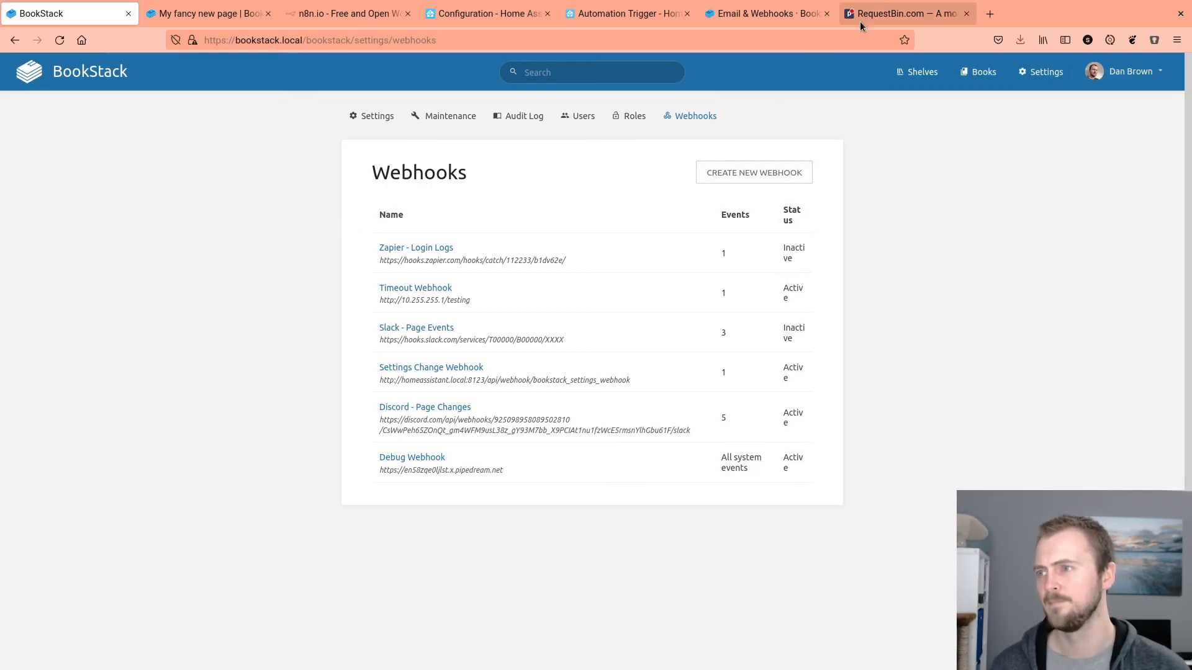
# Step: View the incoming webhook_create POST for 'Debug Webhook' in RequestBin as pretty-printed JSON
pyautogui.click(905, 13)
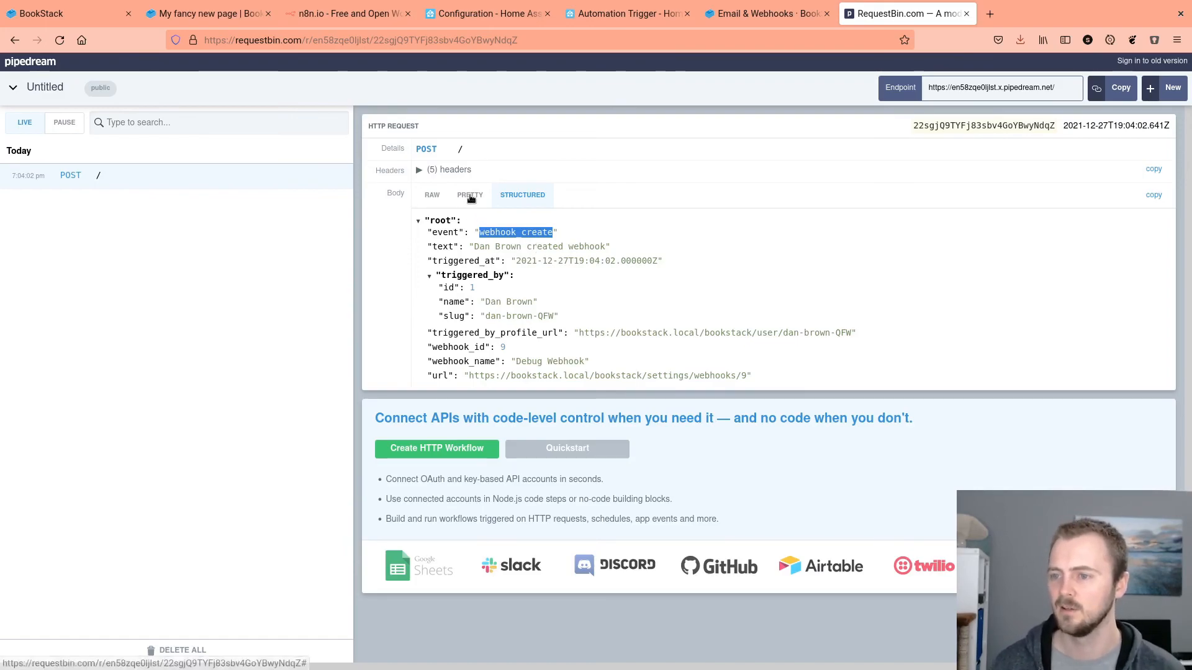
pyautogui.click(470, 195)
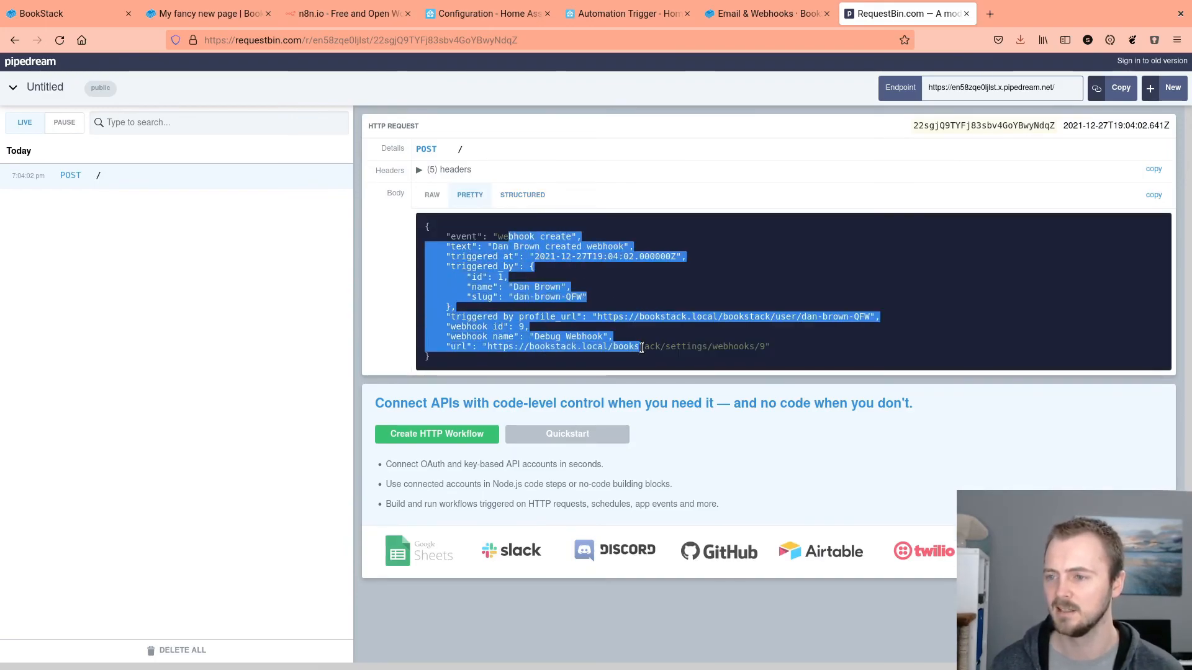